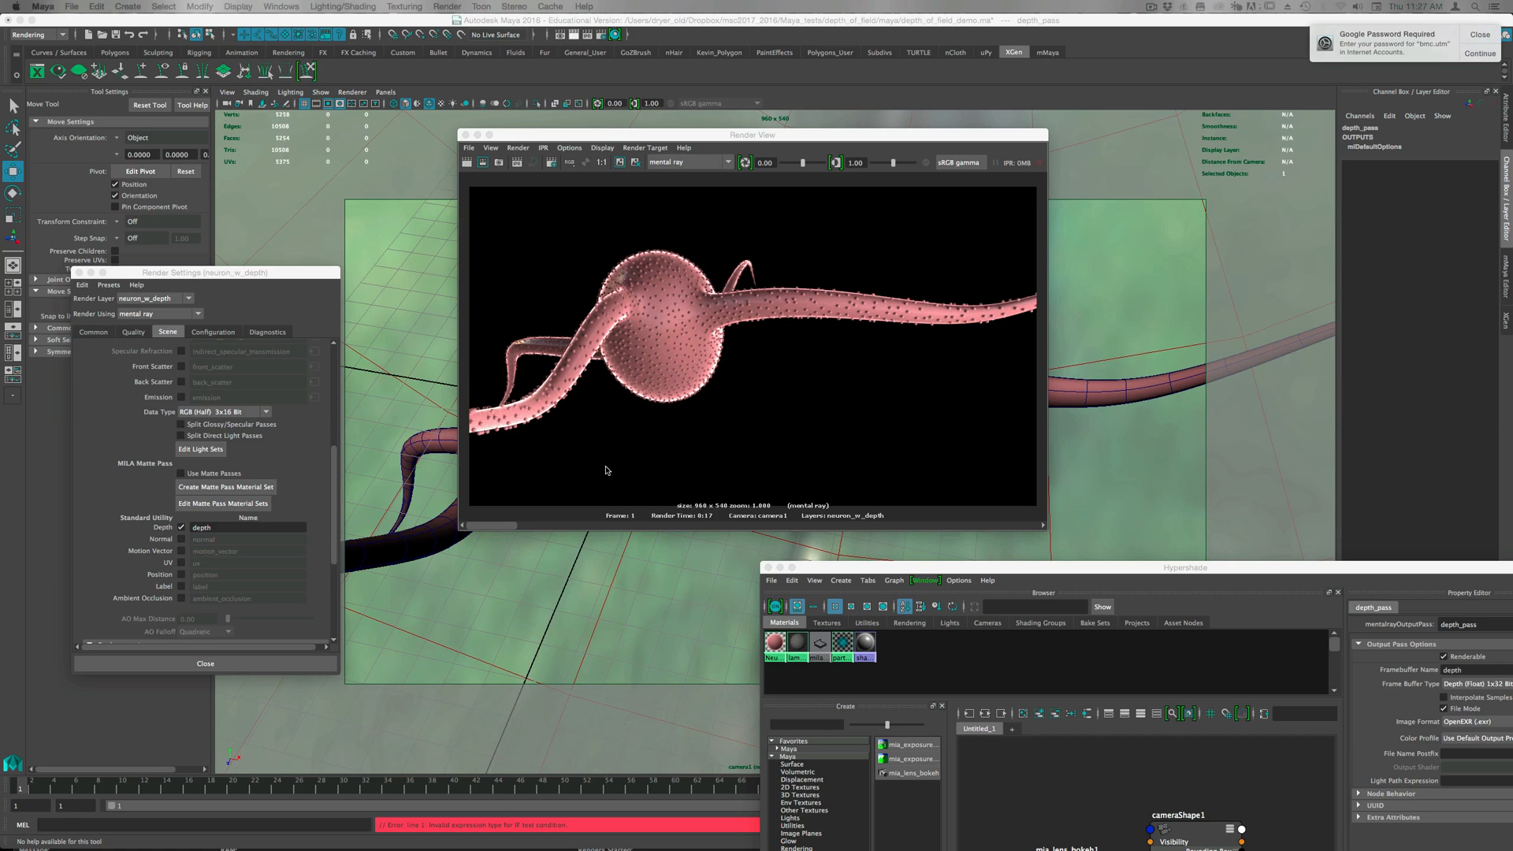
{"action": "mouse_move", "coordinate": [619, 471]}
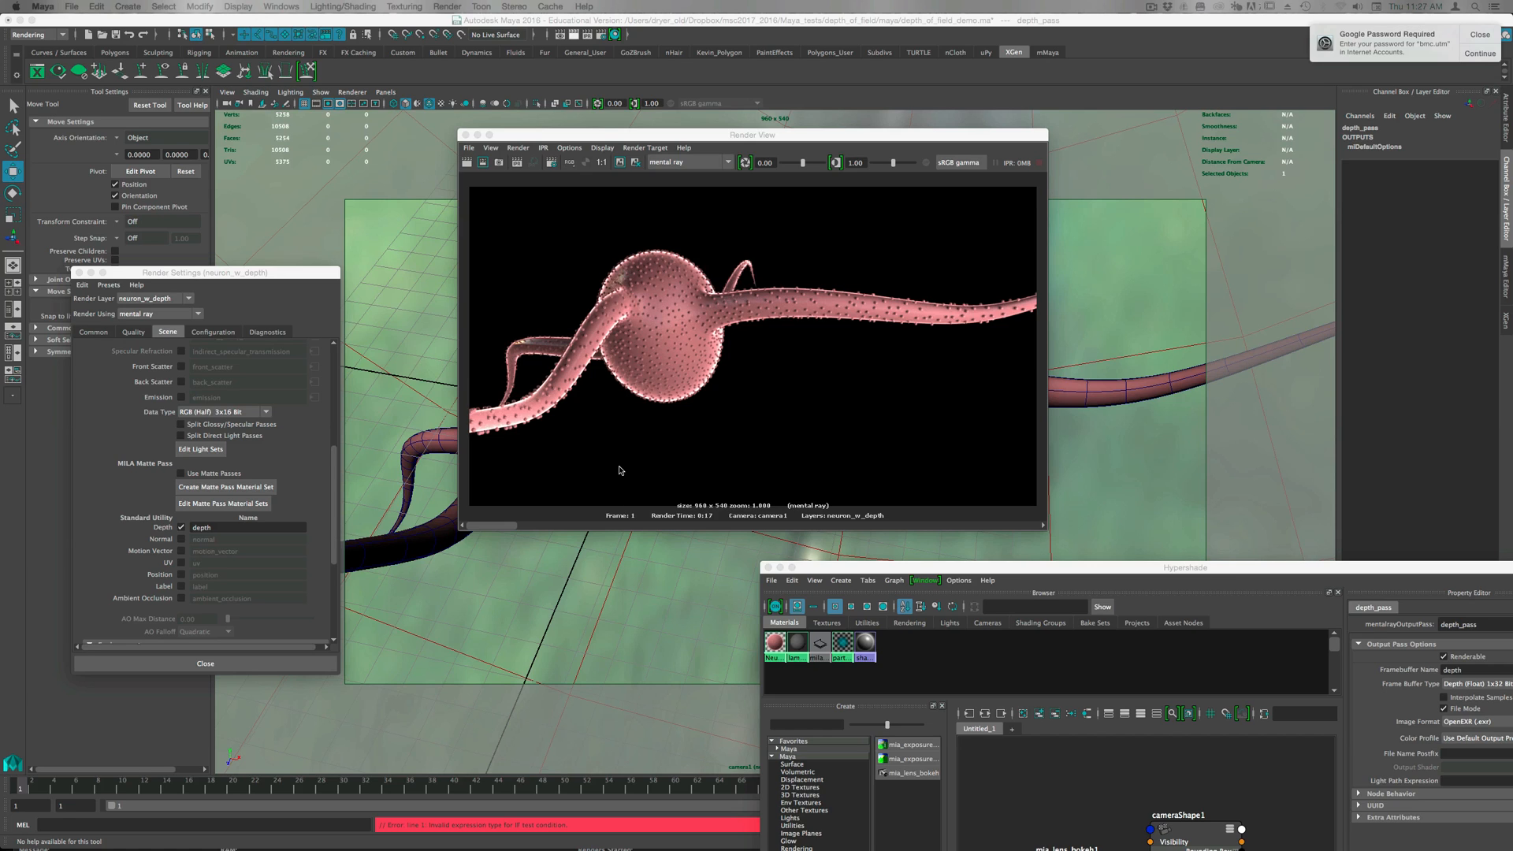
{"action": "mouse_move", "coordinate": [632, 472]}
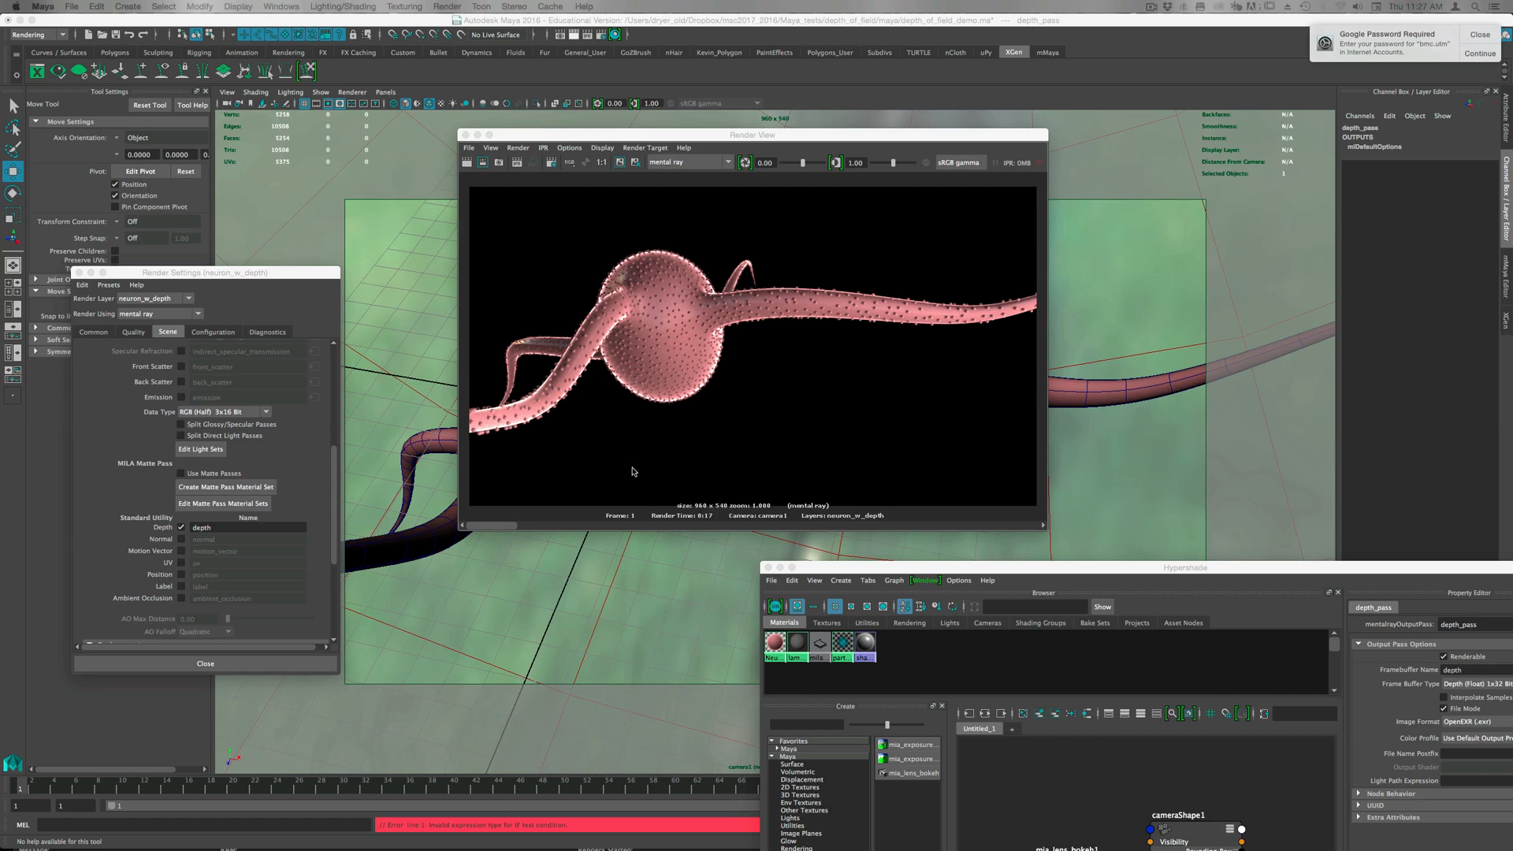
{"action": "mouse_move", "coordinate": [721, 408]}
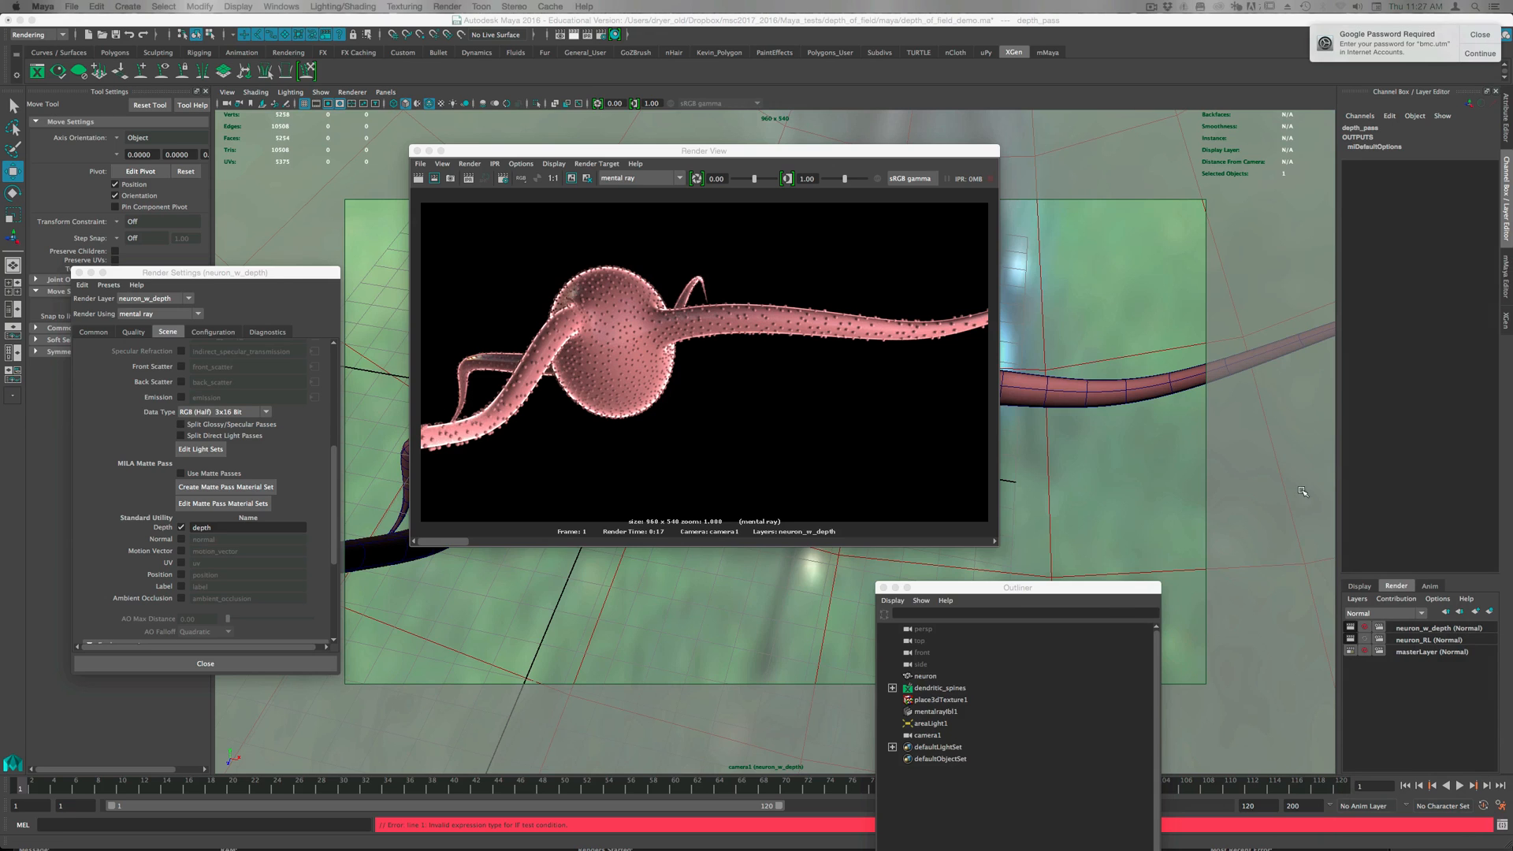
{"action": "mouse_move", "coordinate": [859, 402]}
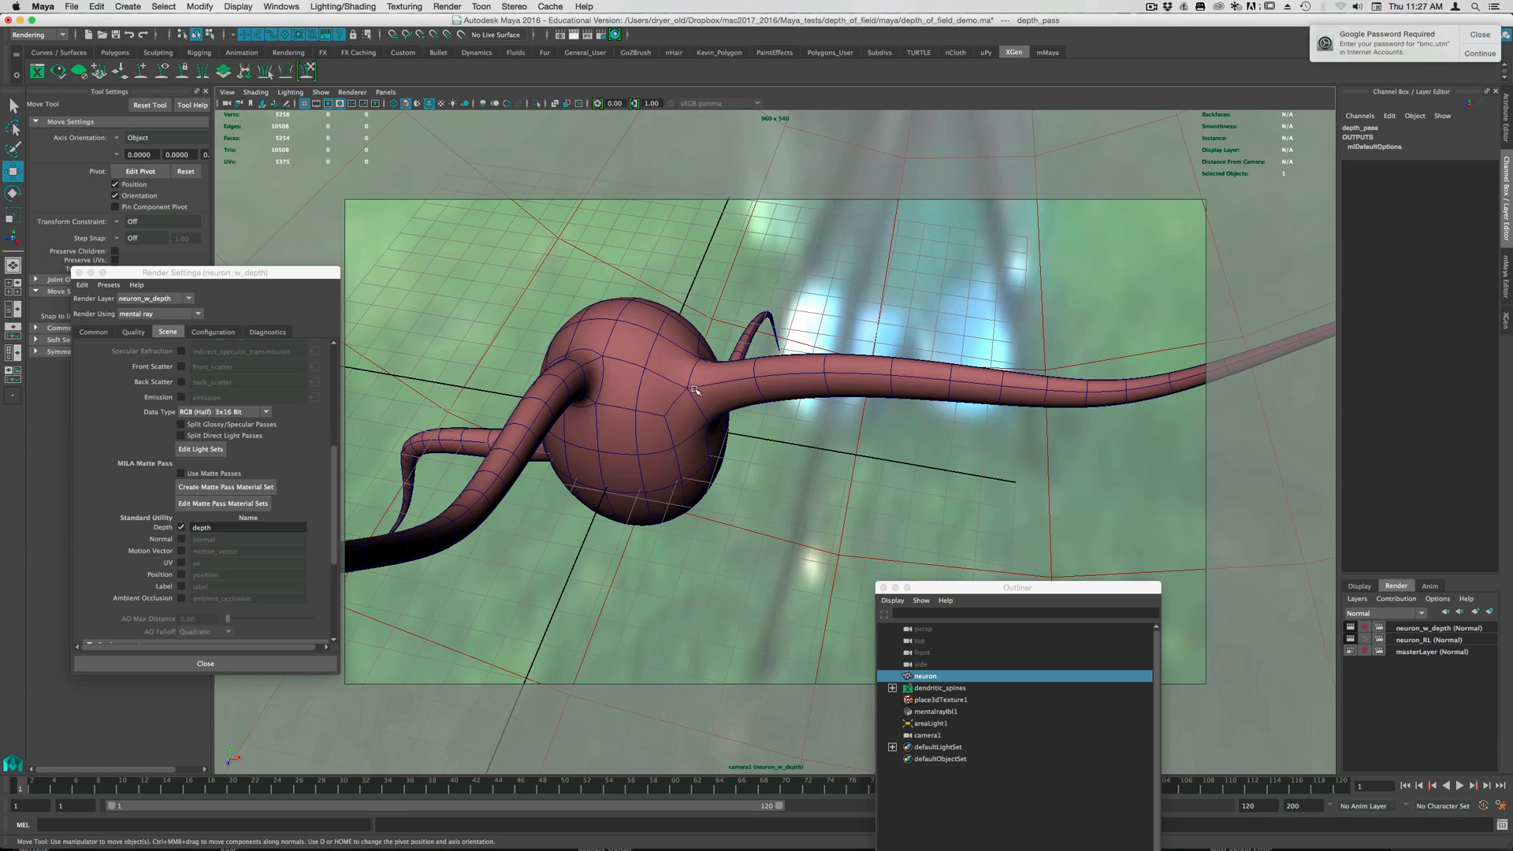
- Select the neuron mesh in the viewport so its move manipulator appears
{"action": "left_click", "coordinate": [642, 400]}
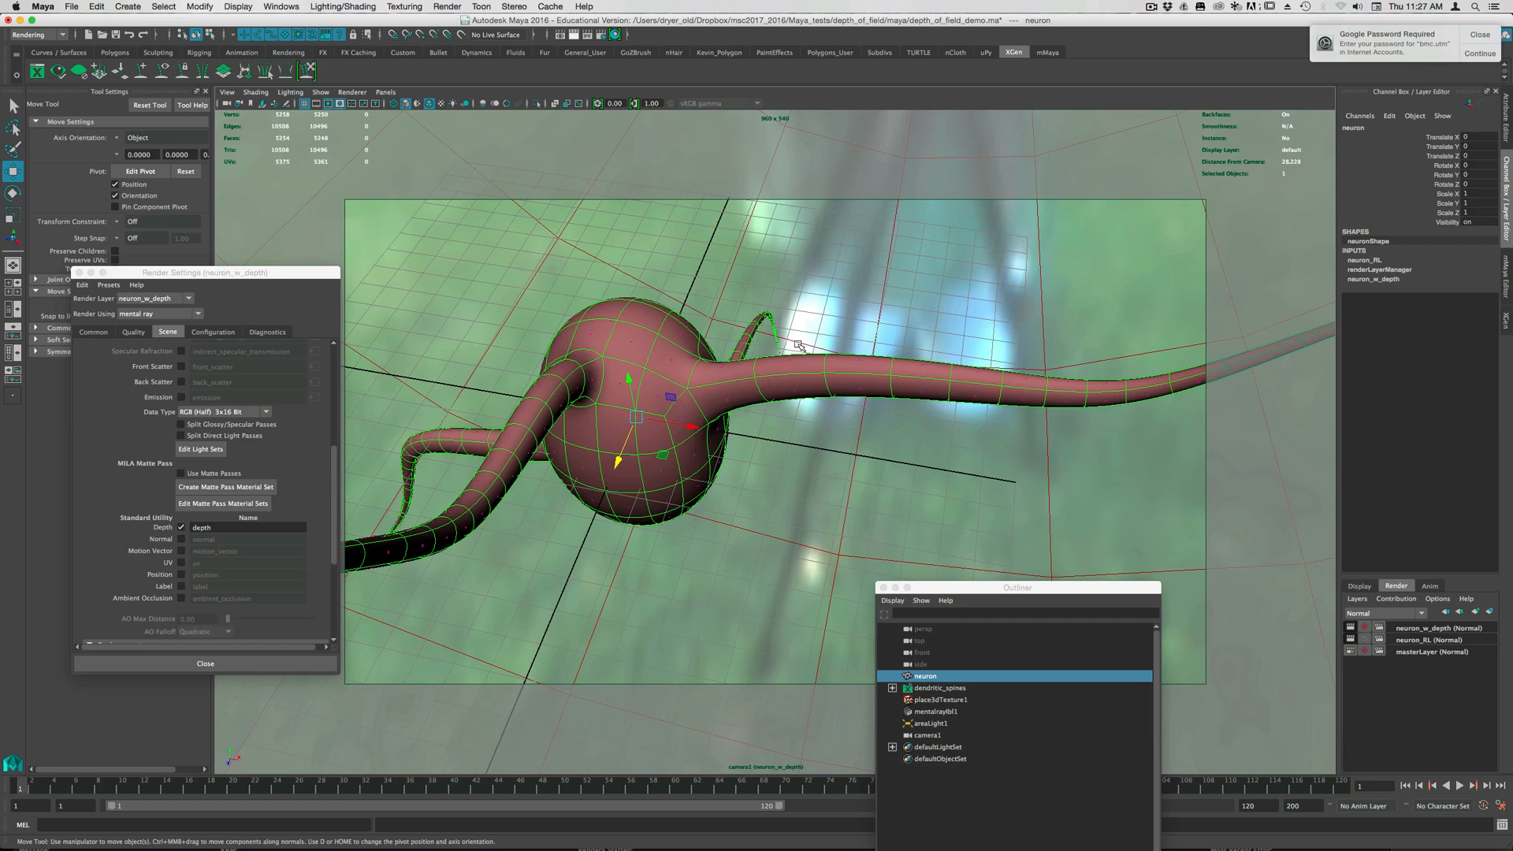
{"action": "mouse_move", "coordinate": [734, 321]}
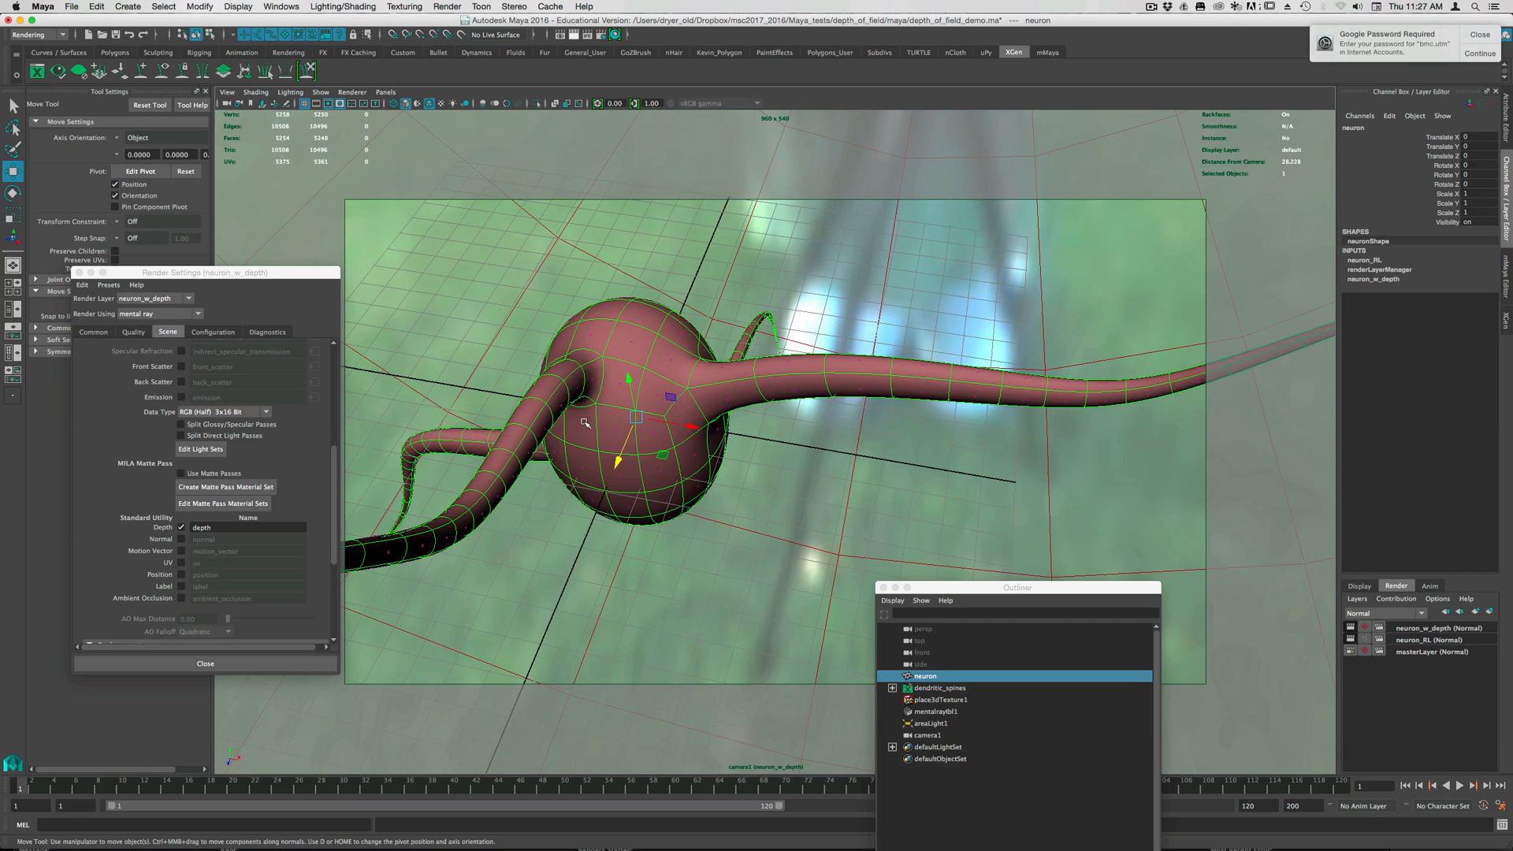
{"action": "mouse_move", "coordinate": [507, 417]}
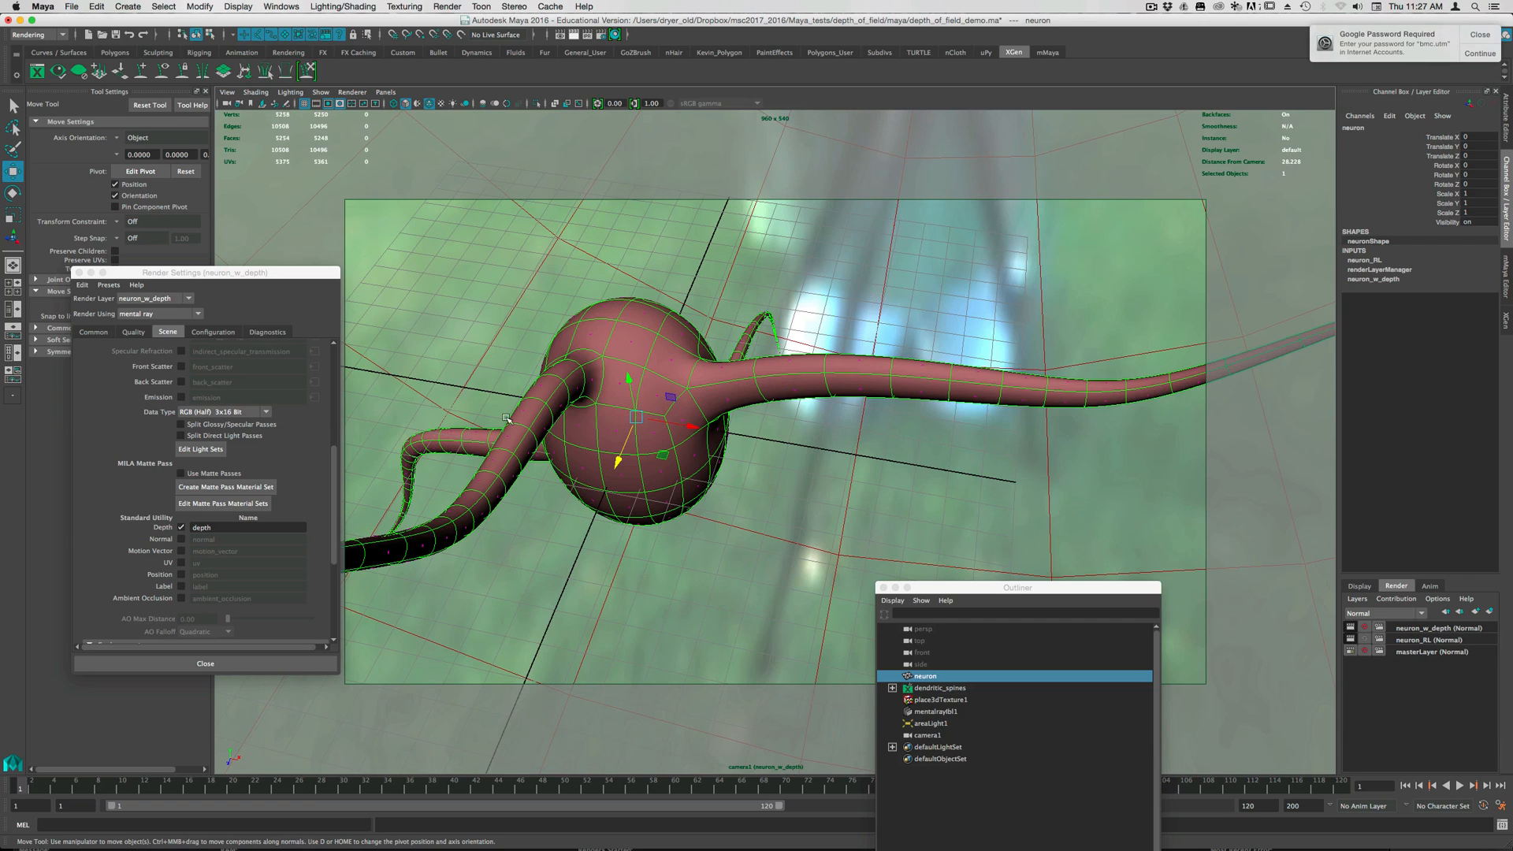
{"action": "mouse_move", "coordinate": [374, 464]}
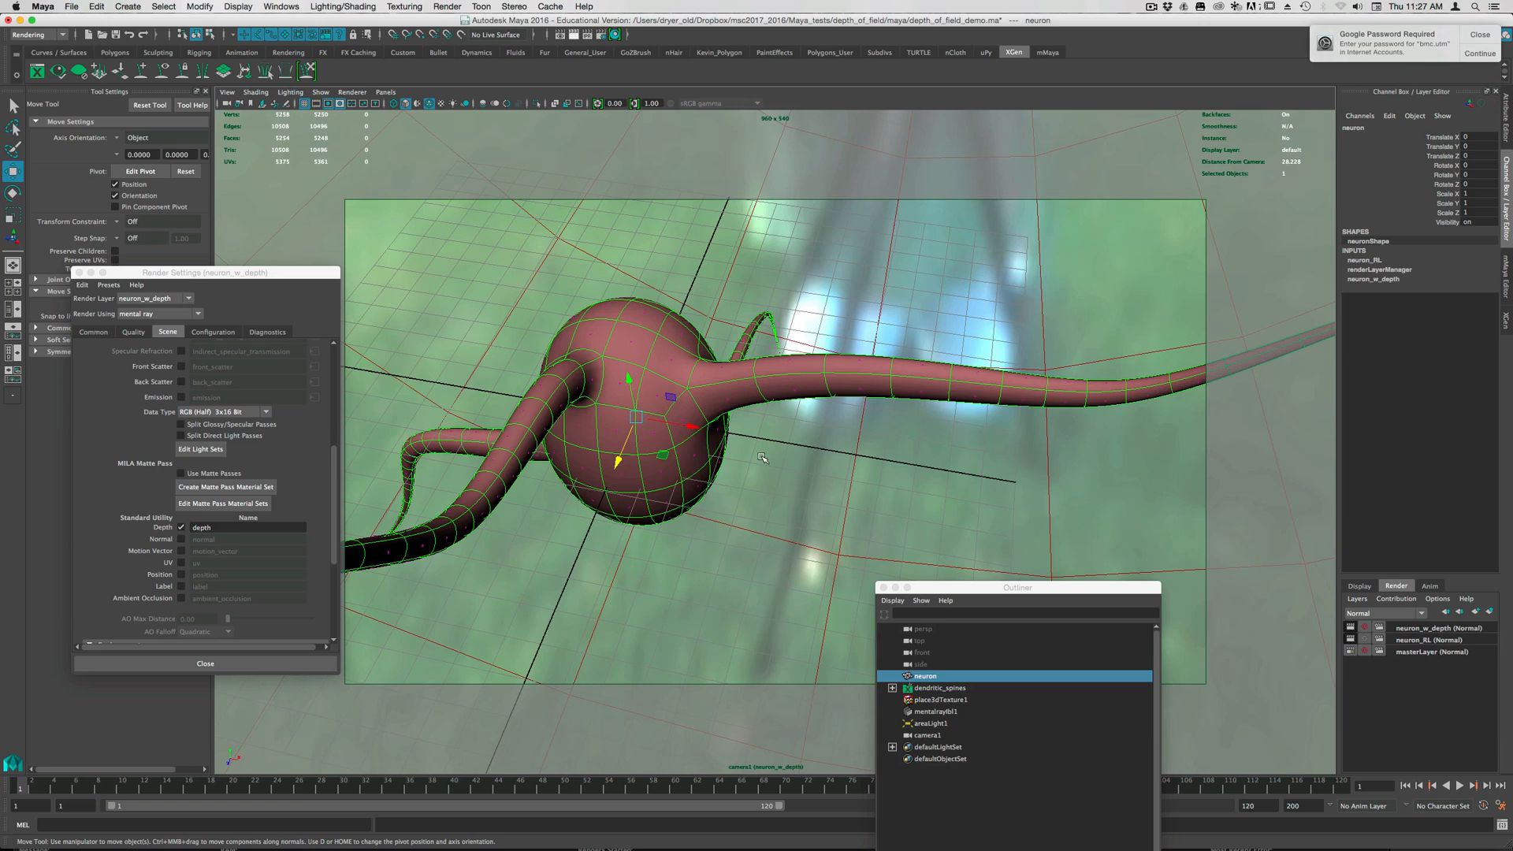
{"action": "mouse_move", "coordinate": [645, 343]}
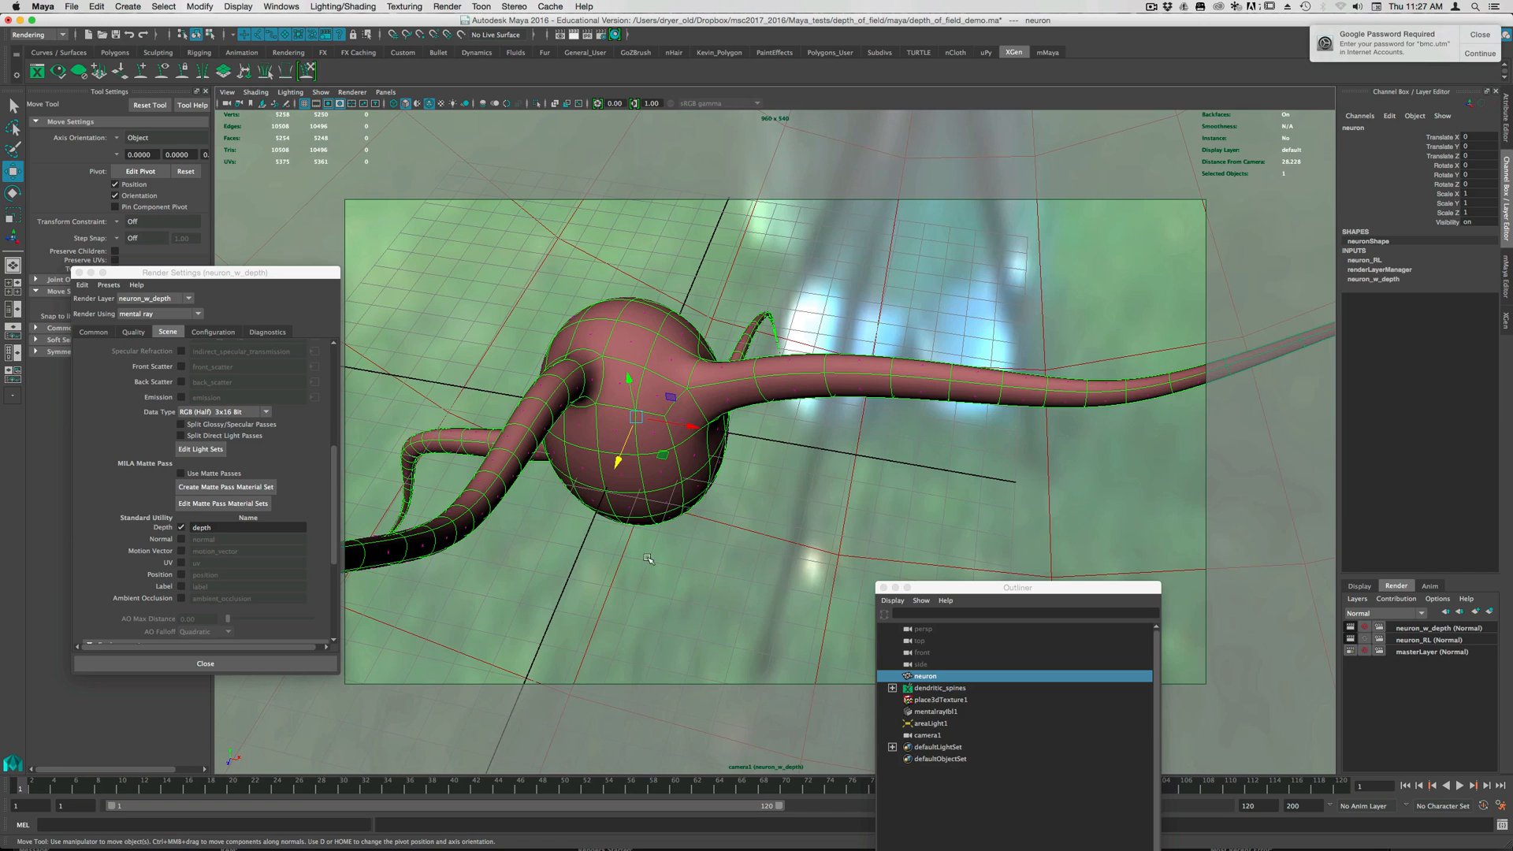
{"action": "mouse_move", "coordinate": [632, 305]}
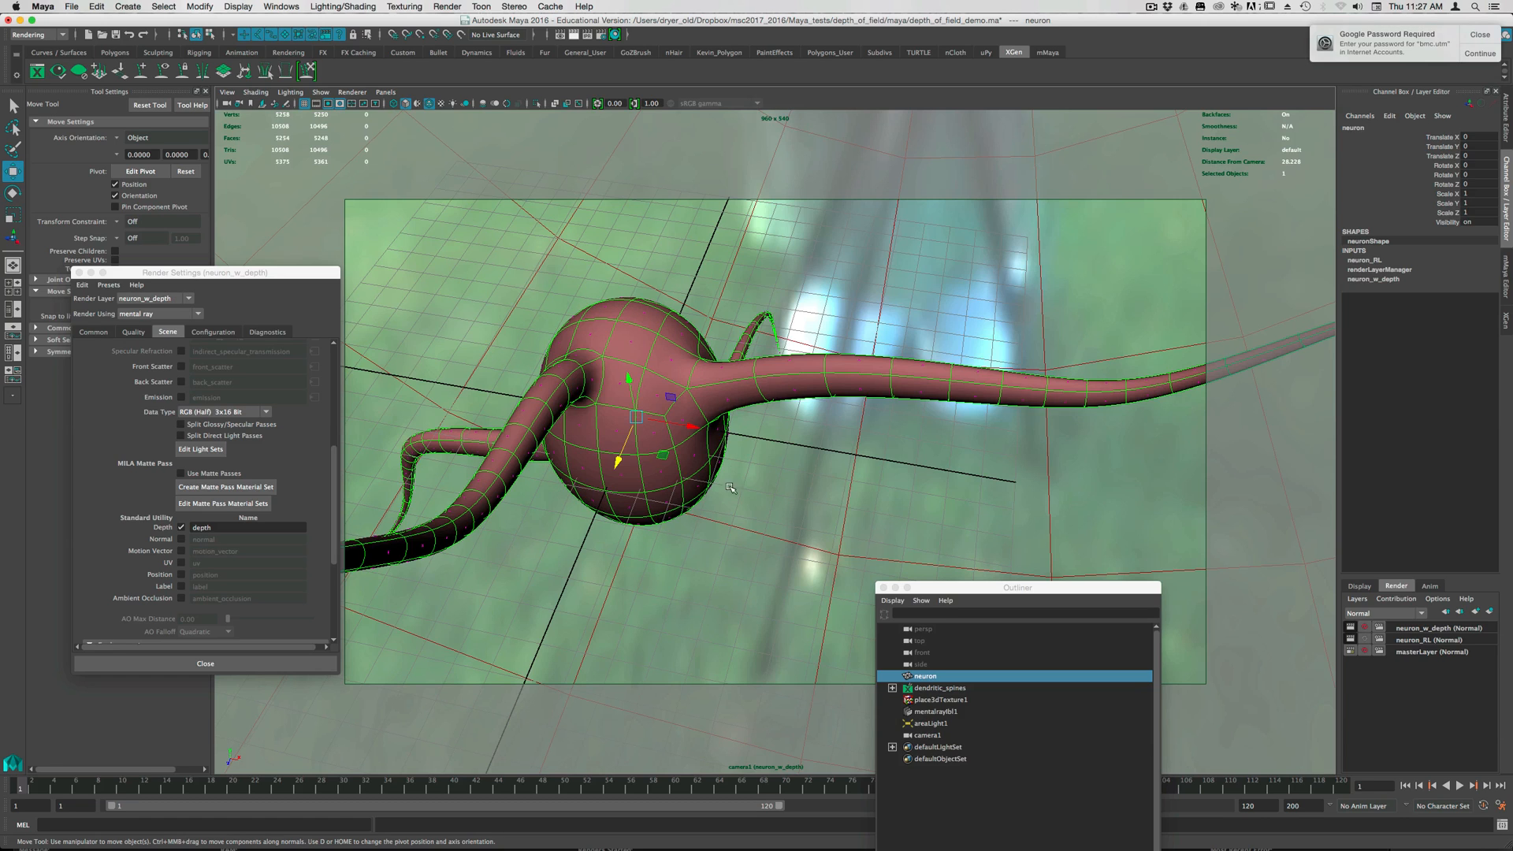
{"action": "mouse_move", "coordinate": [541, 435]}
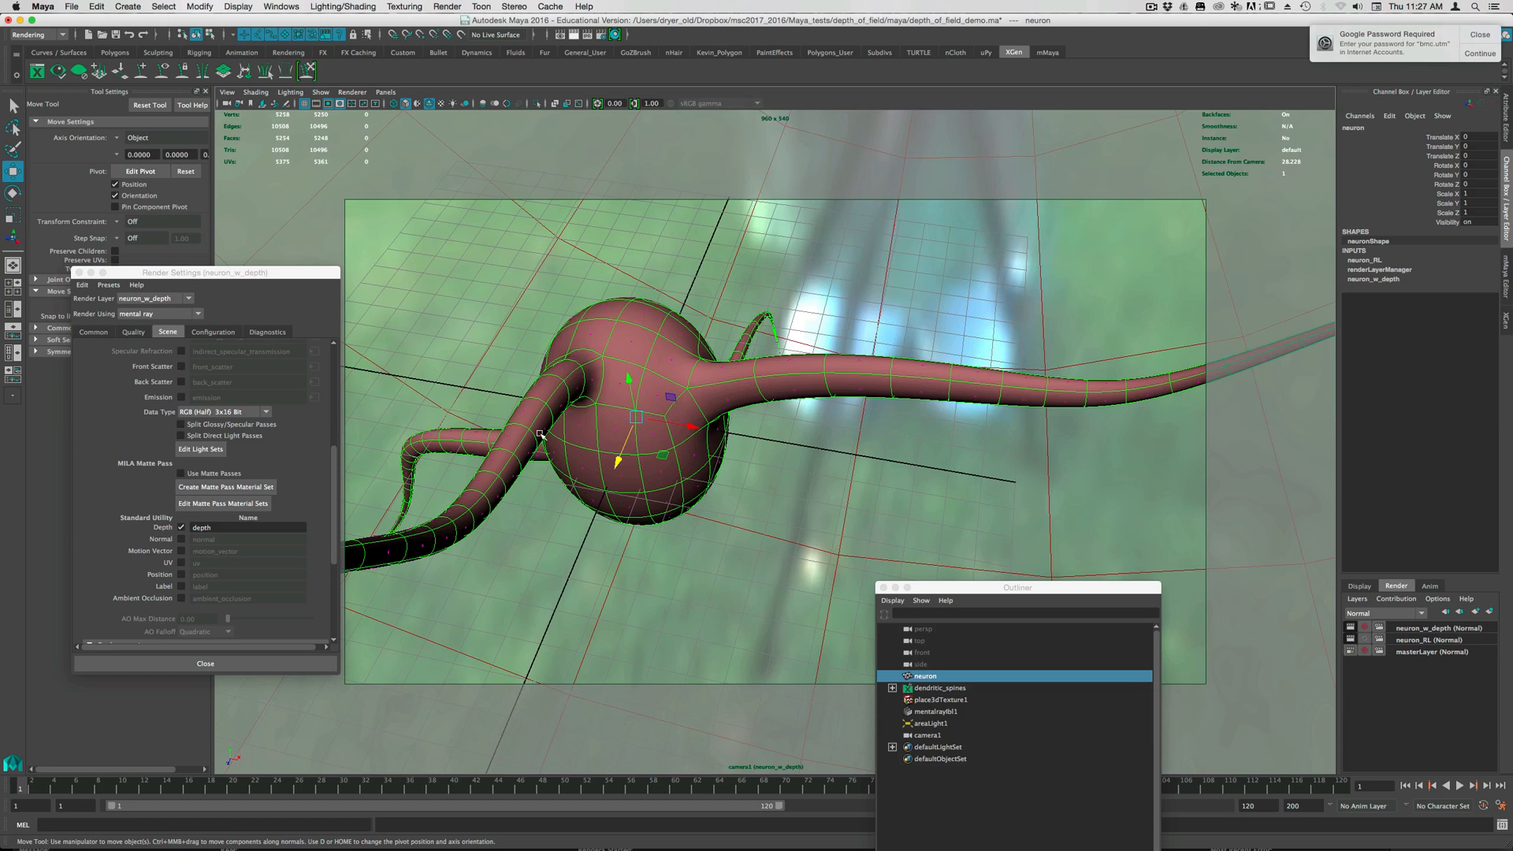
{"action": "mouse_move", "coordinate": [718, 480]}
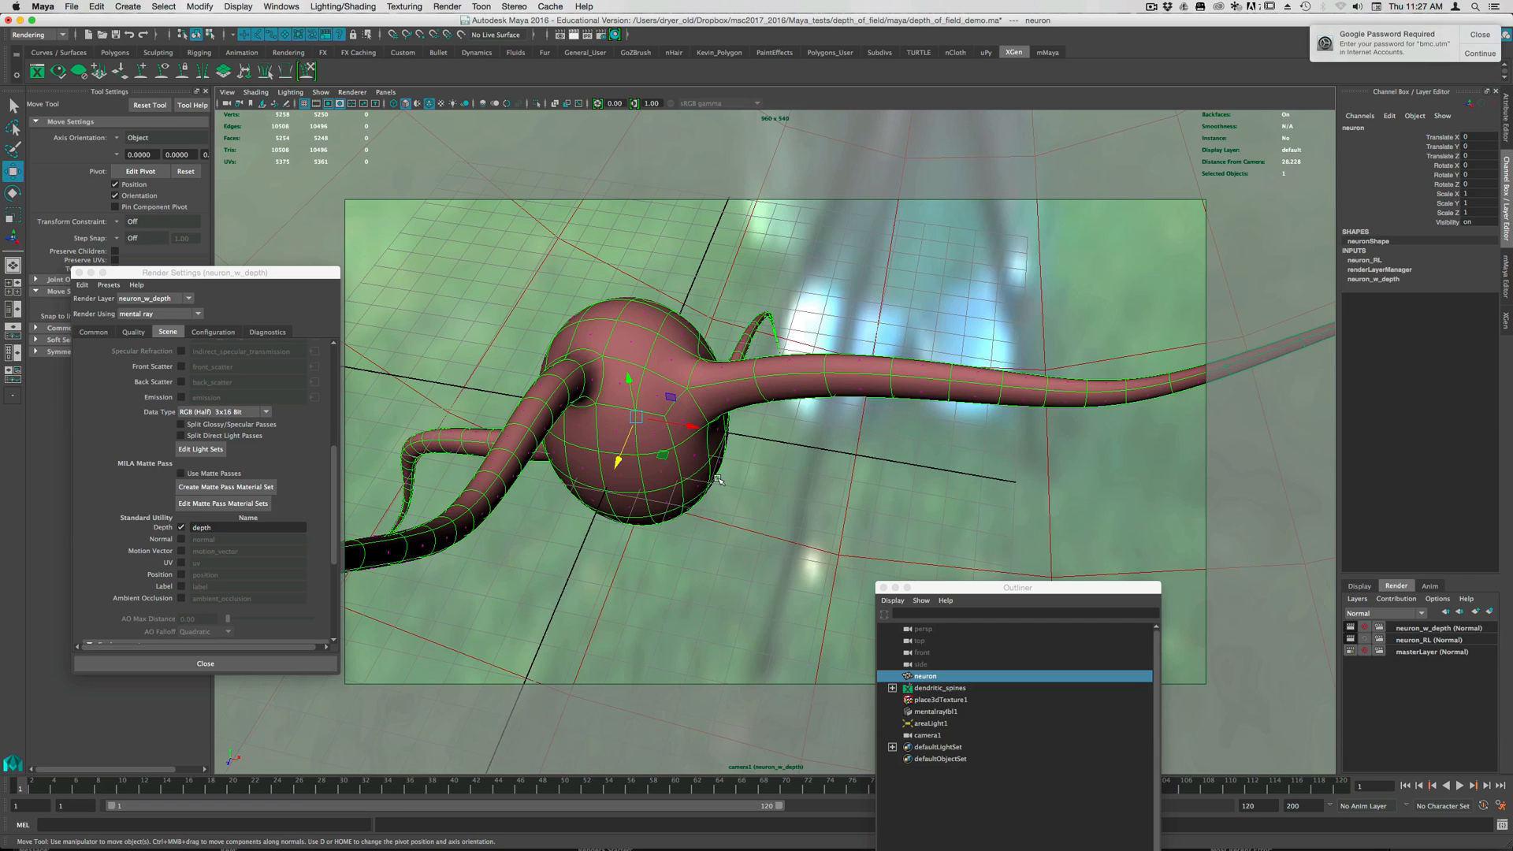
{"action": "mouse_move", "coordinate": [726, 457]}
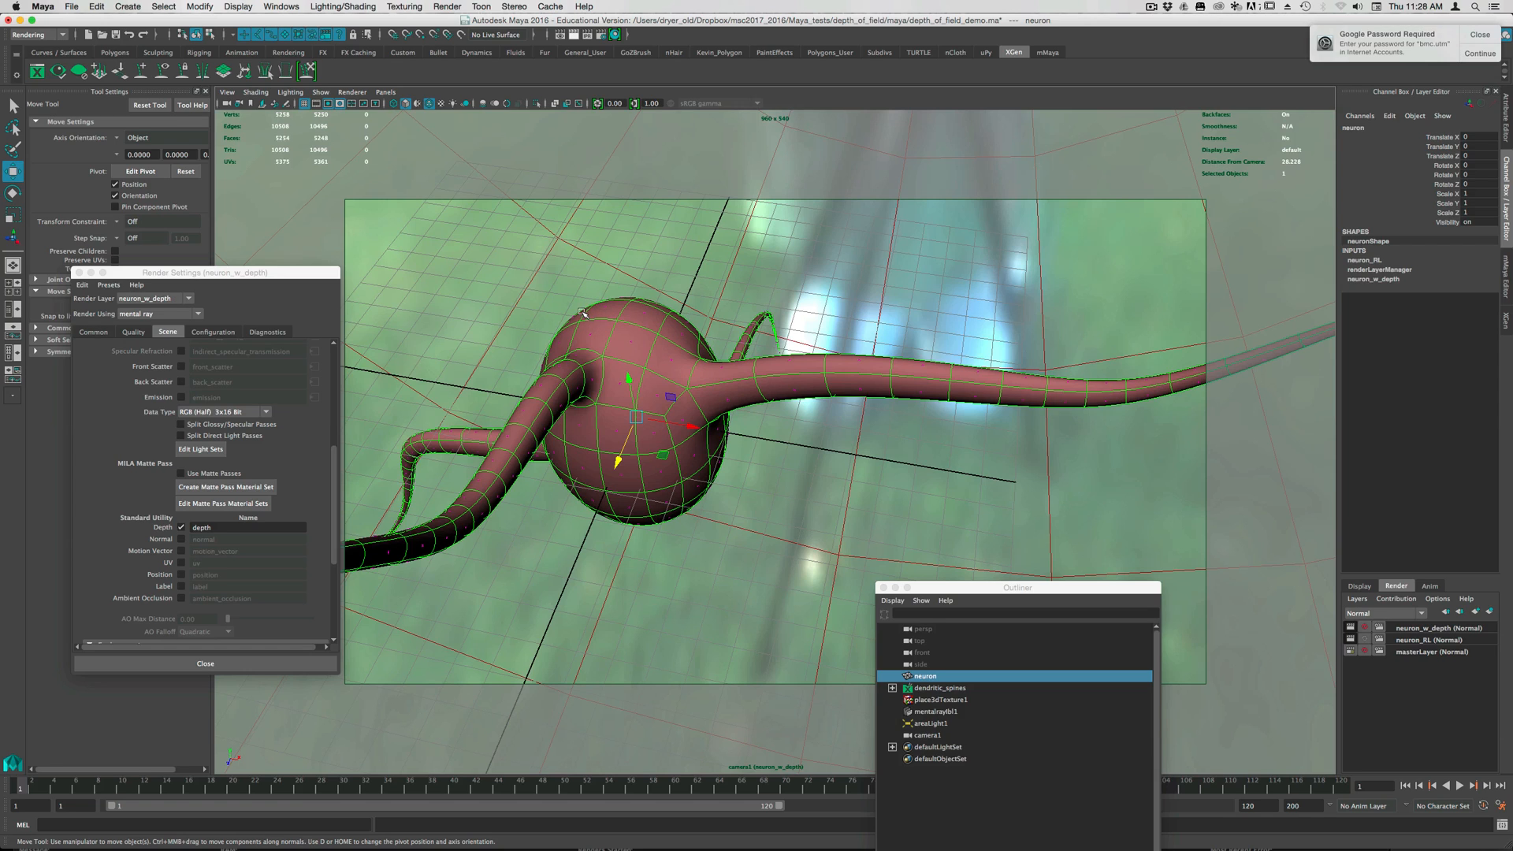
{"action": "mouse_move", "coordinate": [545, 448]}
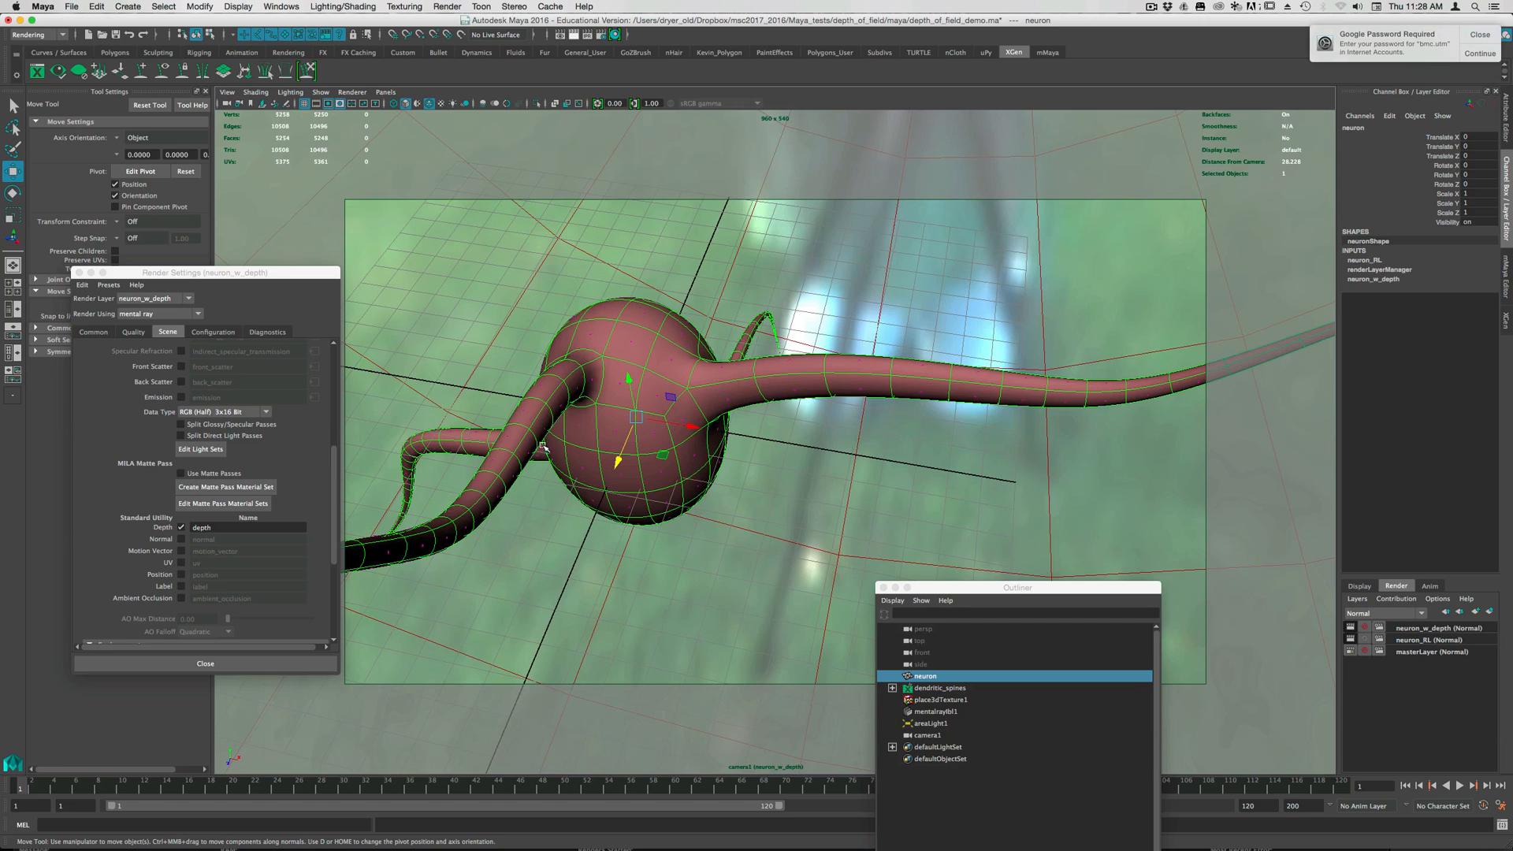
{"action": "mouse_move", "coordinate": [473, 487]}
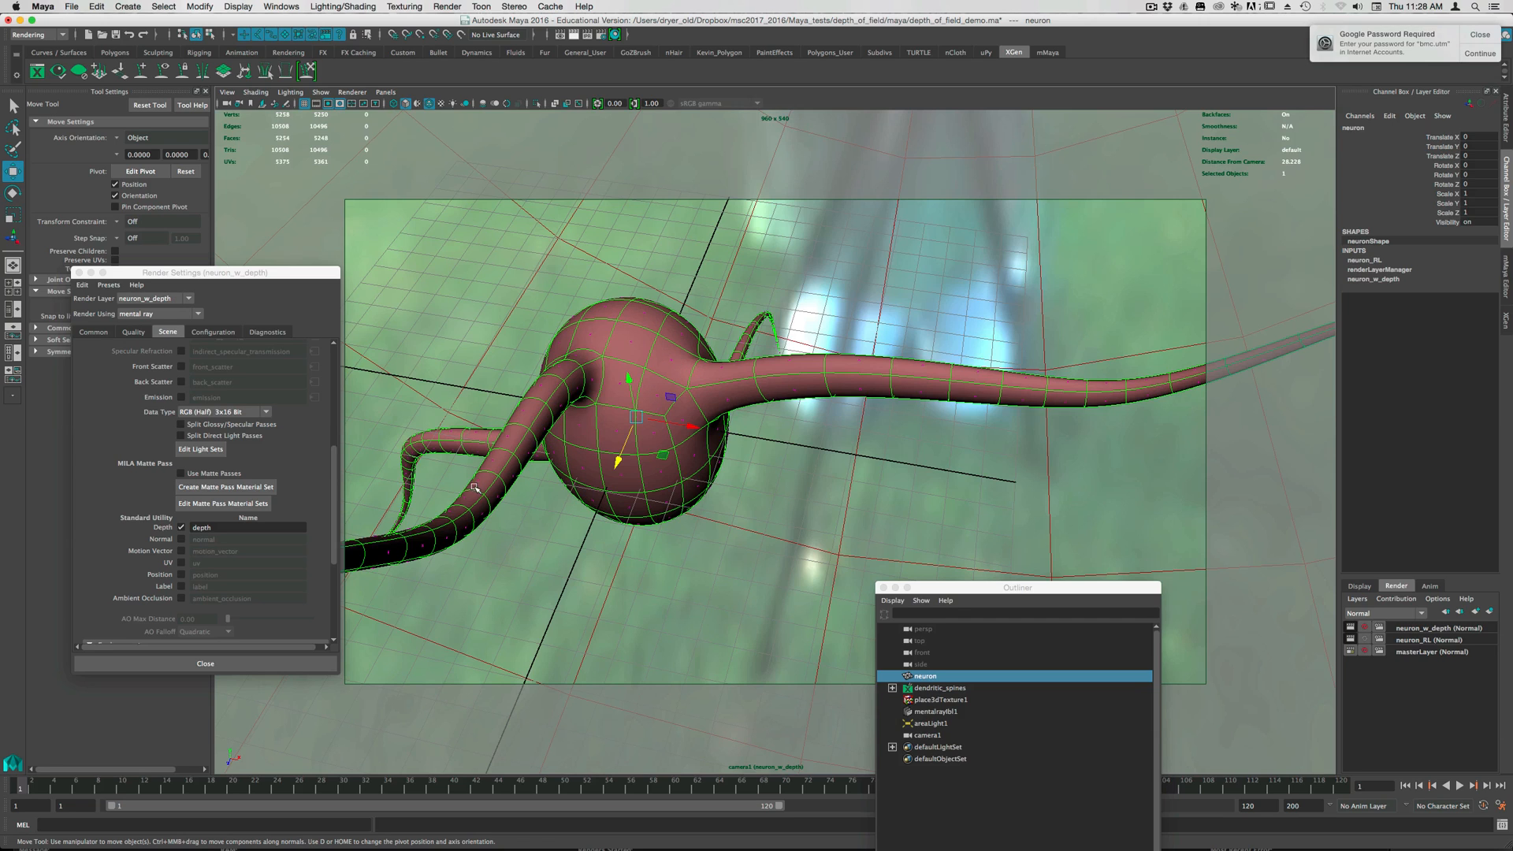
{"action": "mouse_move", "coordinate": [603, 502]}
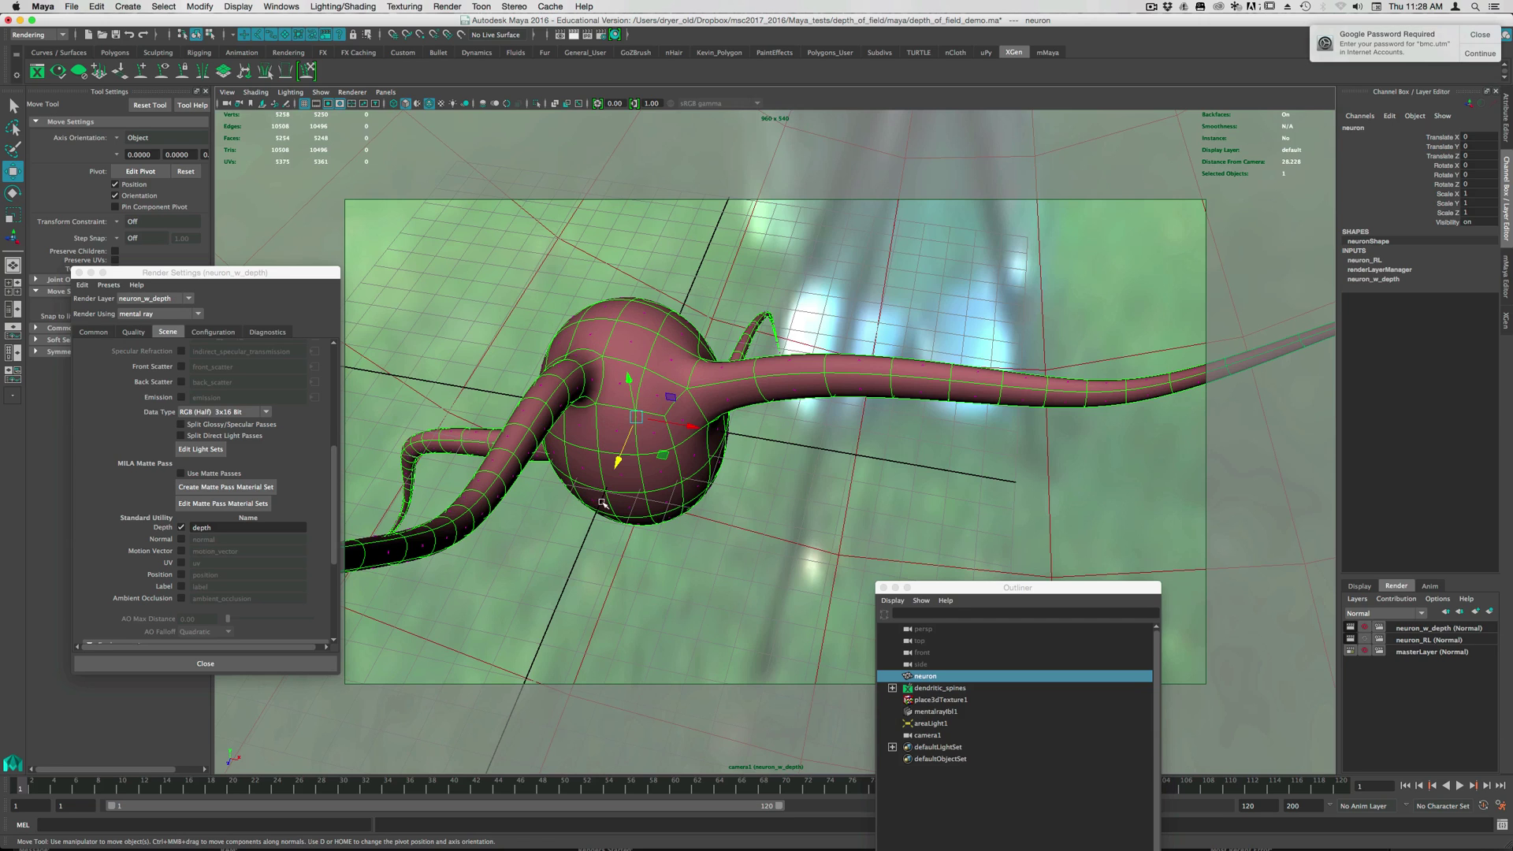
{"action": "mouse_move", "coordinate": [610, 285]}
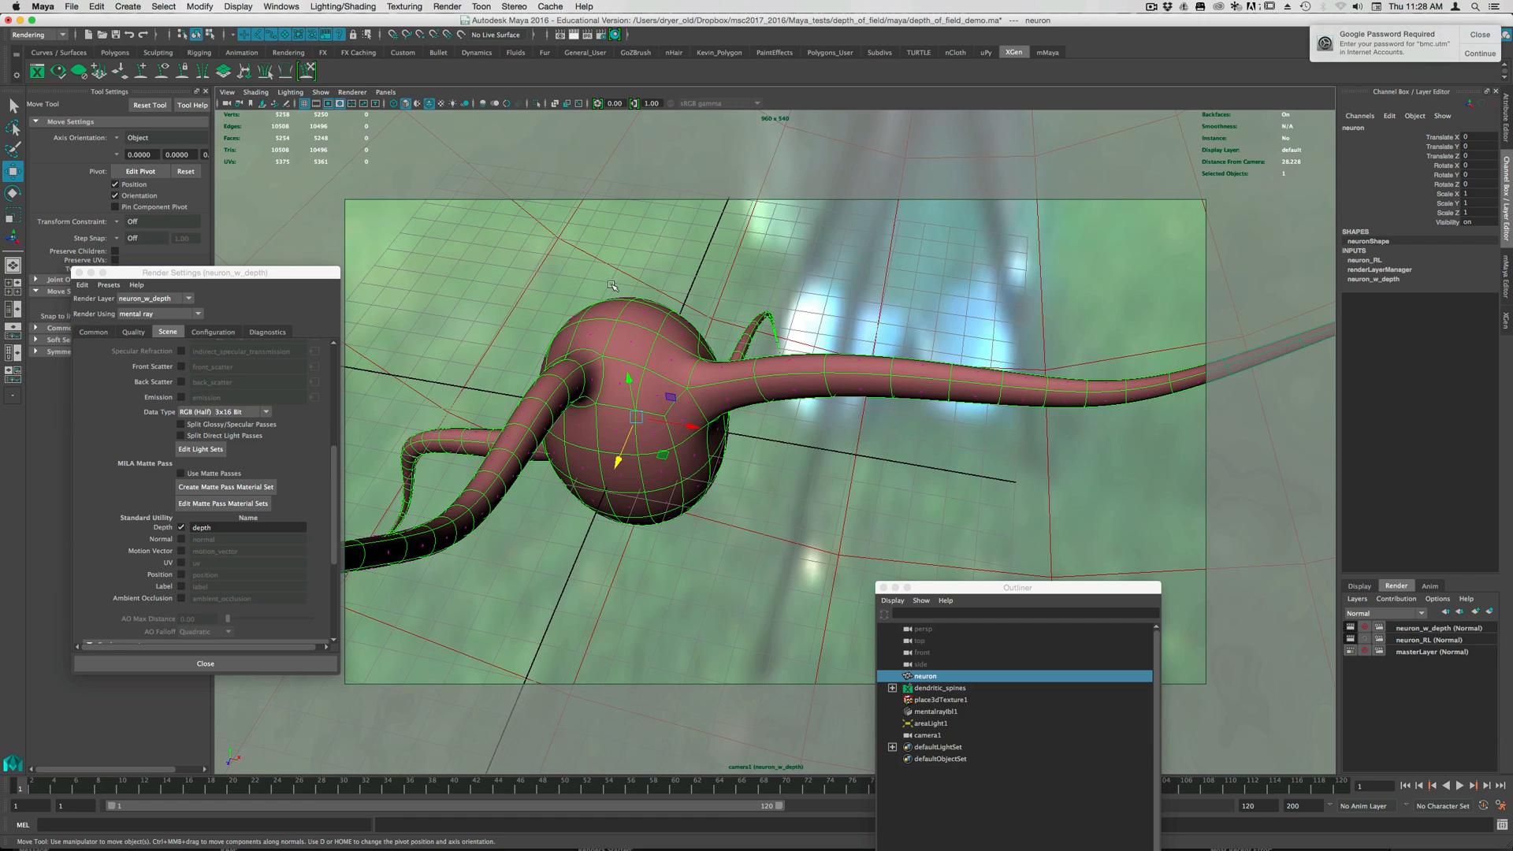
{"action": "mouse_move", "coordinate": [405, 548]}
{"action": "type", "text": "shotCam"}
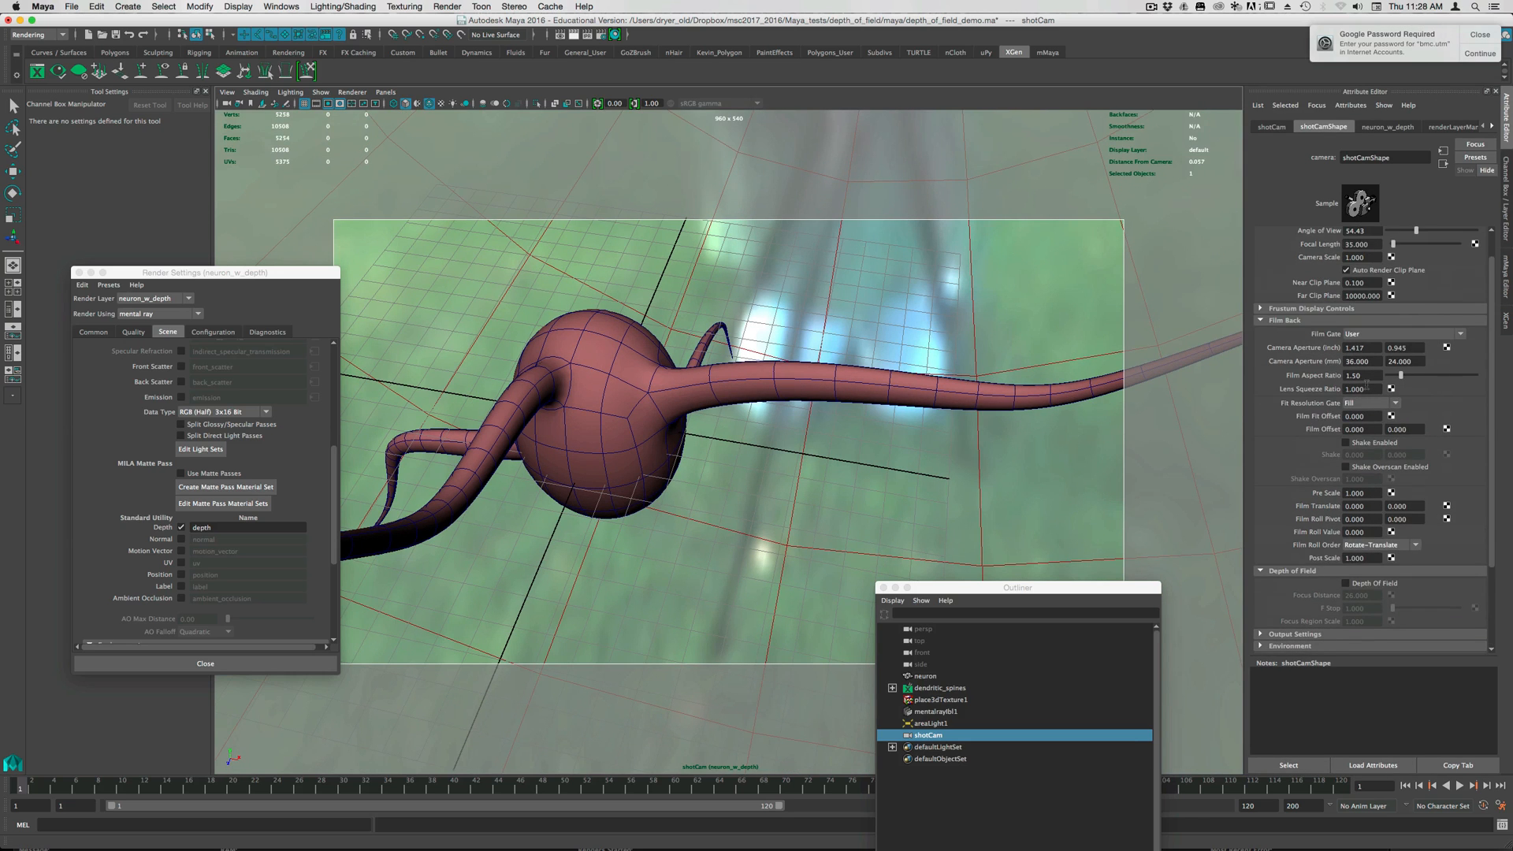
- Enable Depth Of Field on shotCamShape, showing focus distance 26 and f-stop 1
{"action": "scroll", "scroll_direction": "down", "scroll_amount": 3}
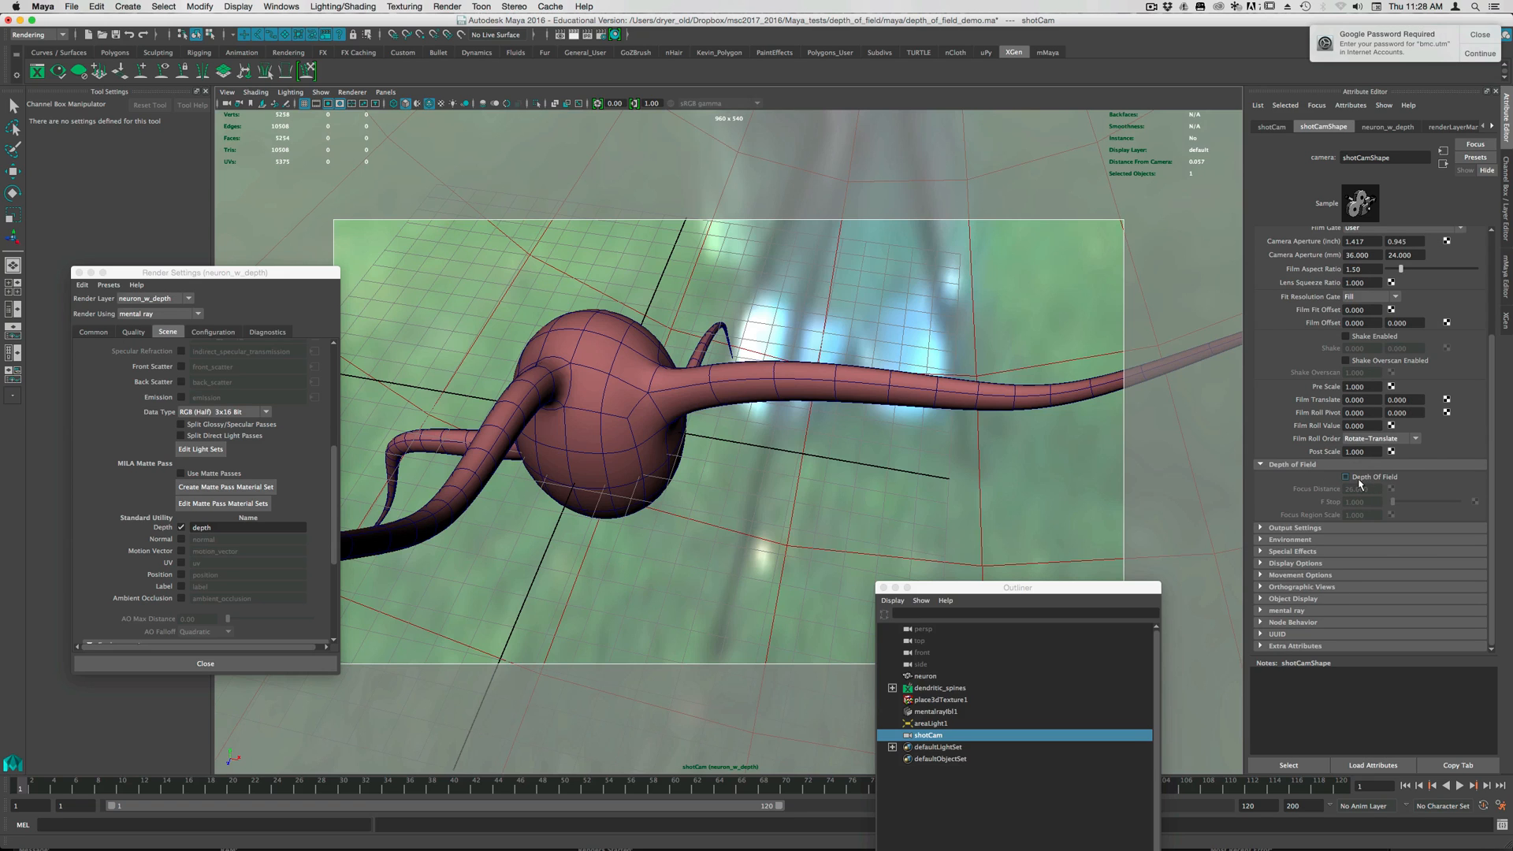
{"action": "left_click", "coordinate": [1344, 476]}
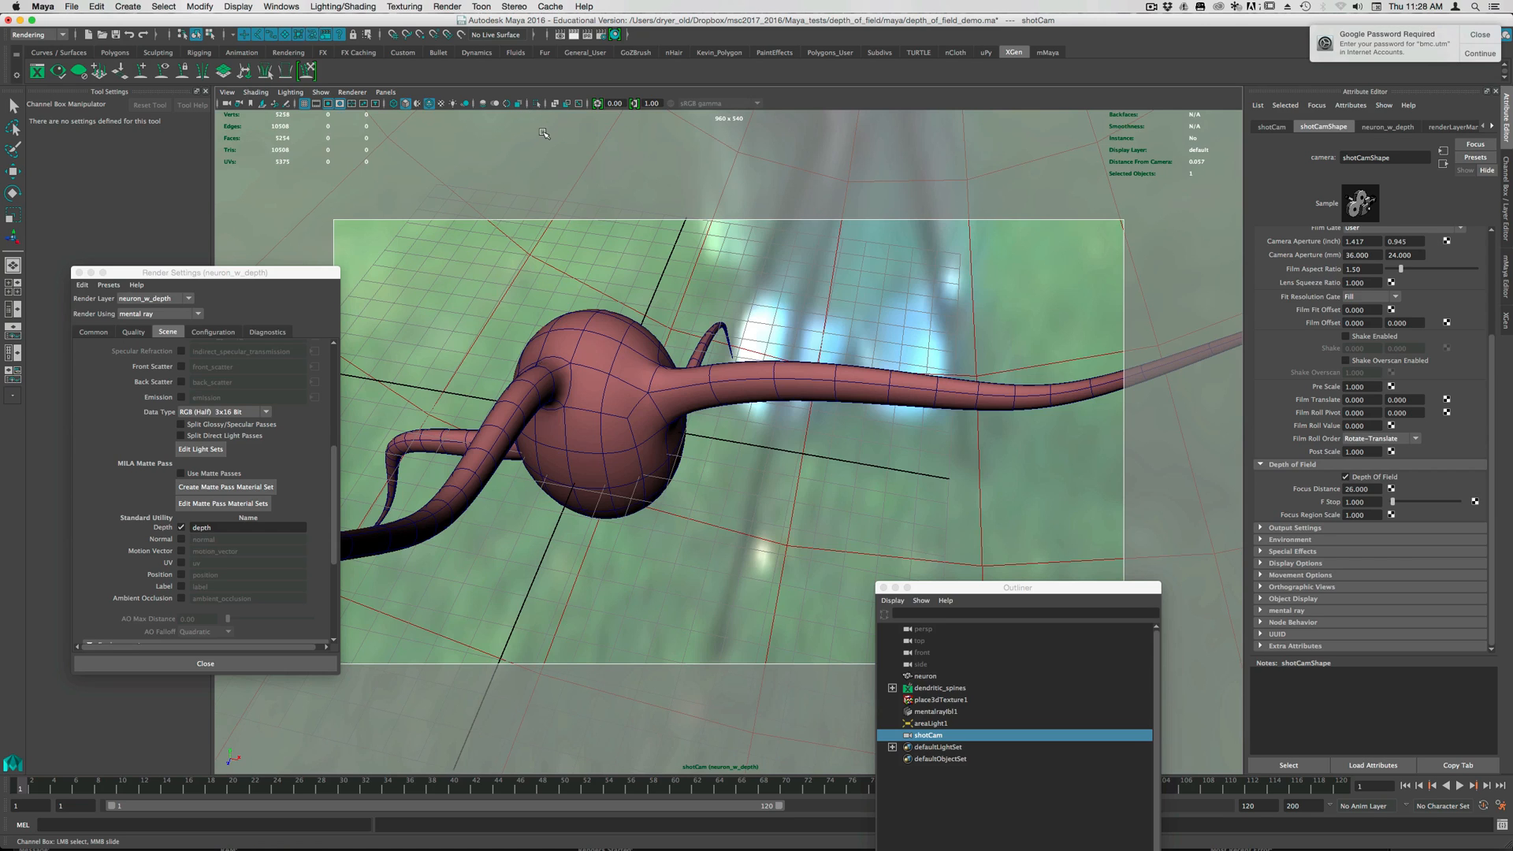
{"action": "mouse_move", "coordinate": [264, 267]}
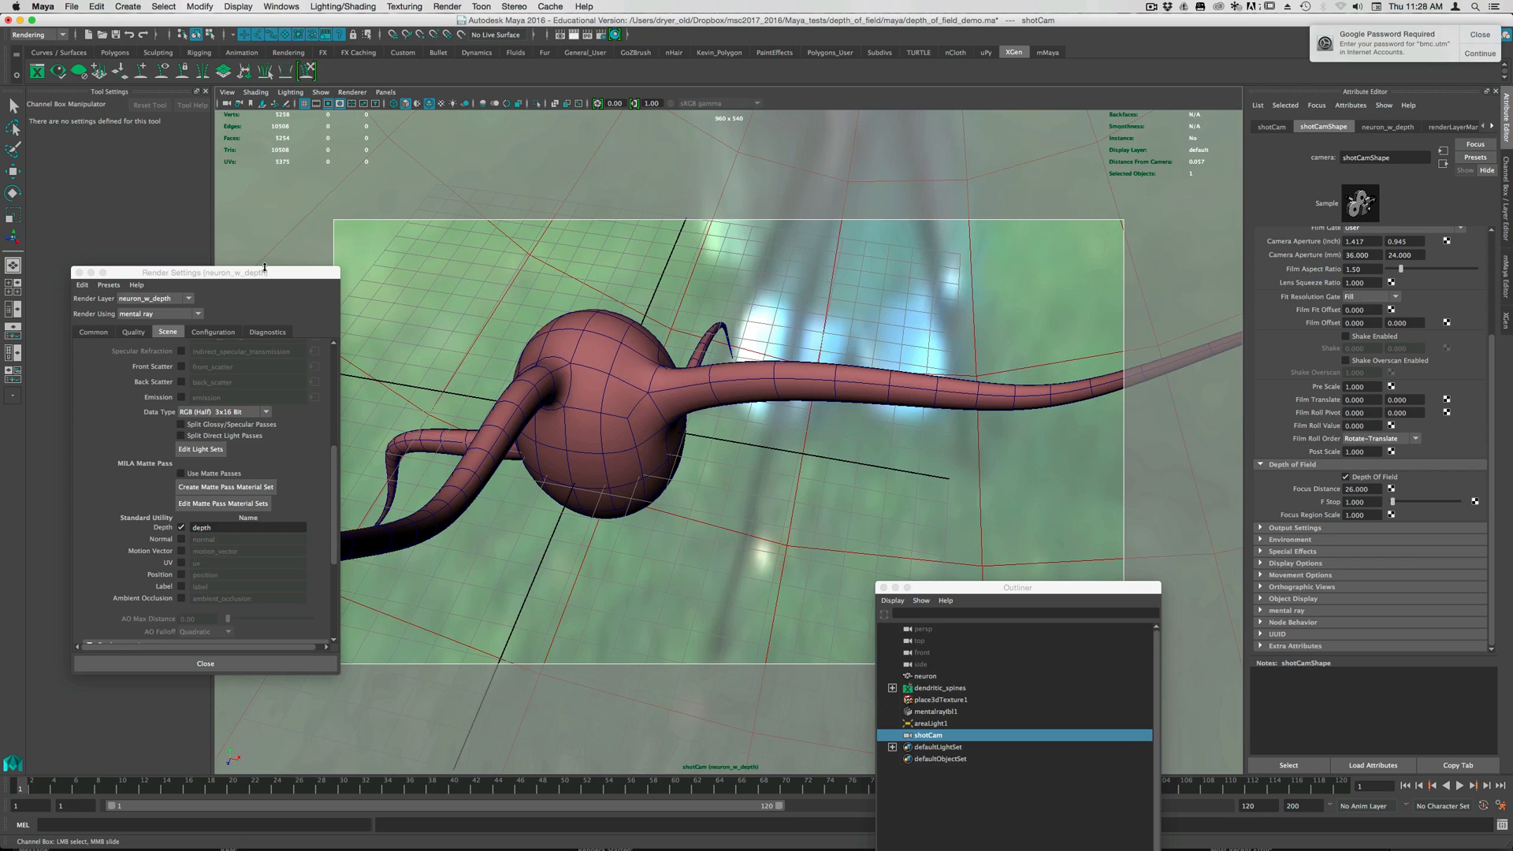
{"action": "mouse_move", "coordinate": [497, 357]}
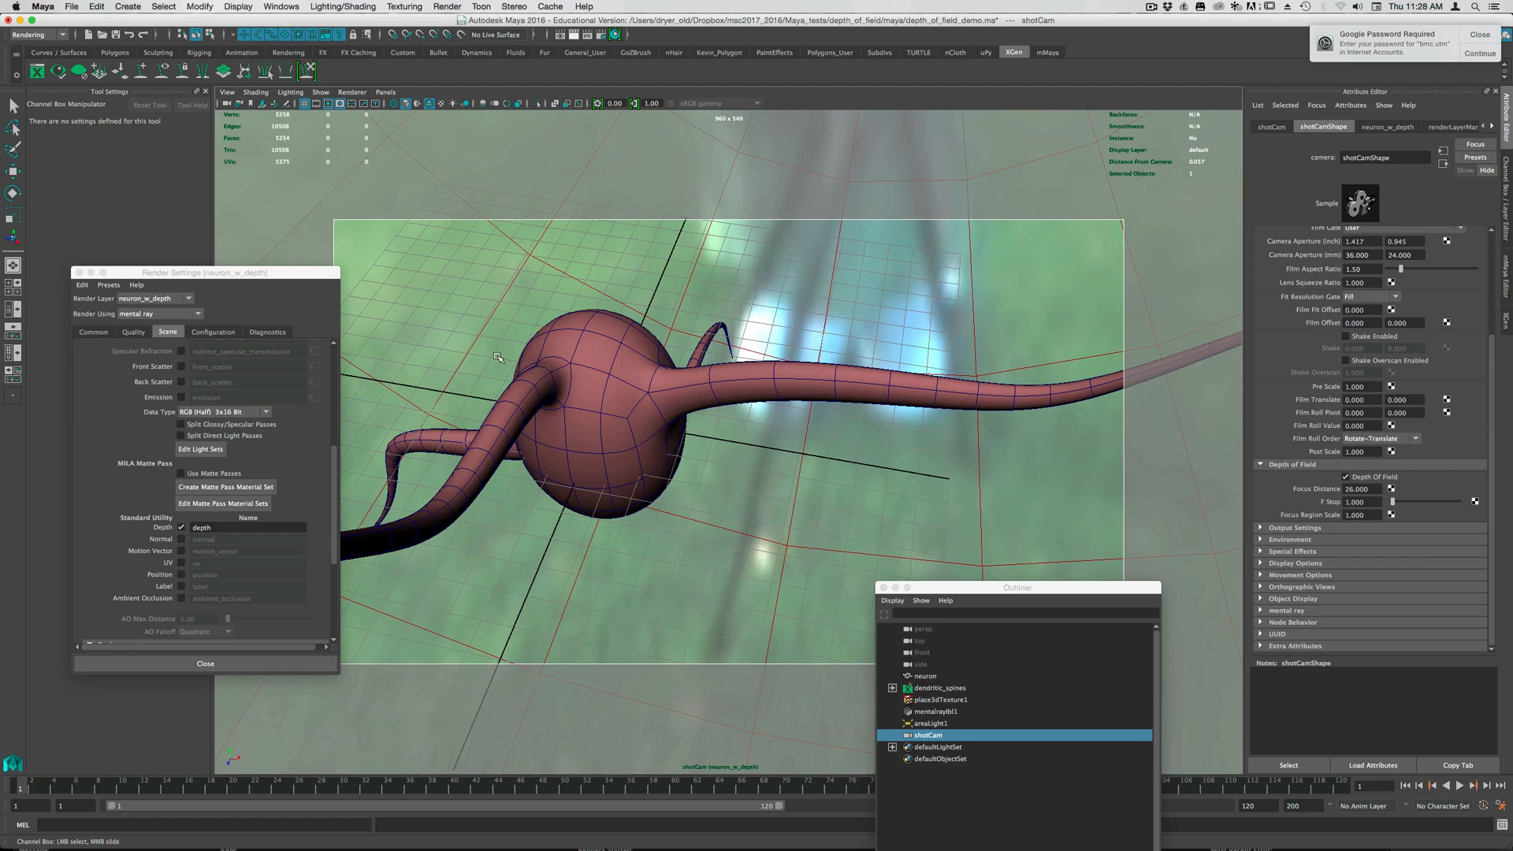
{"action": "mouse_move", "coordinate": [1312, 50]}
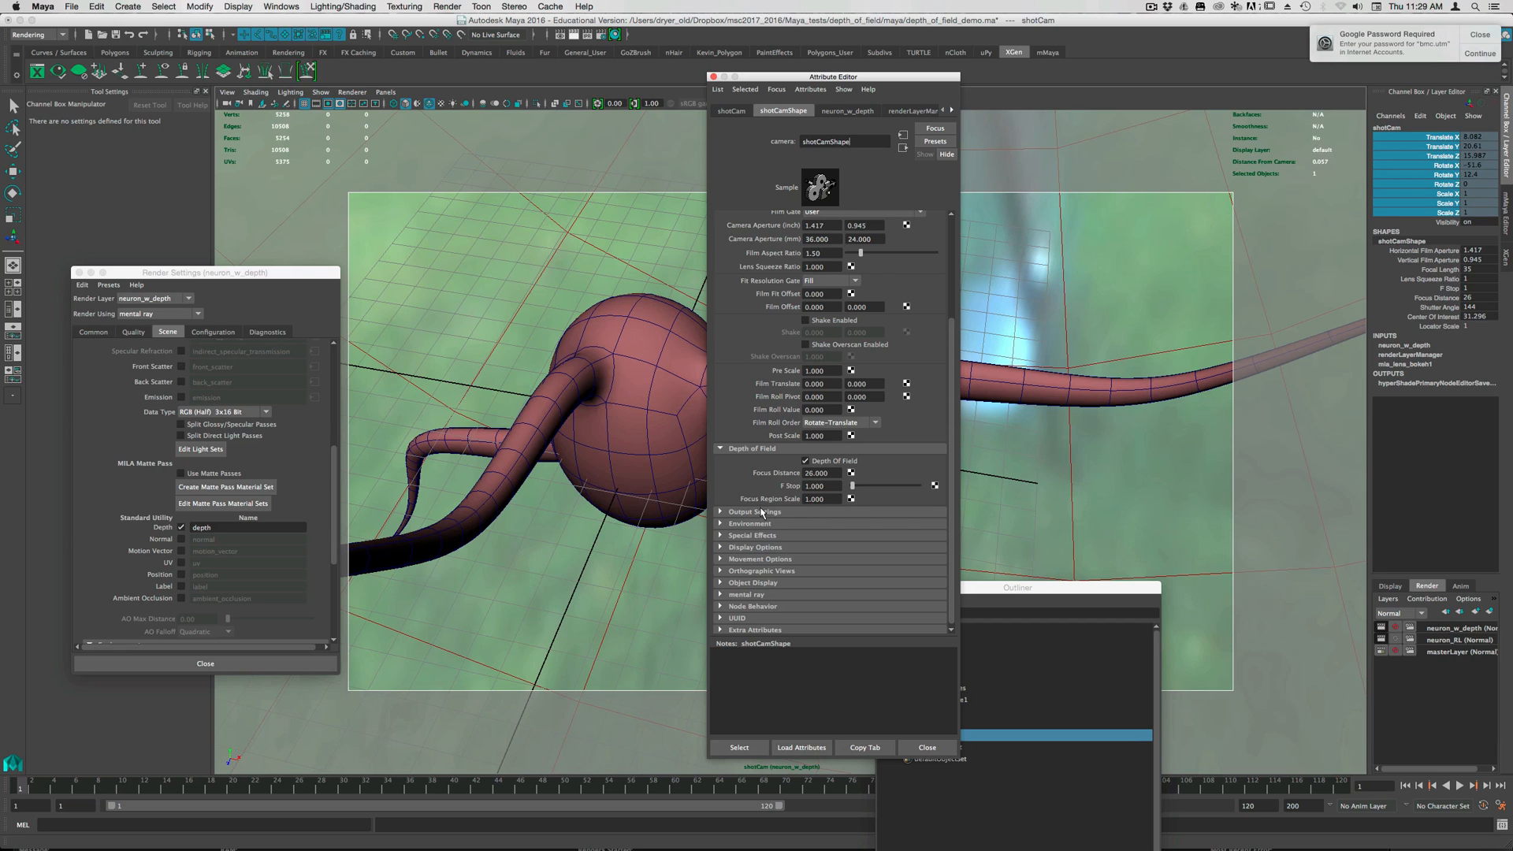
- Change shotCam's F Stop from 1 to 5.6, keeping focus distance at 26
{"action": "triple_click", "coordinate": [815, 486]}
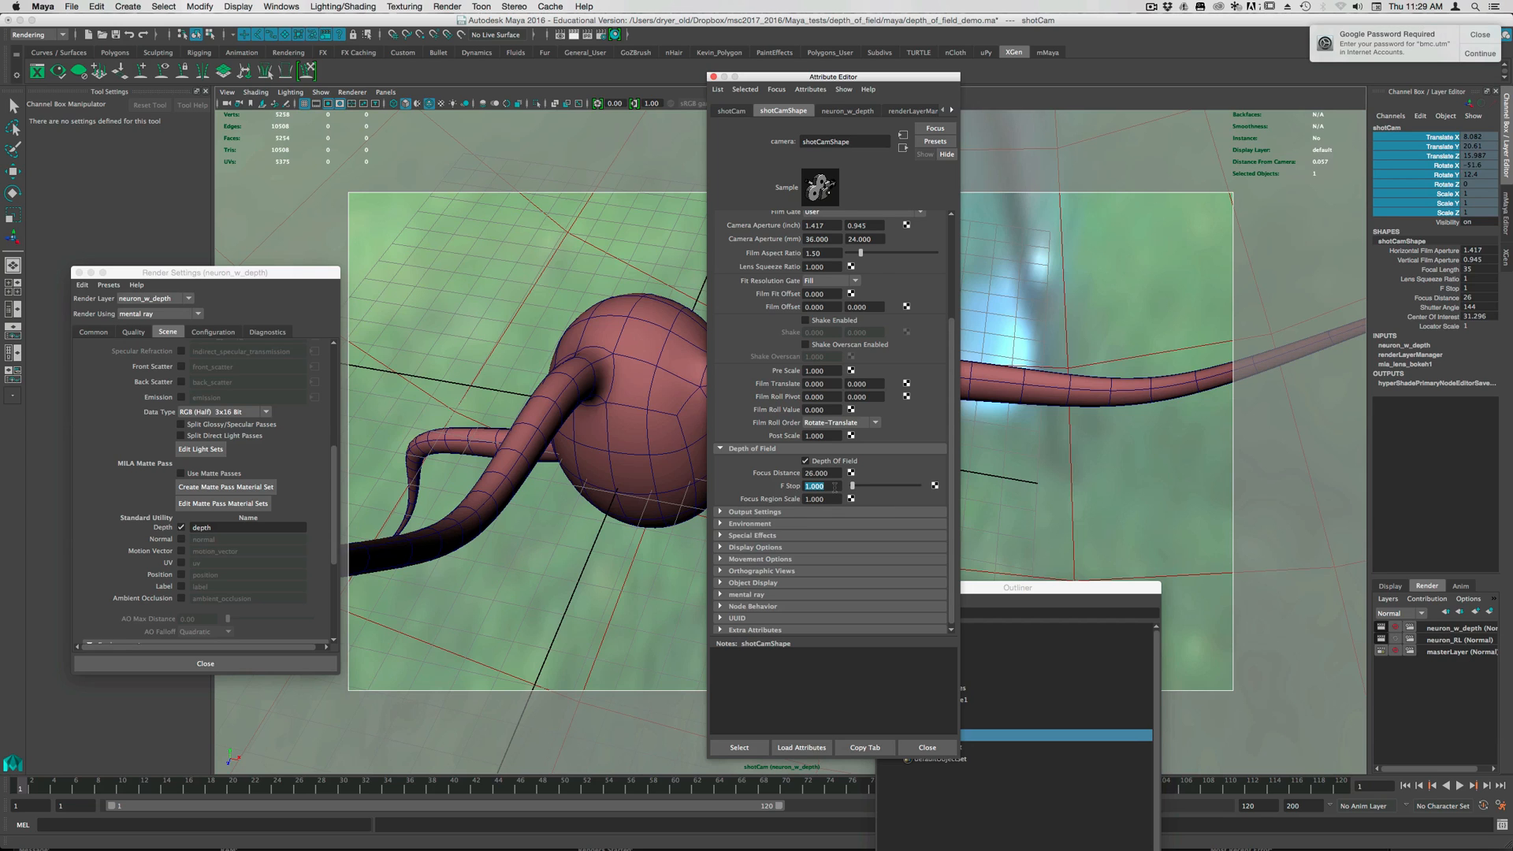
{"action": "type", "text": "5.600"}
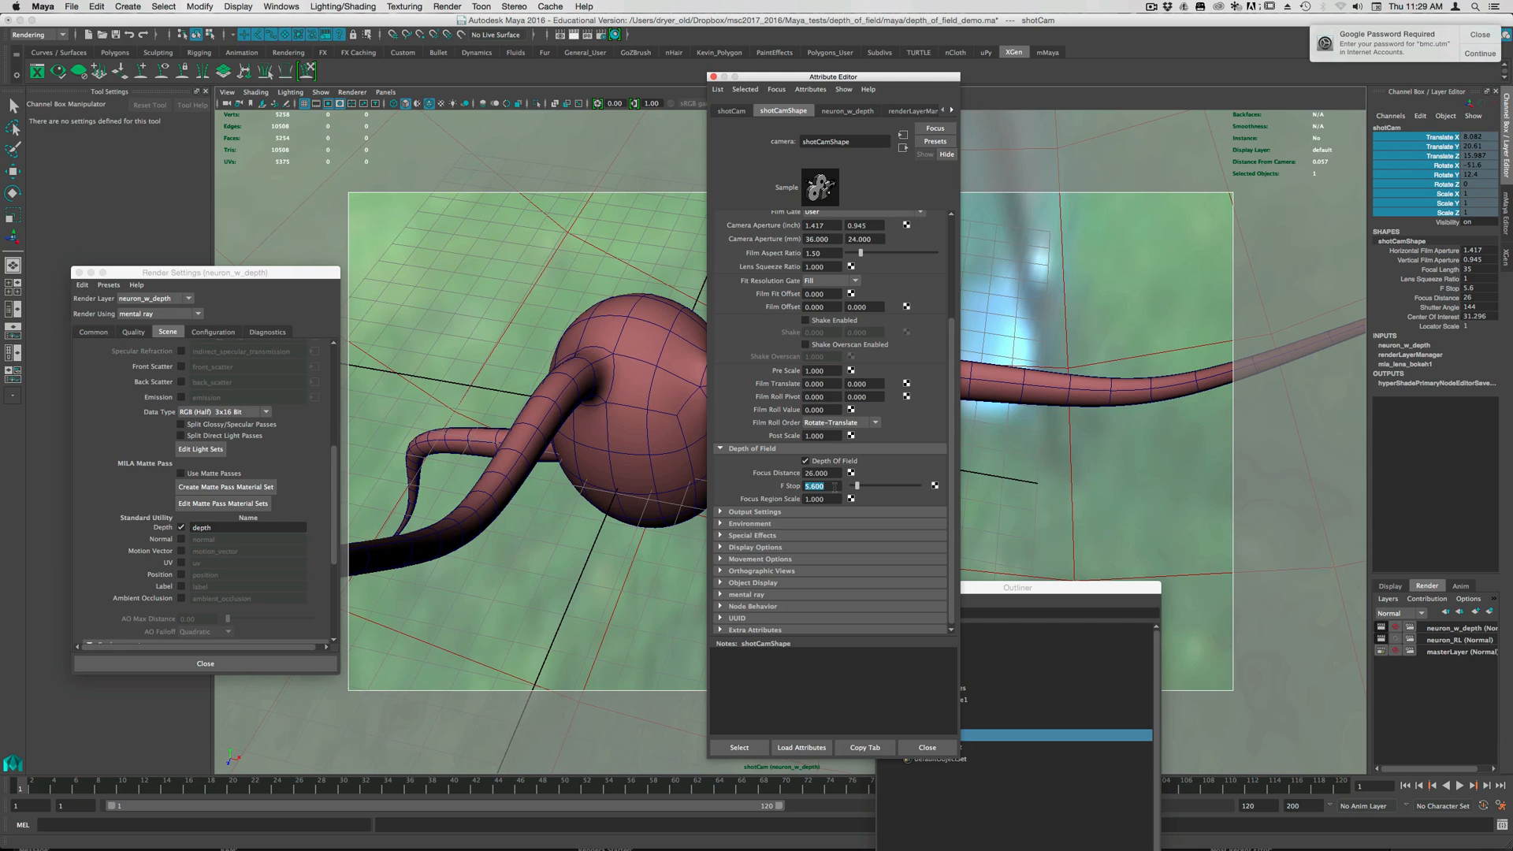
{"action": "triple_click", "coordinate": [817, 472]}
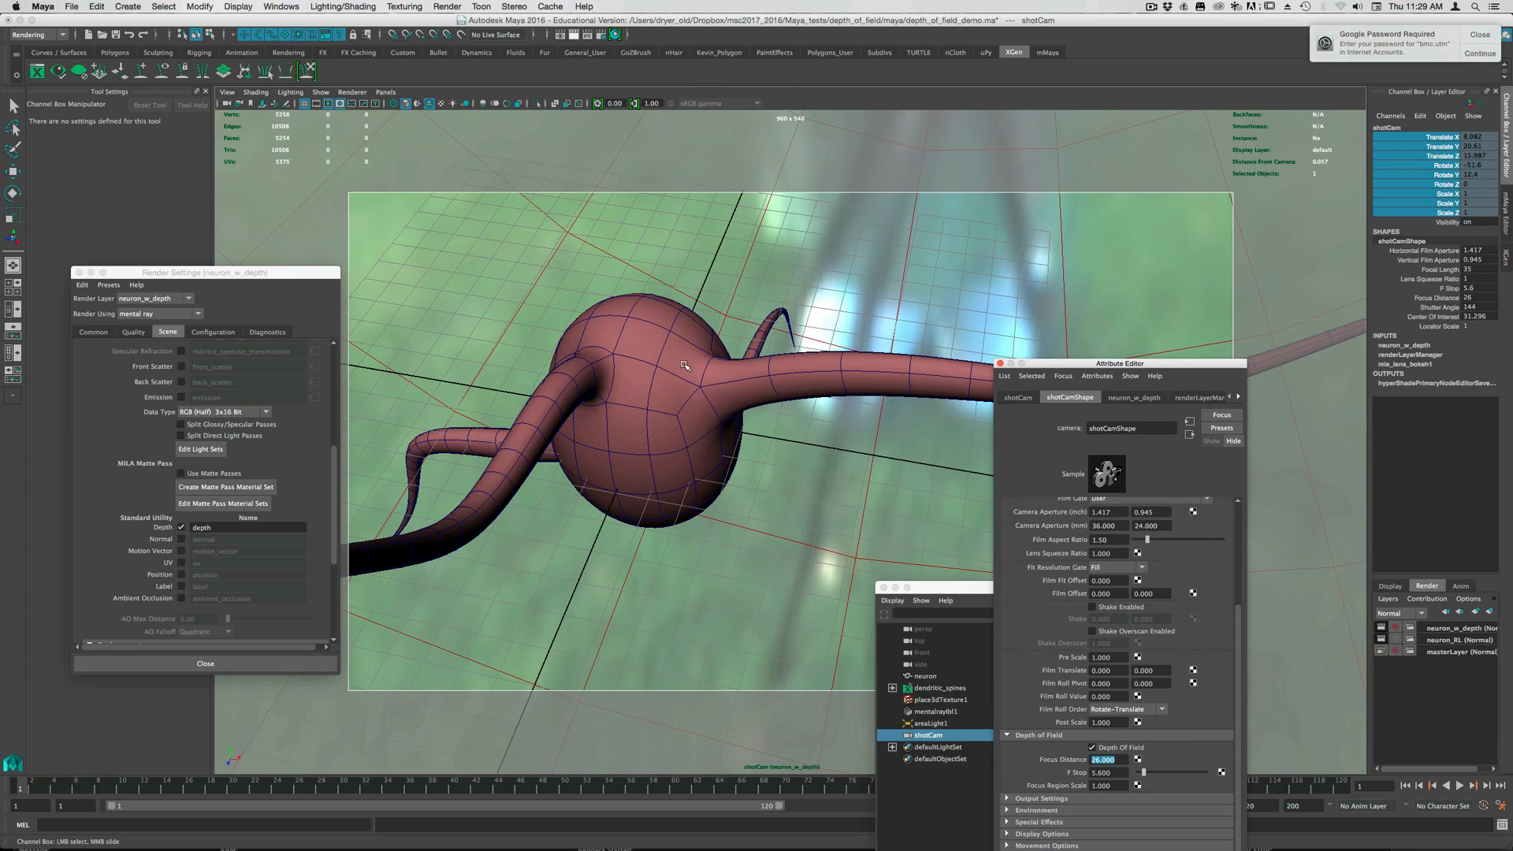
- Select the neuron mesh in the Outliner to display its shape attributes
{"action": "left_click", "coordinate": [923, 675]}
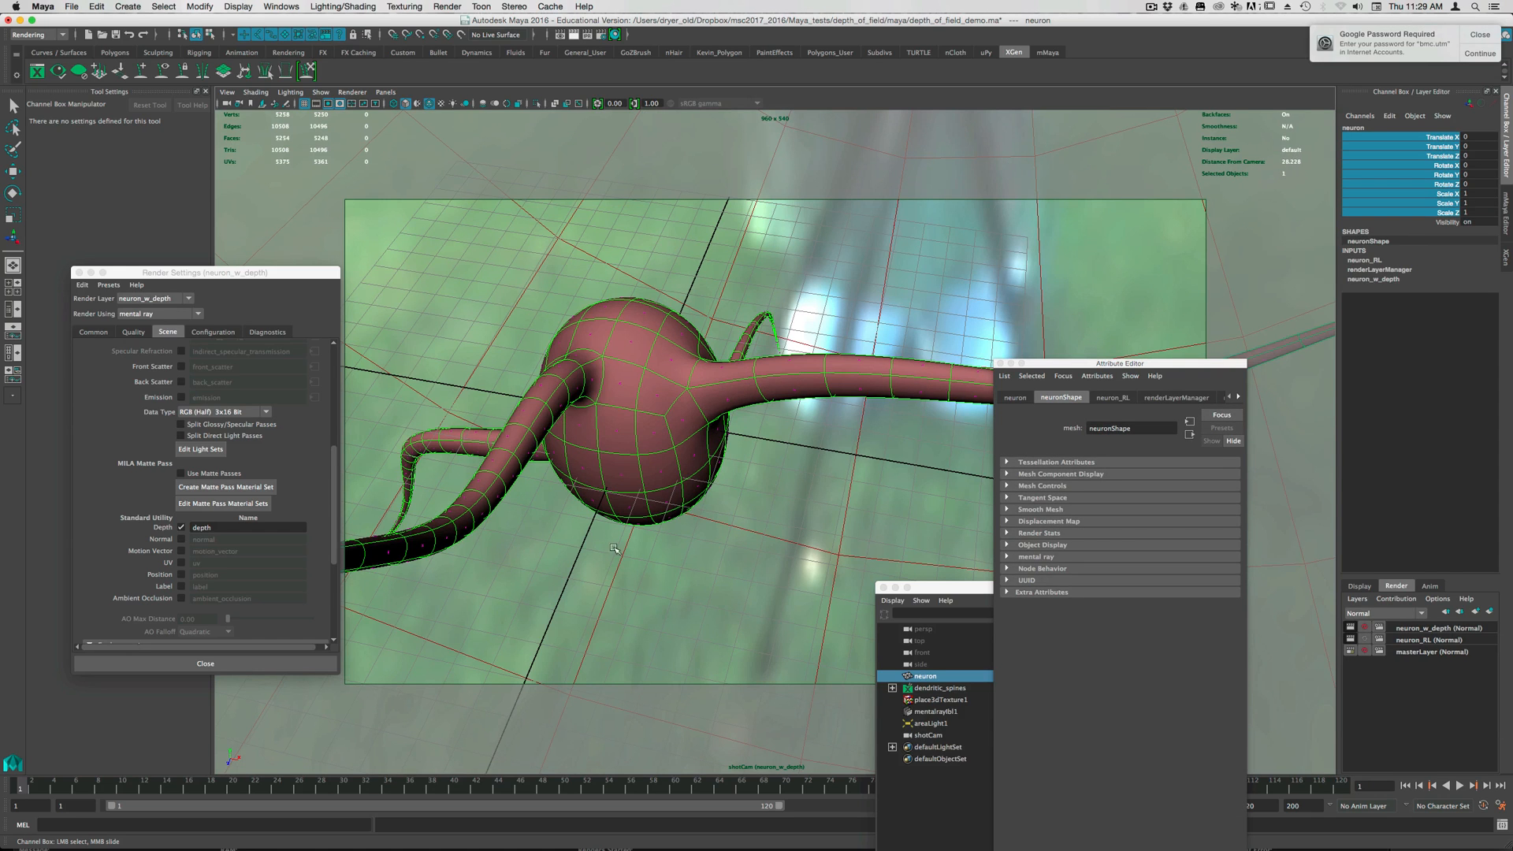
{"action": "mouse_move", "coordinate": [624, 441]}
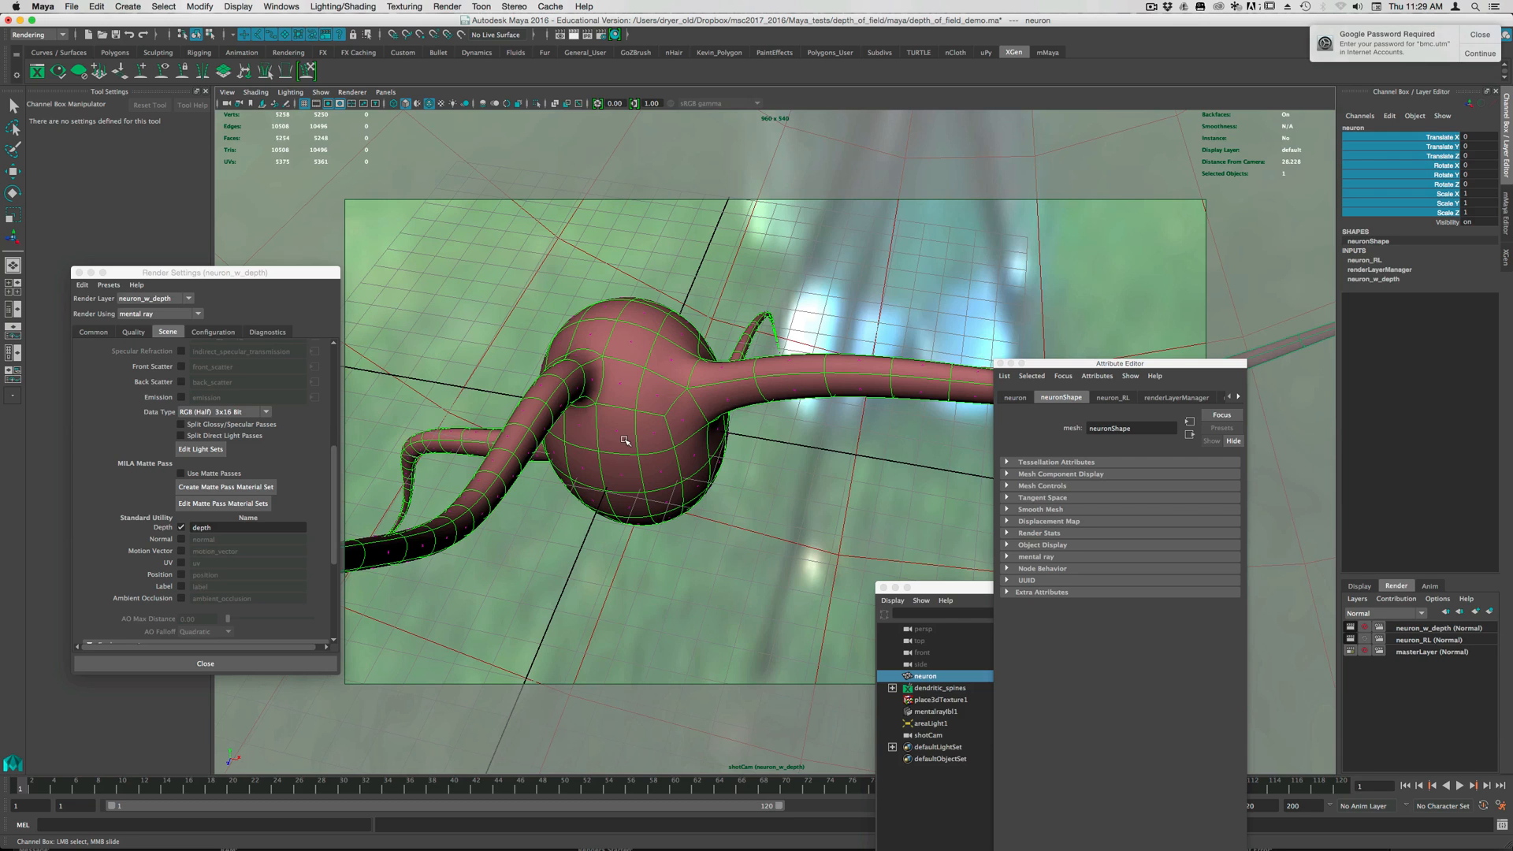
{"action": "mouse_move", "coordinate": [583, 495]}
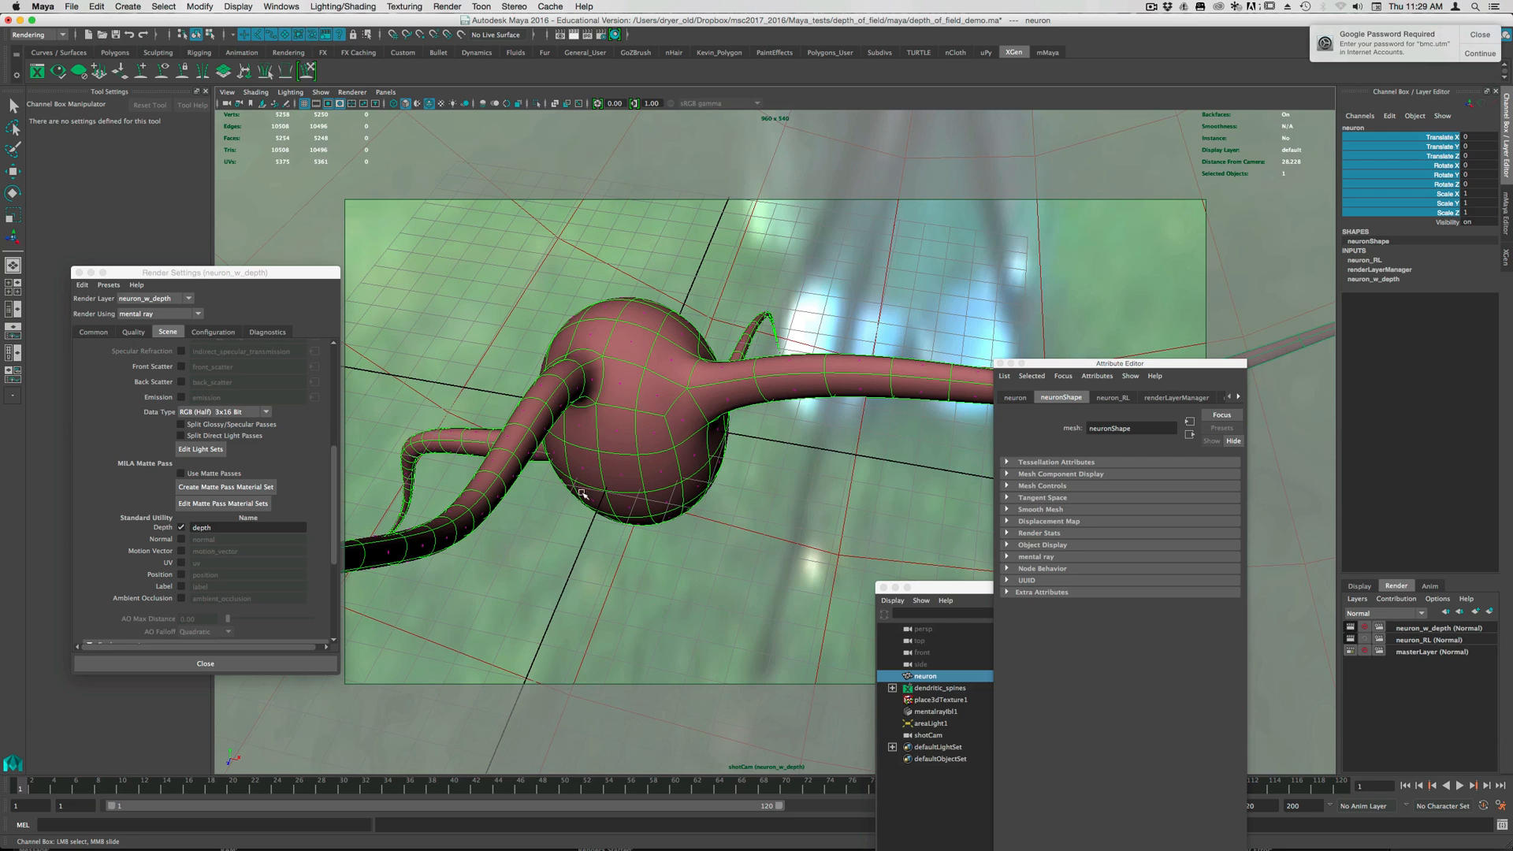
{"action": "mouse_move", "coordinate": [665, 360]}
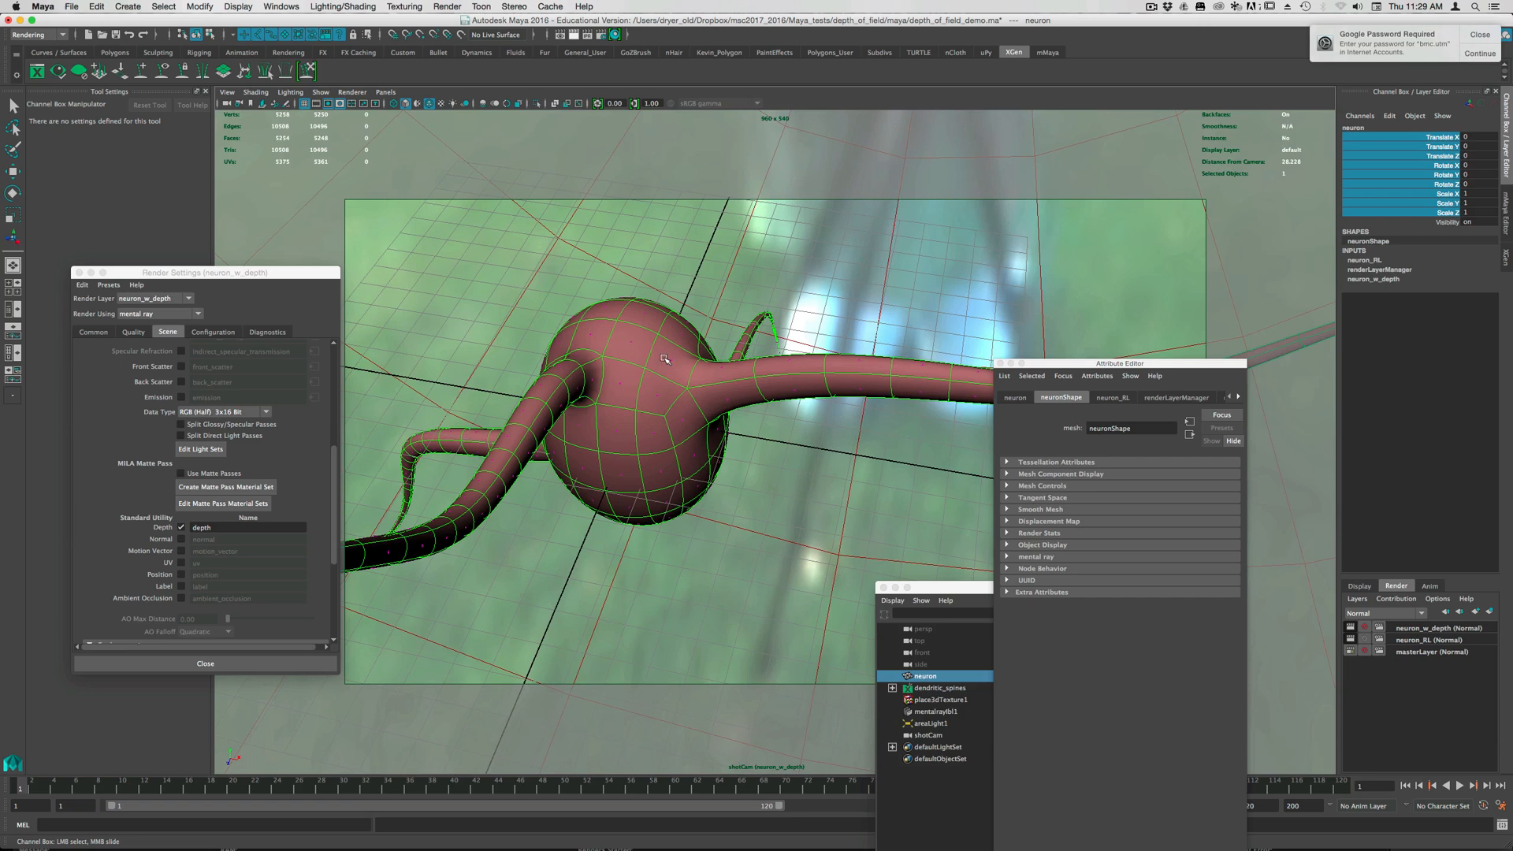
{"action": "mouse_move", "coordinate": [669, 481]}
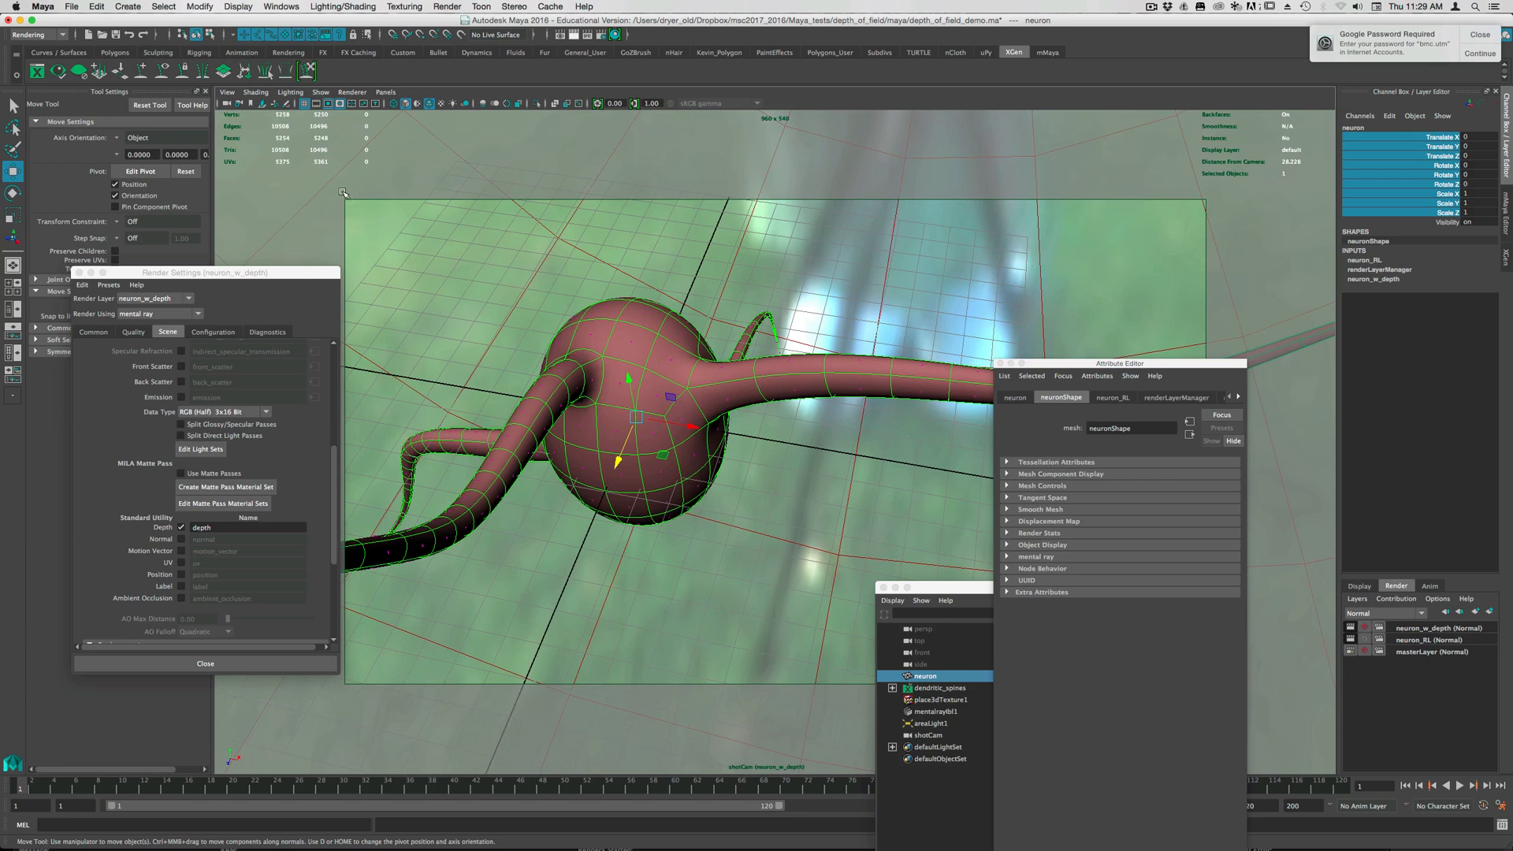
{"action": "mouse_move", "coordinate": [1058, 57]}
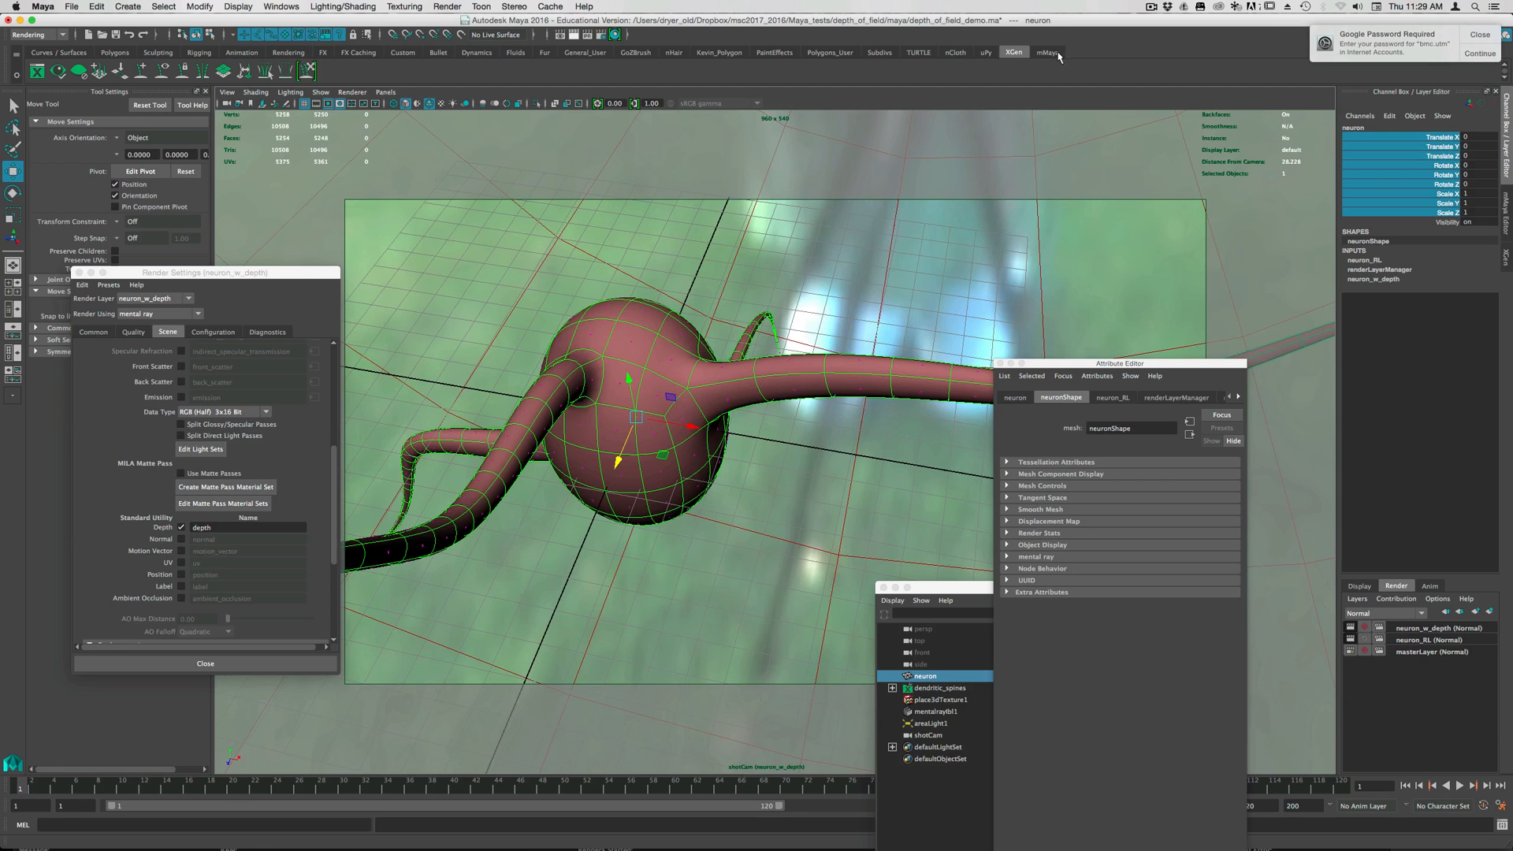
{"action": "mouse_move", "coordinate": [379, 56]}
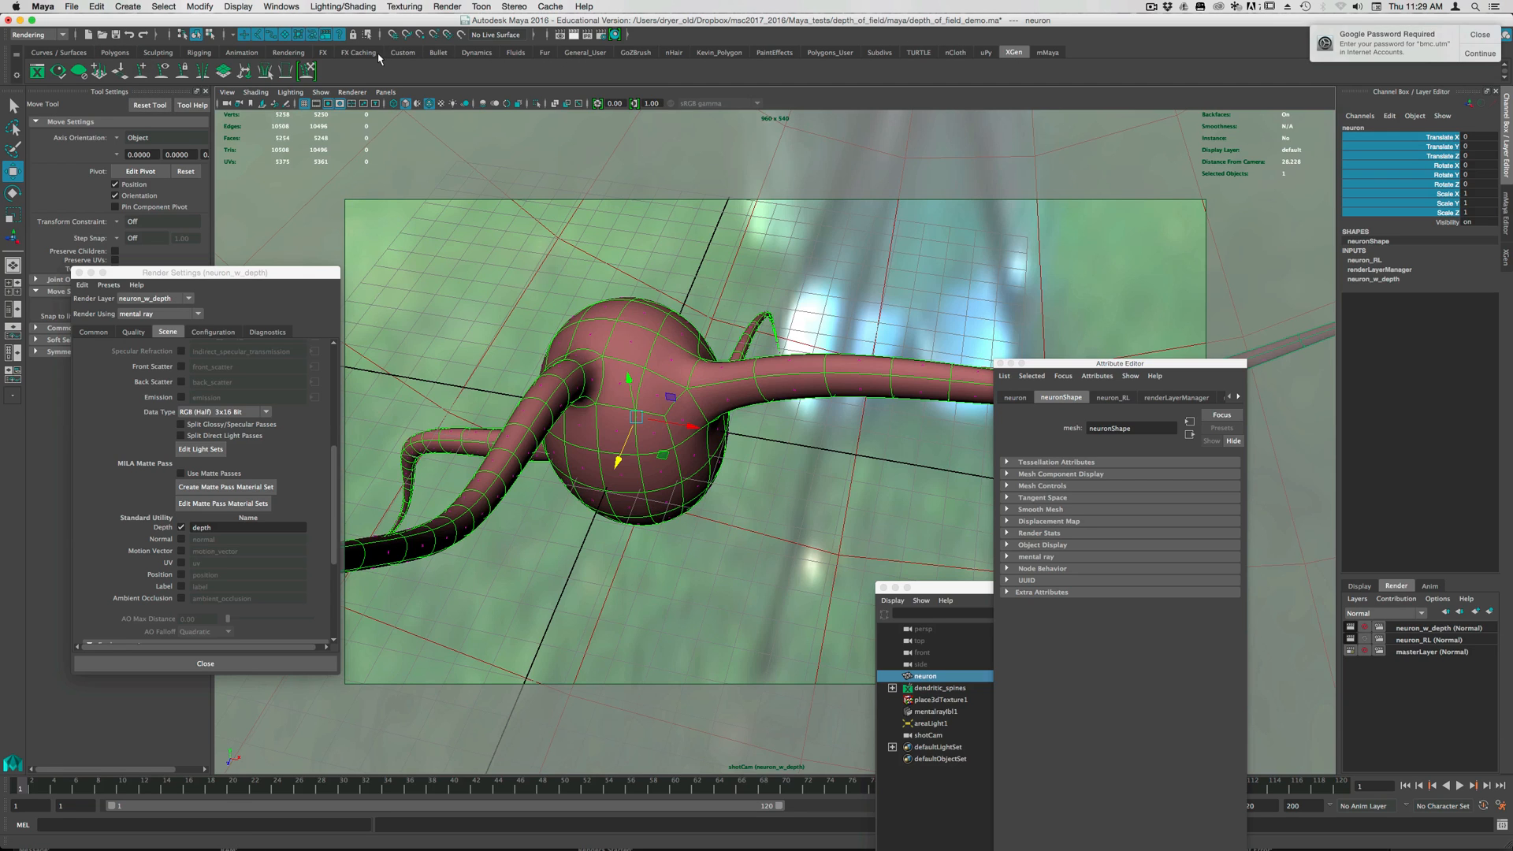
- Switch to the Custom shelf and select shotCam in the Outliner
{"action": "left_click", "coordinate": [402, 52]}
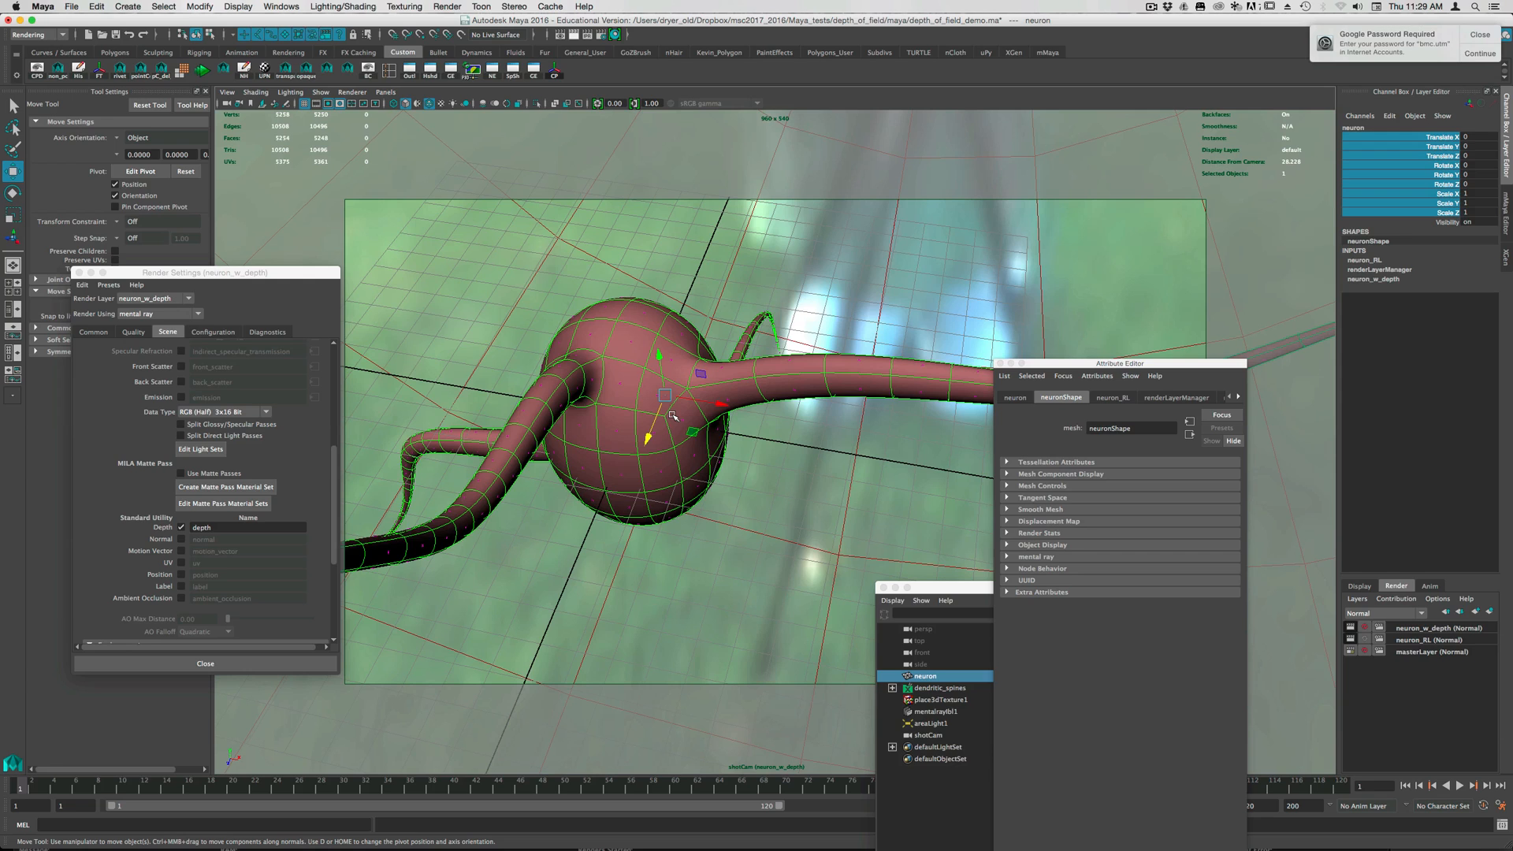
{"action": "mouse_move", "coordinate": [923, 407]}
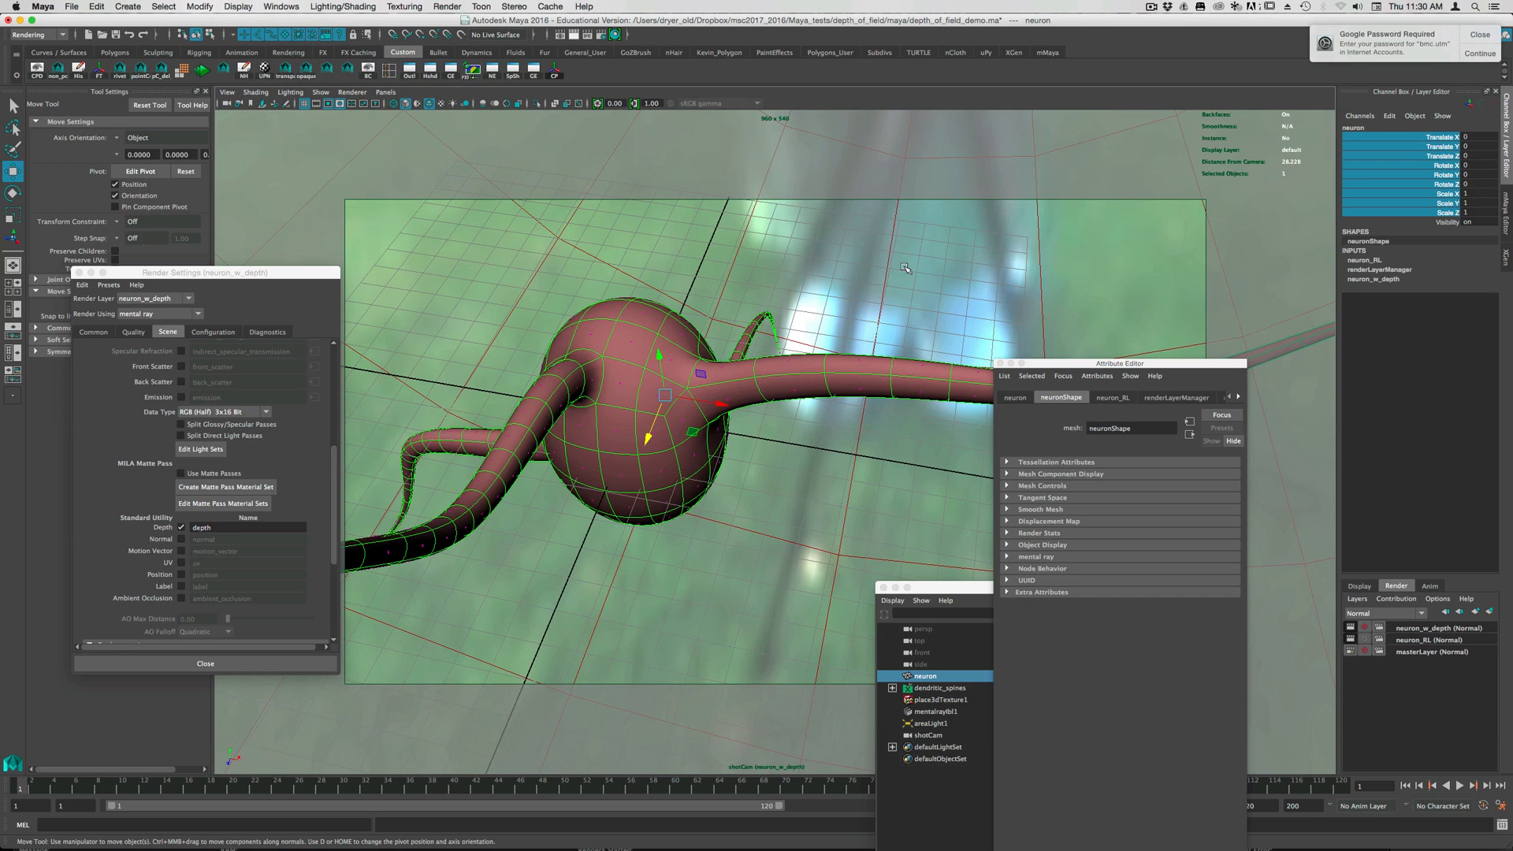
{"action": "mouse_move", "coordinate": [532, 448]}
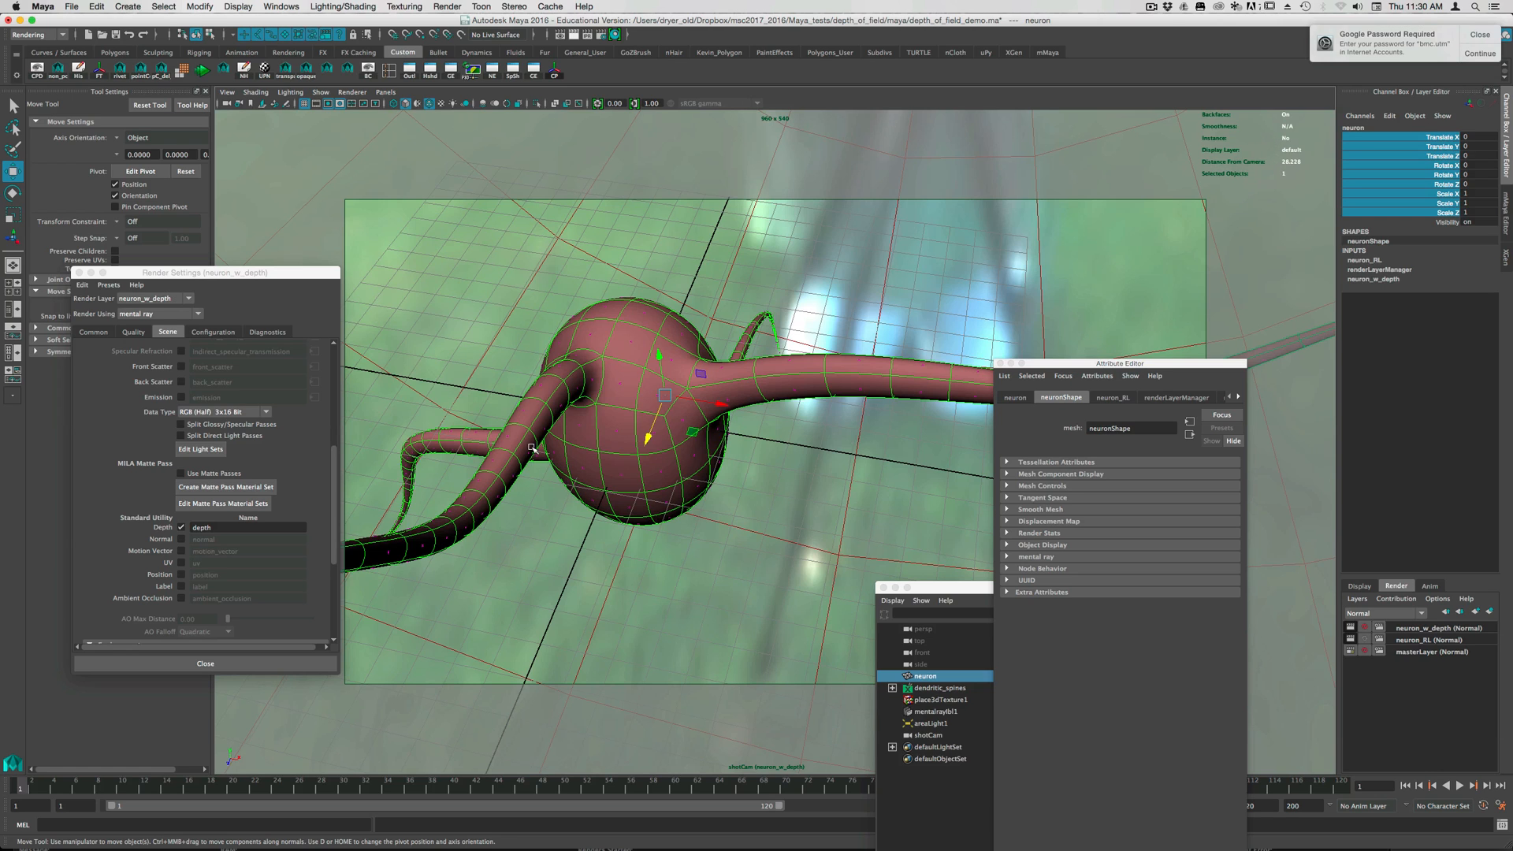
{"action": "mouse_move", "coordinate": [259, 136]}
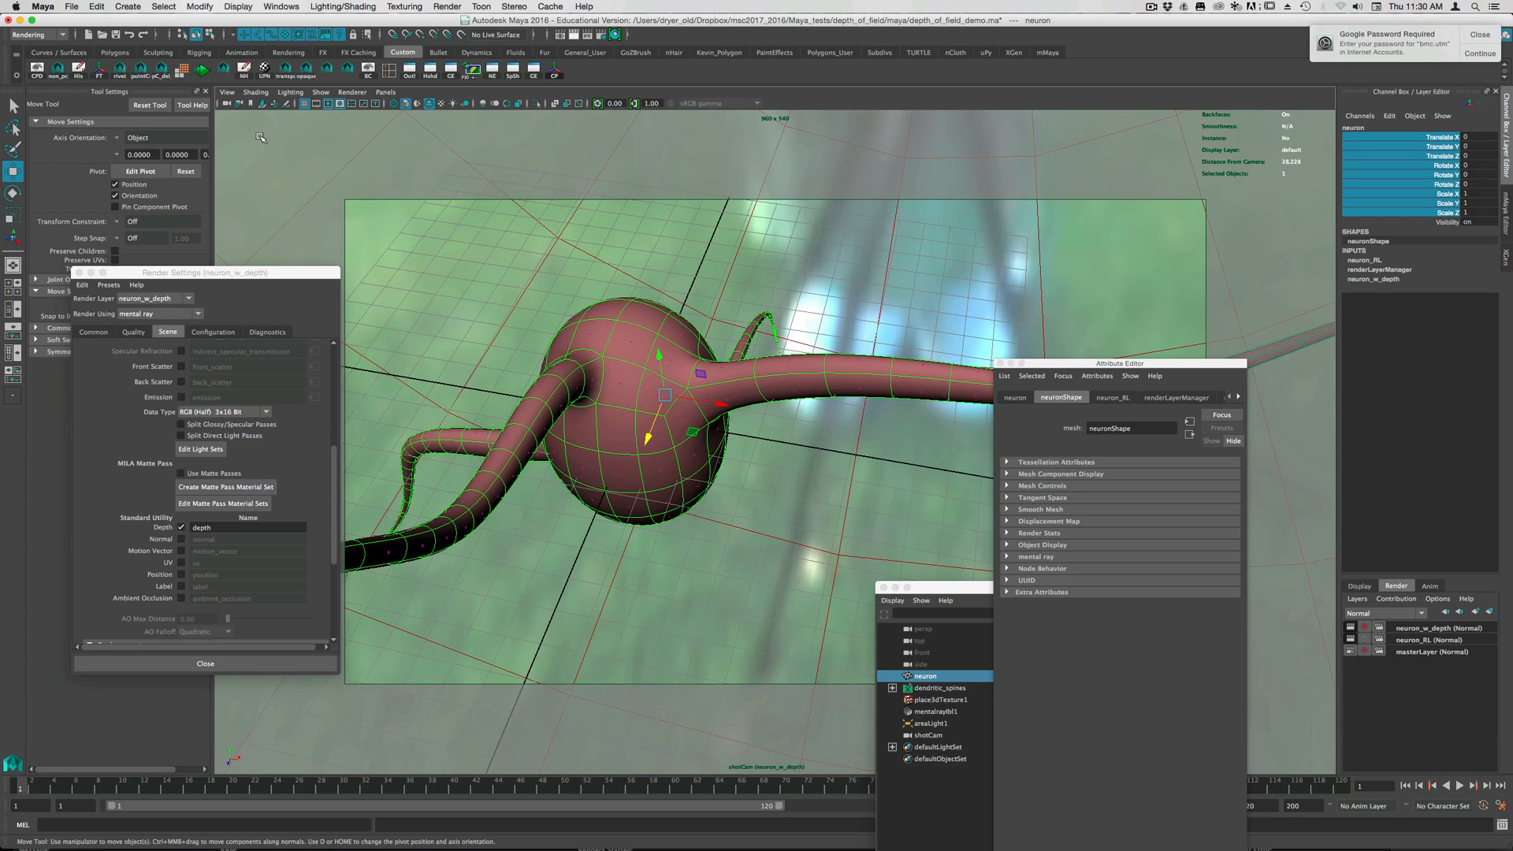
{"action": "left_click", "coordinate": [928, 734]}
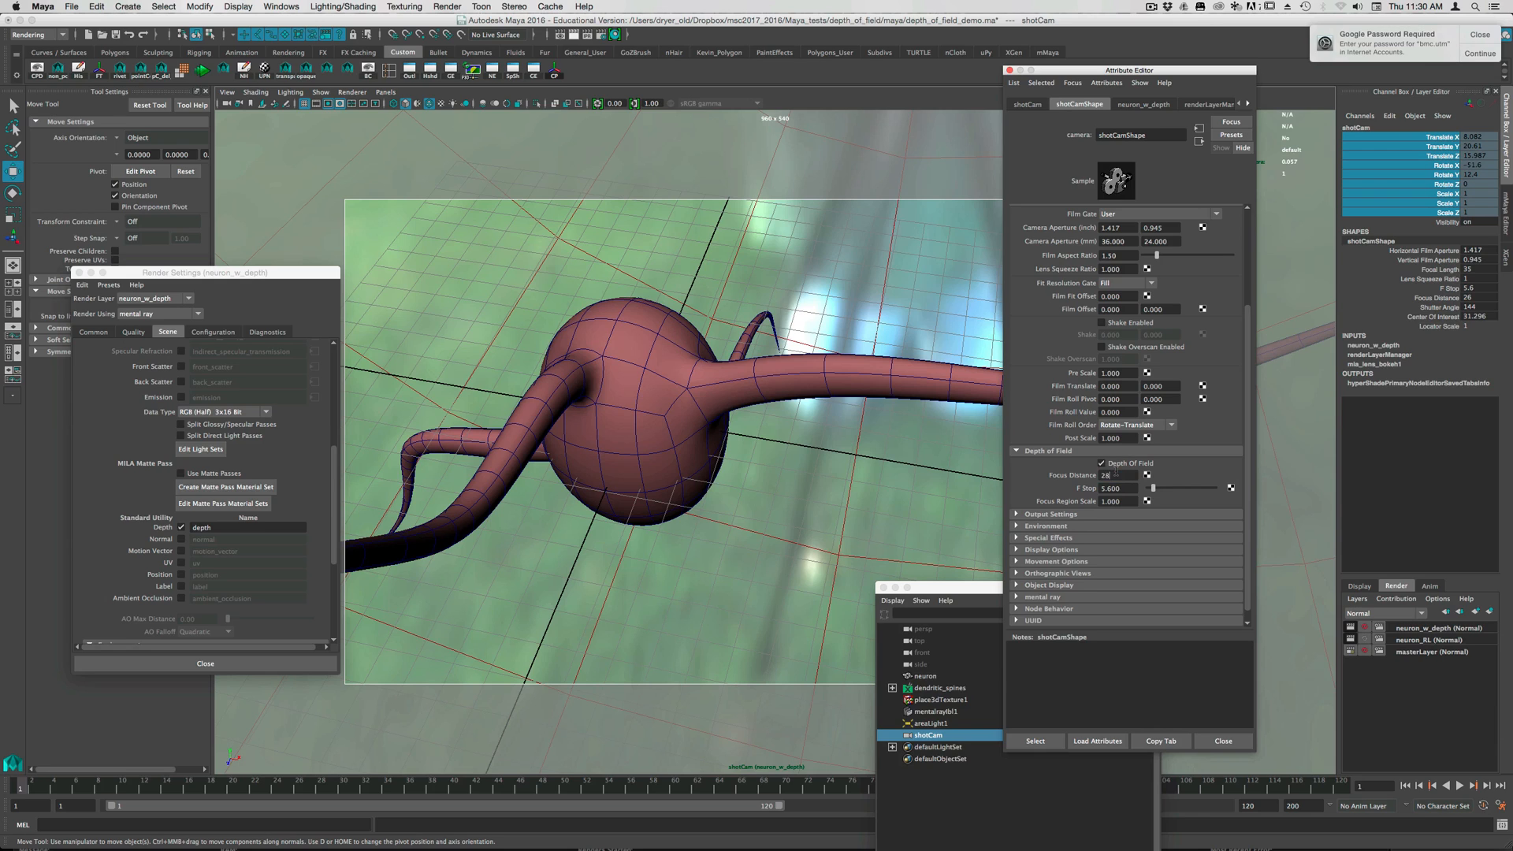
- Select shotCam's current F Stop value of 5.6 for replacement with 22
{"action": "triple_click", "coordinate": [1111, 474]}
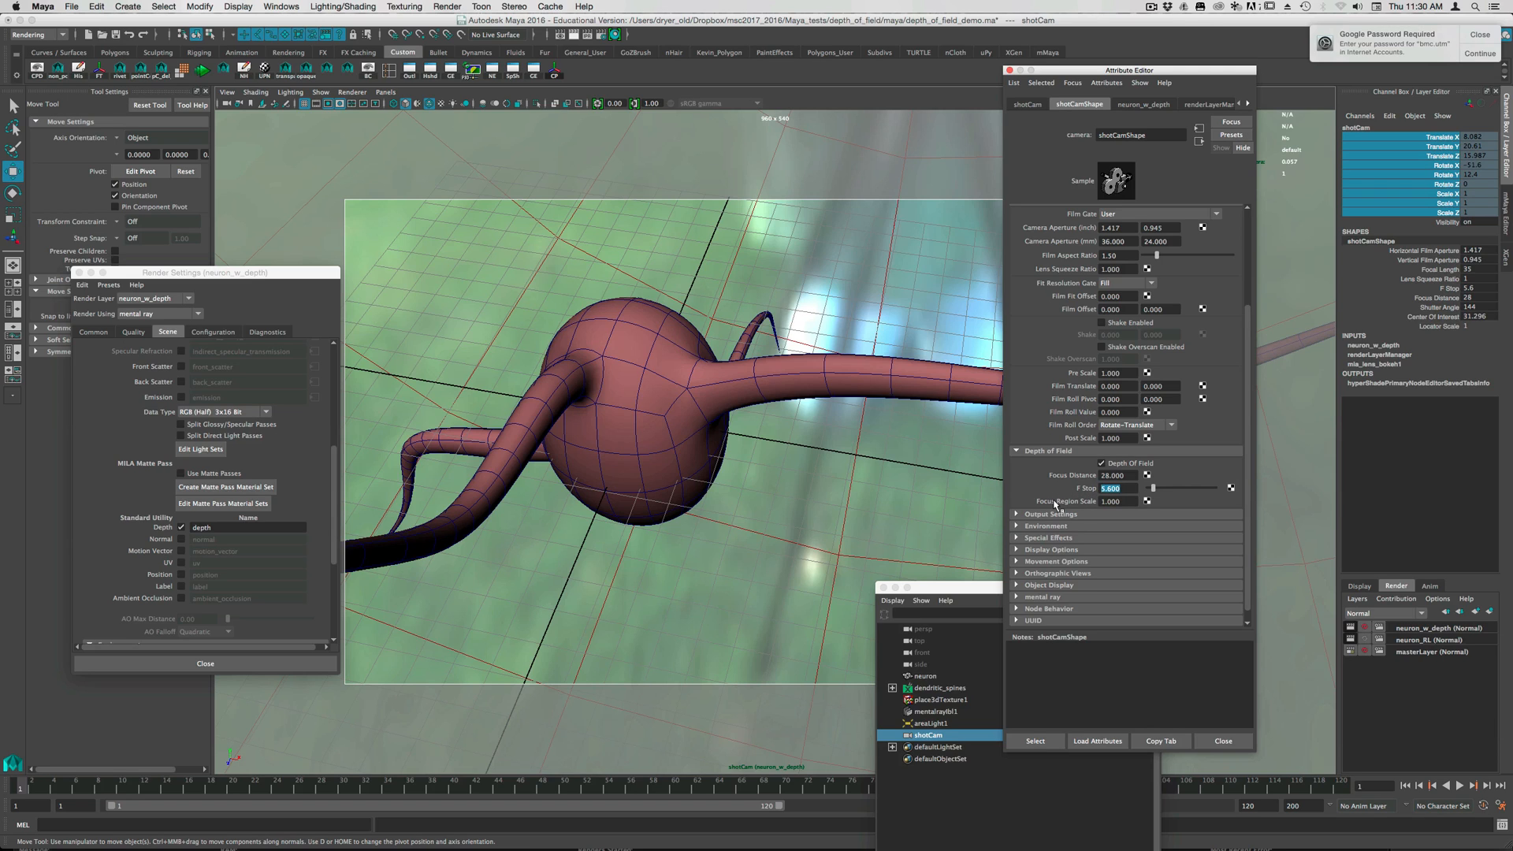
{"action": "mouse_move", "coordinate": [1146, 497]}
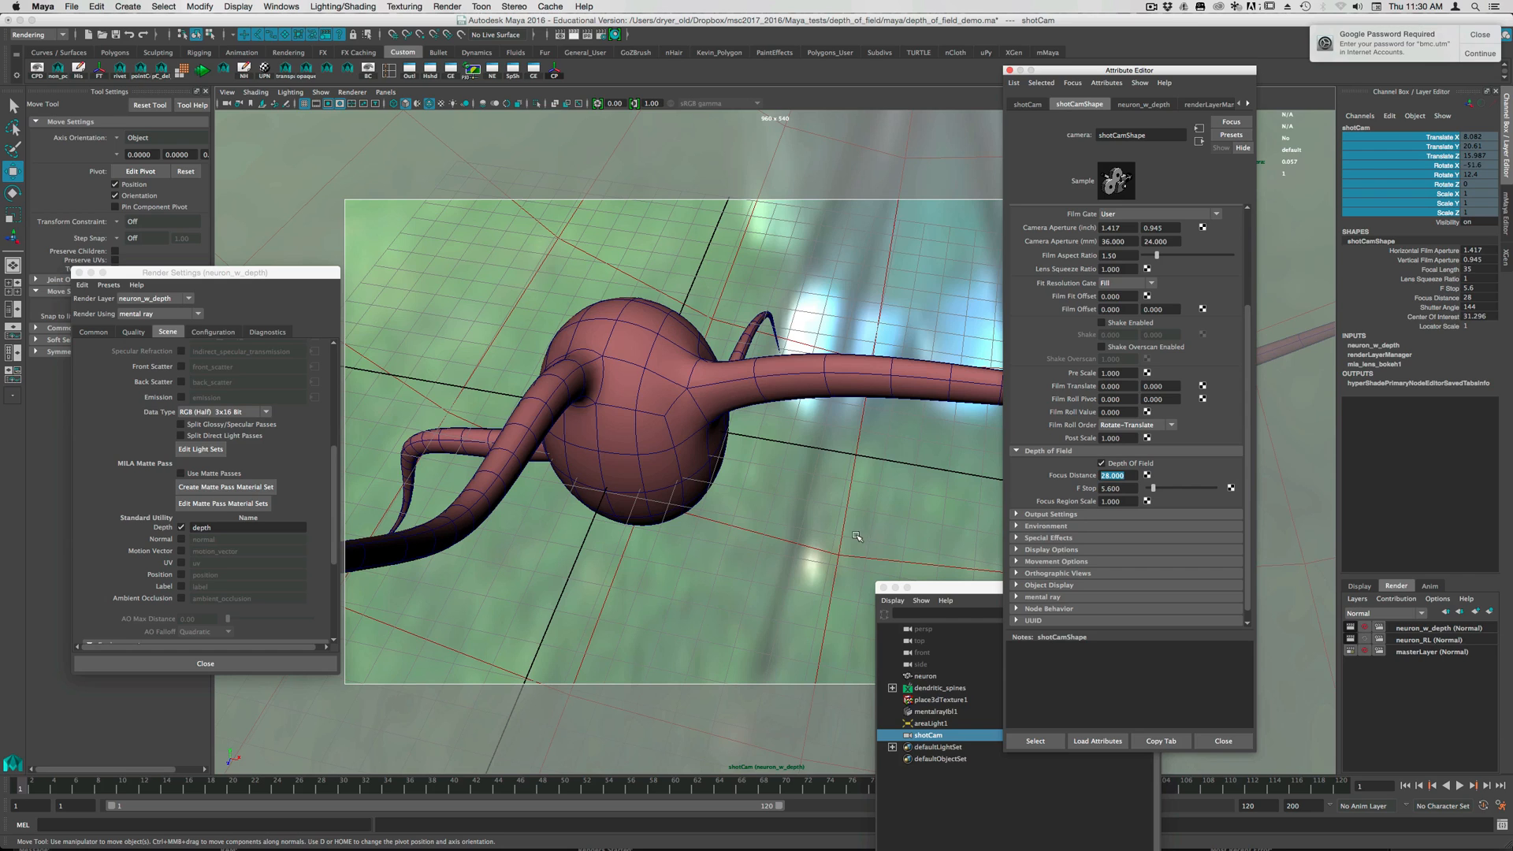
{"action": "mouse_move", "coordinate": [667, 485]}
{"action": "type", "text": "22"}
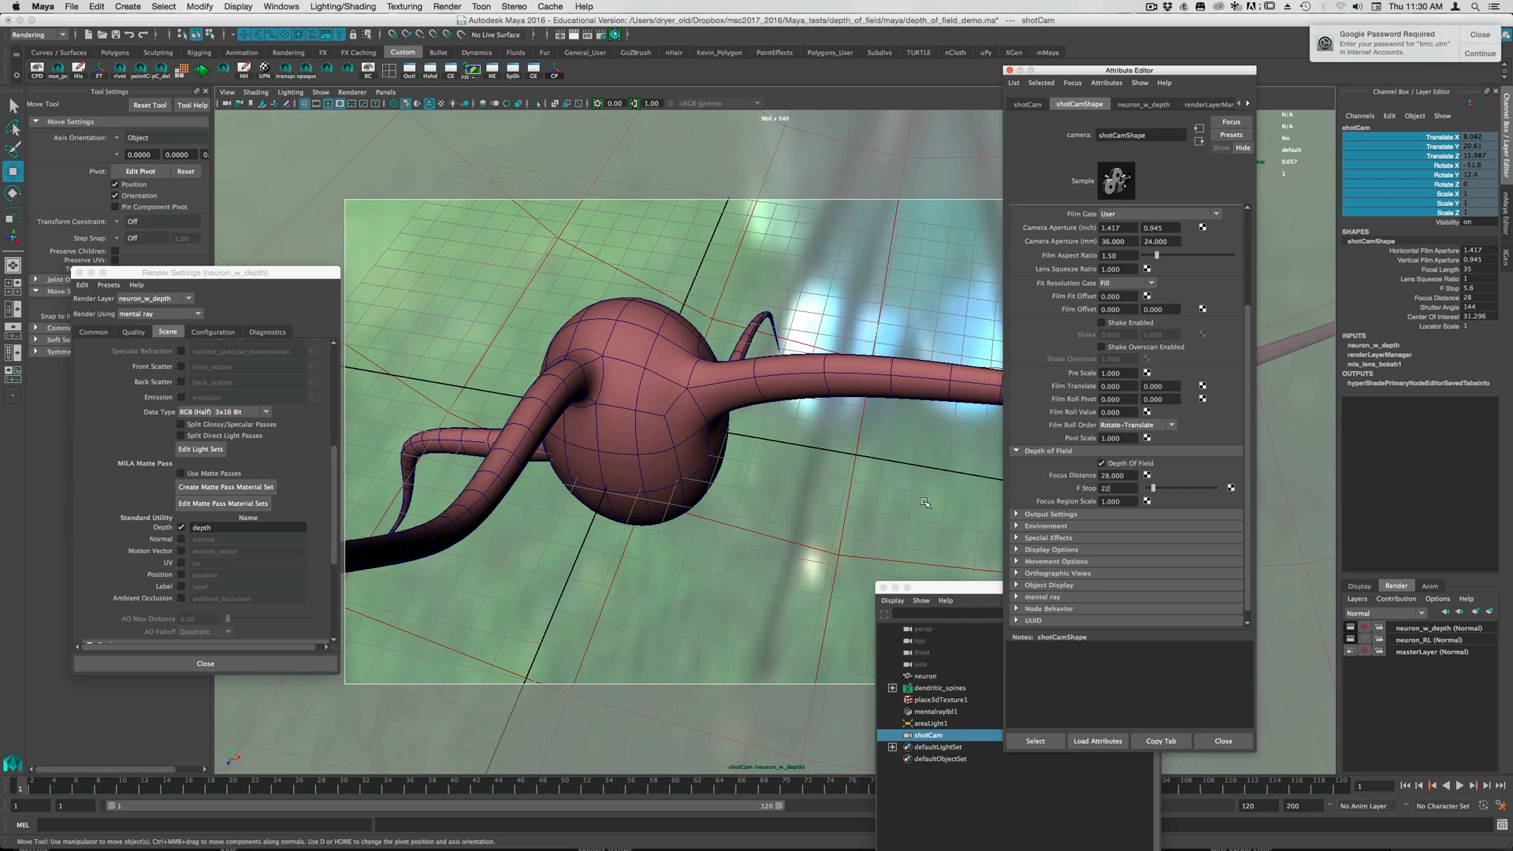
{"action": "mouse_move", "coordinate": [555, 520]}
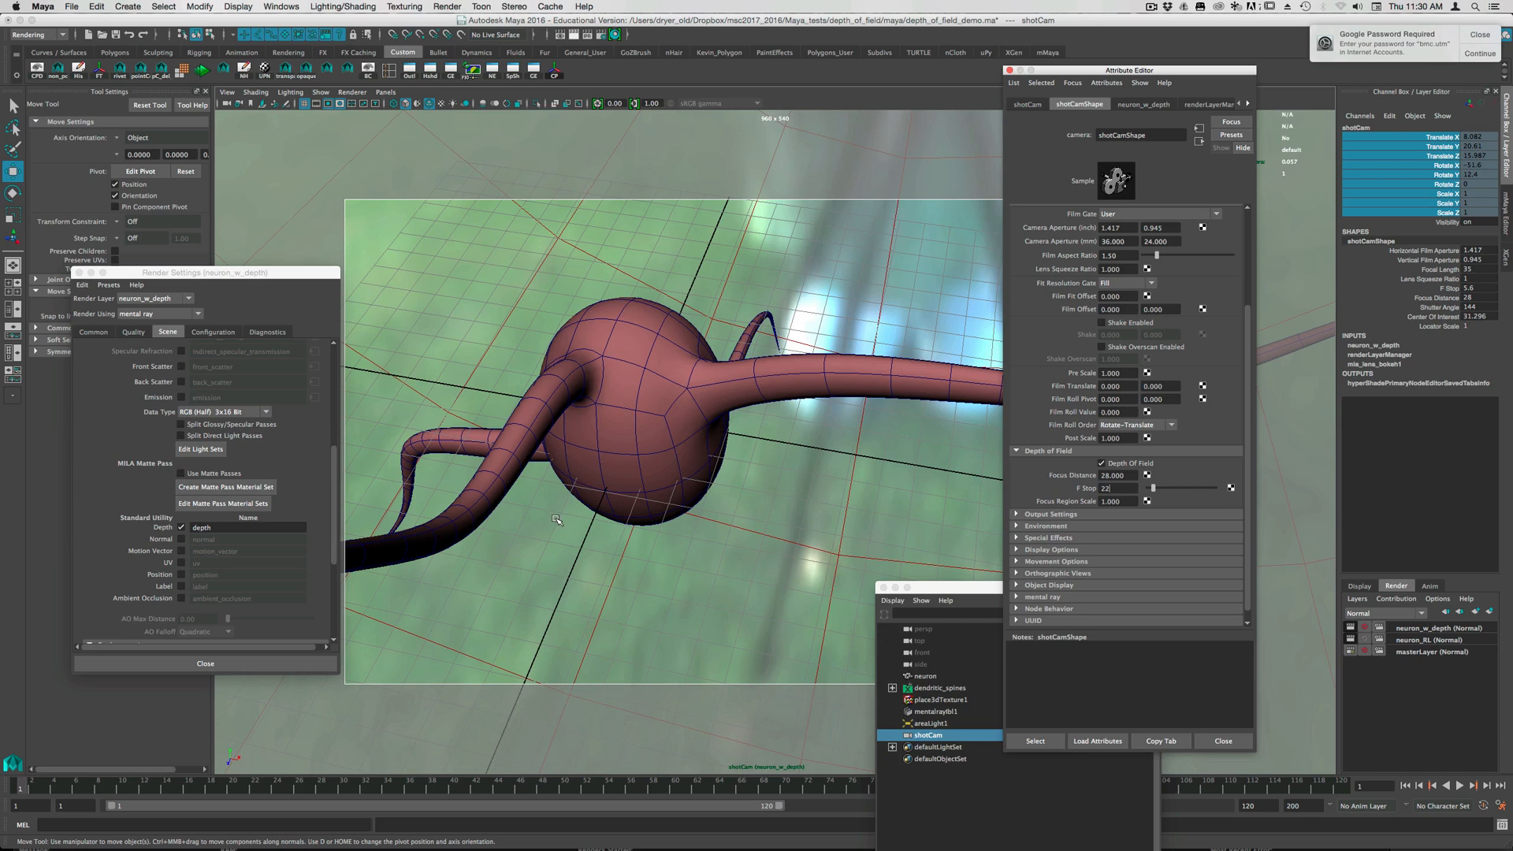
{"action": "mouse_move", "coordinate": [785, 300]}
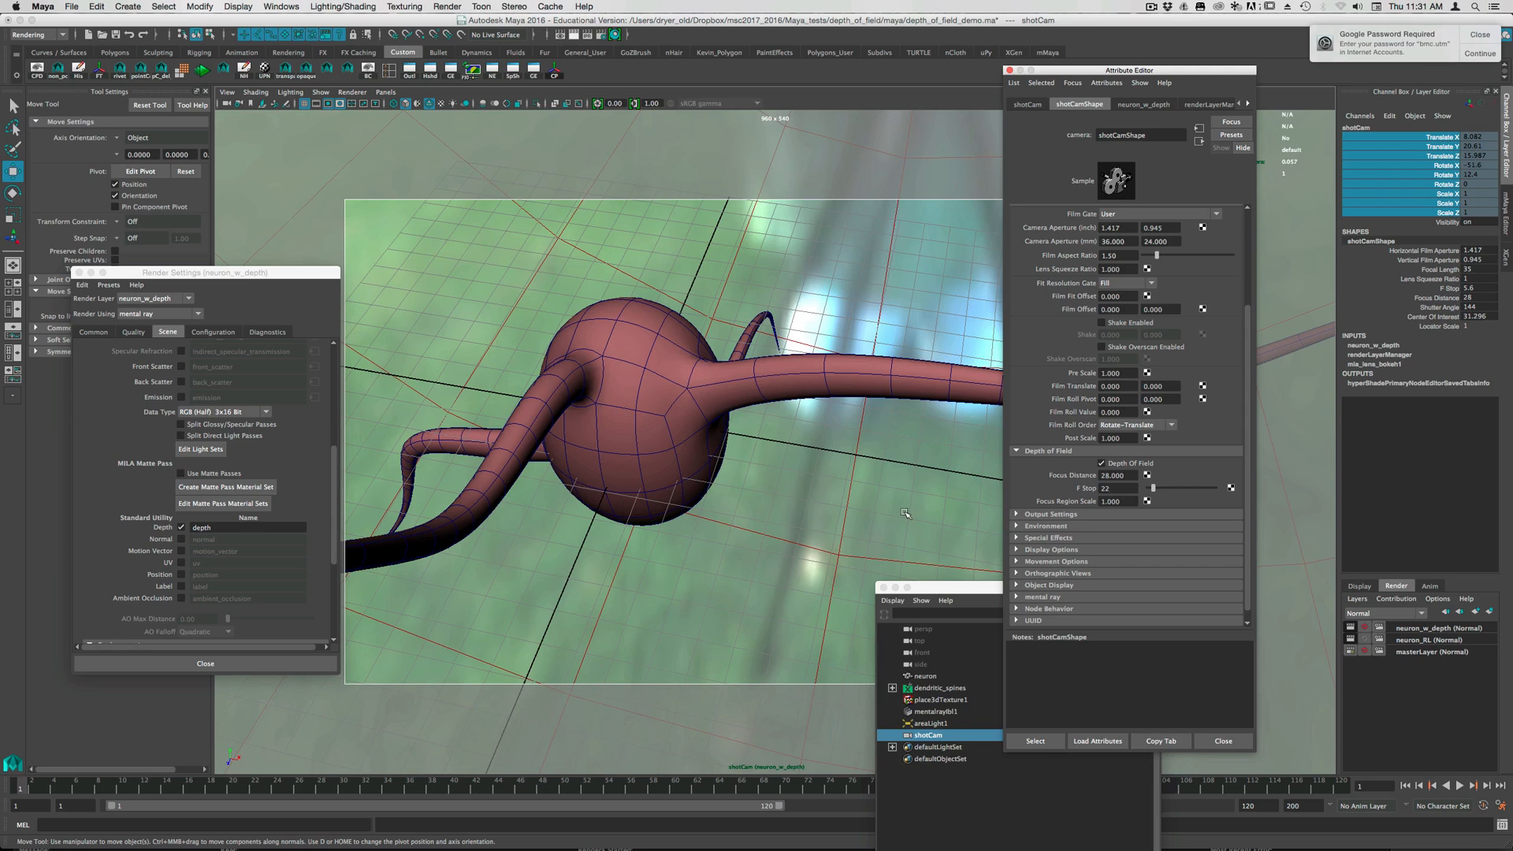
- Edit shotCam's Focus Distance (28) and Focus Region Scale (1) fields
{"action": "triple_click", "coordinate": [1118, 474]}
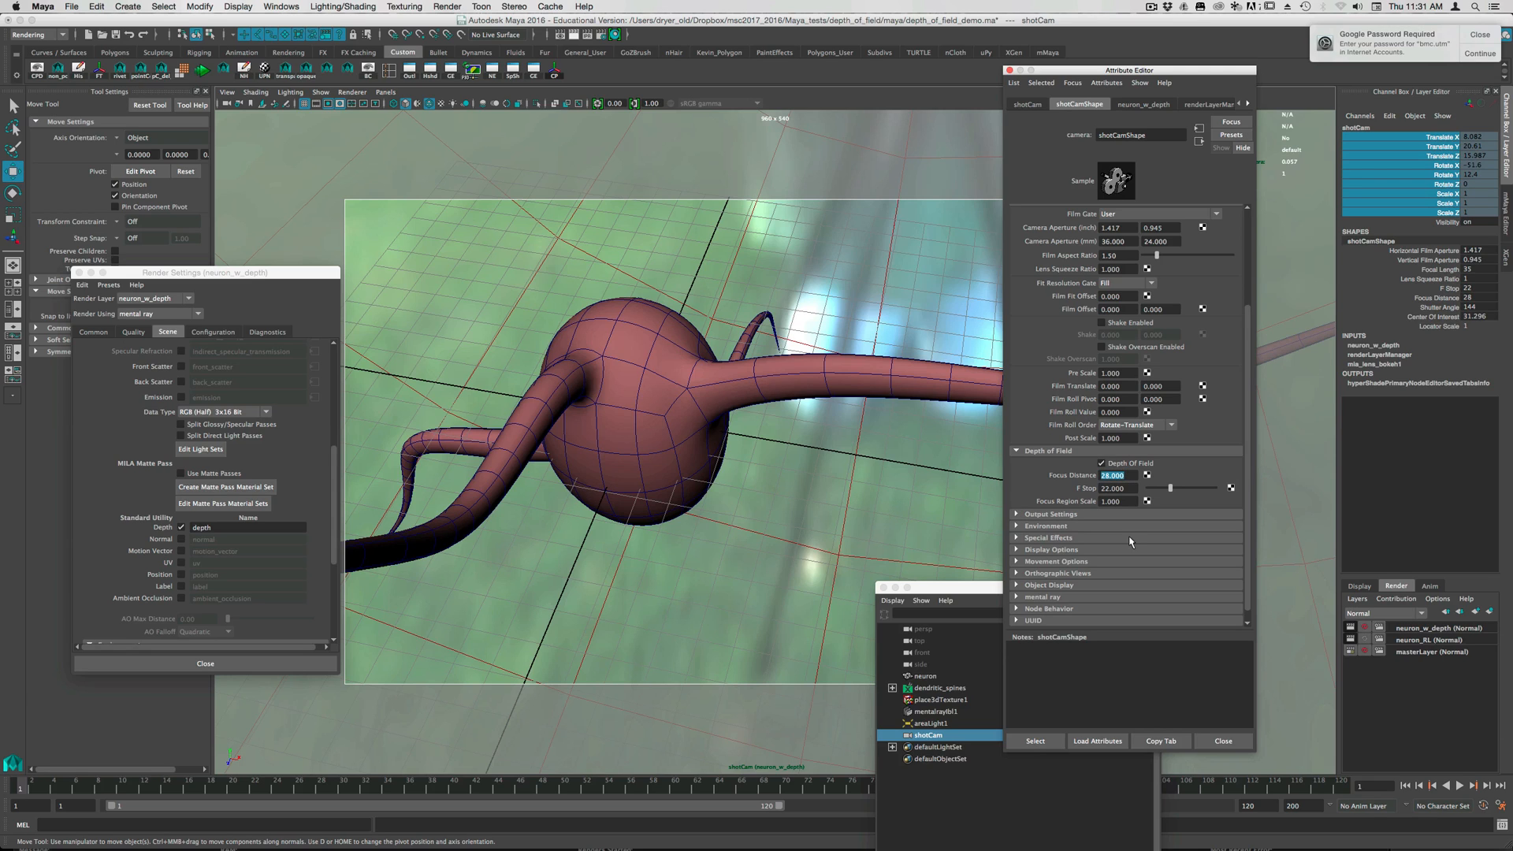
{"action": "mouse_move", "coordinate": [1123, 537]}
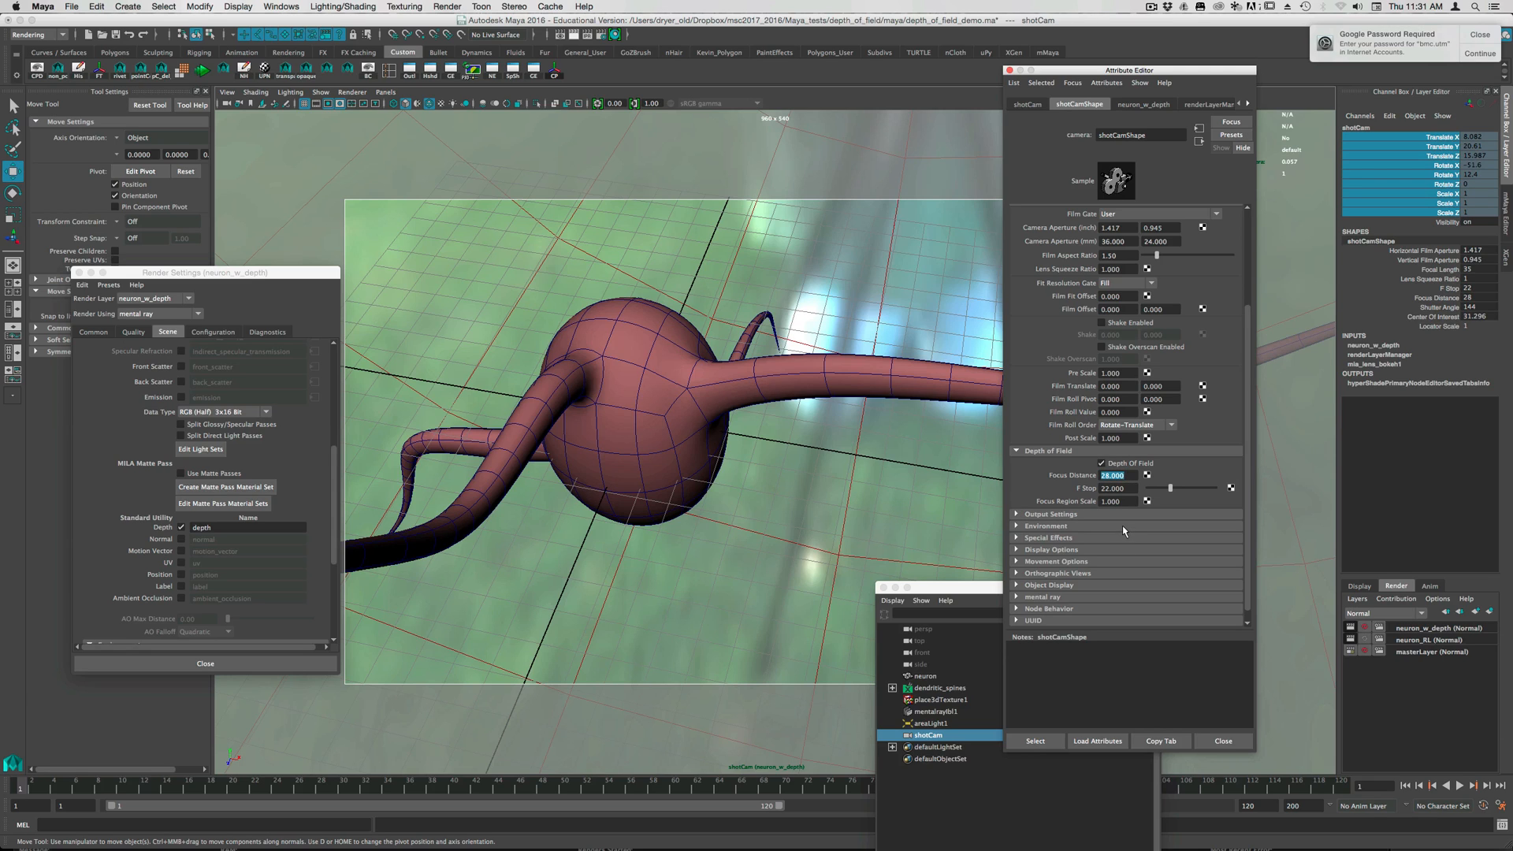
{"action": "mouse_move", "coordinate": [1106, 568]}
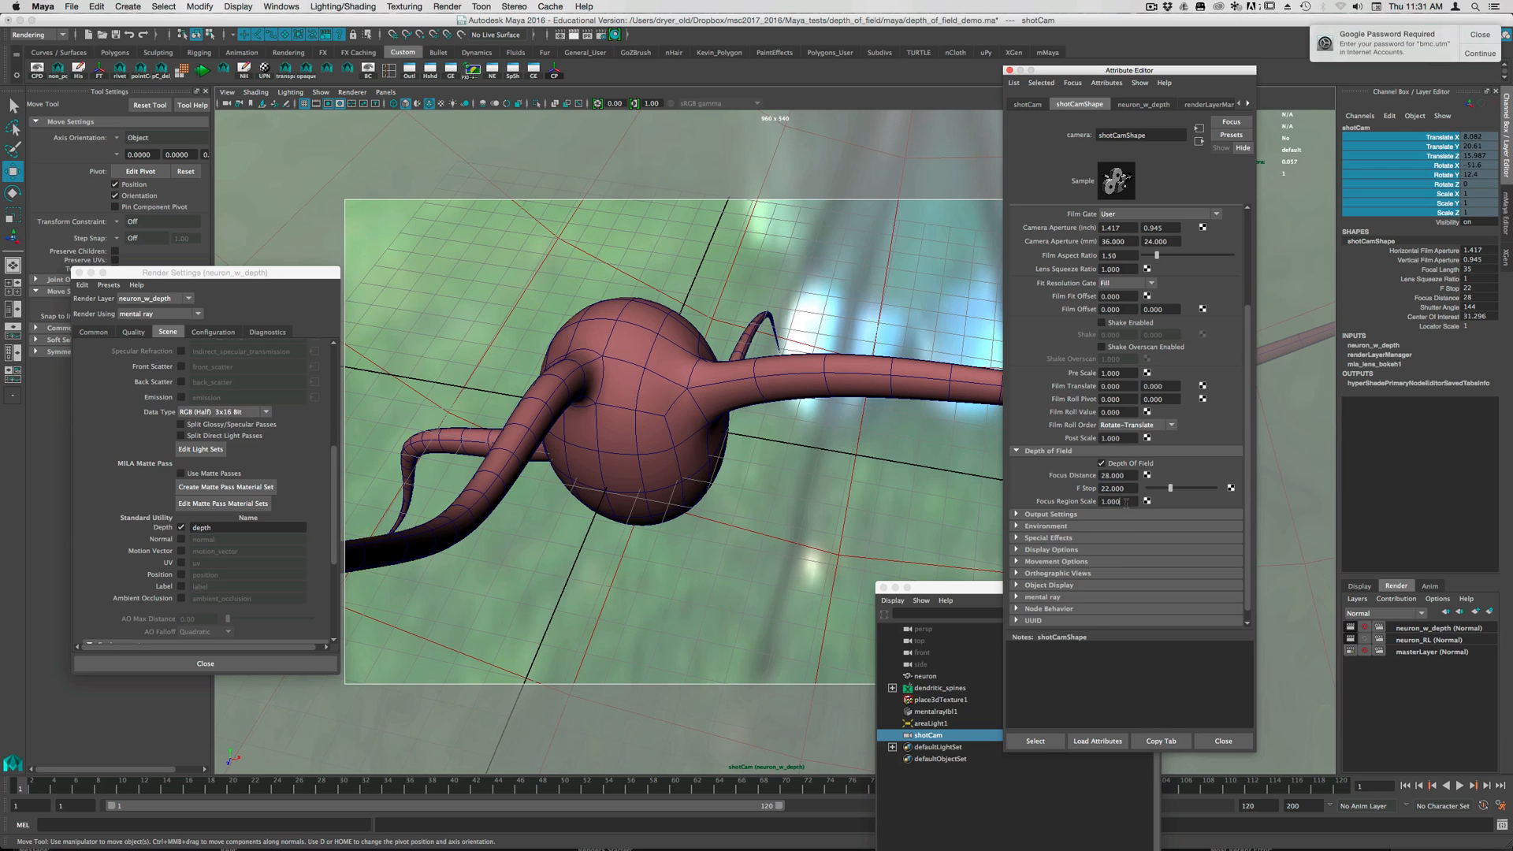
{"action": "triple_click", "coordinate": [1110, 501]}
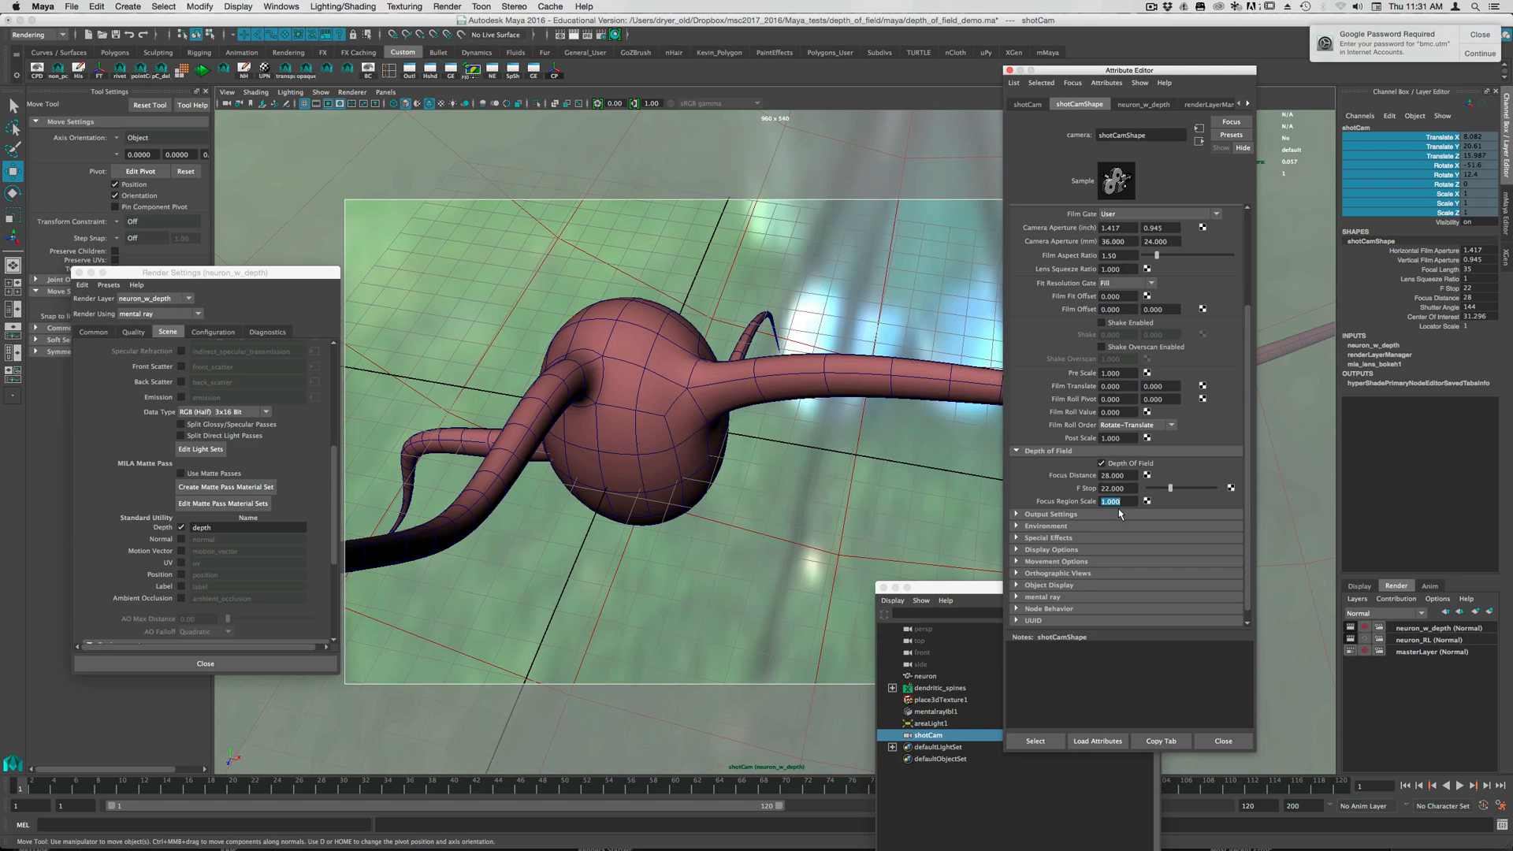
{"action": "mouse_move", "coordinate": [873, 528]}
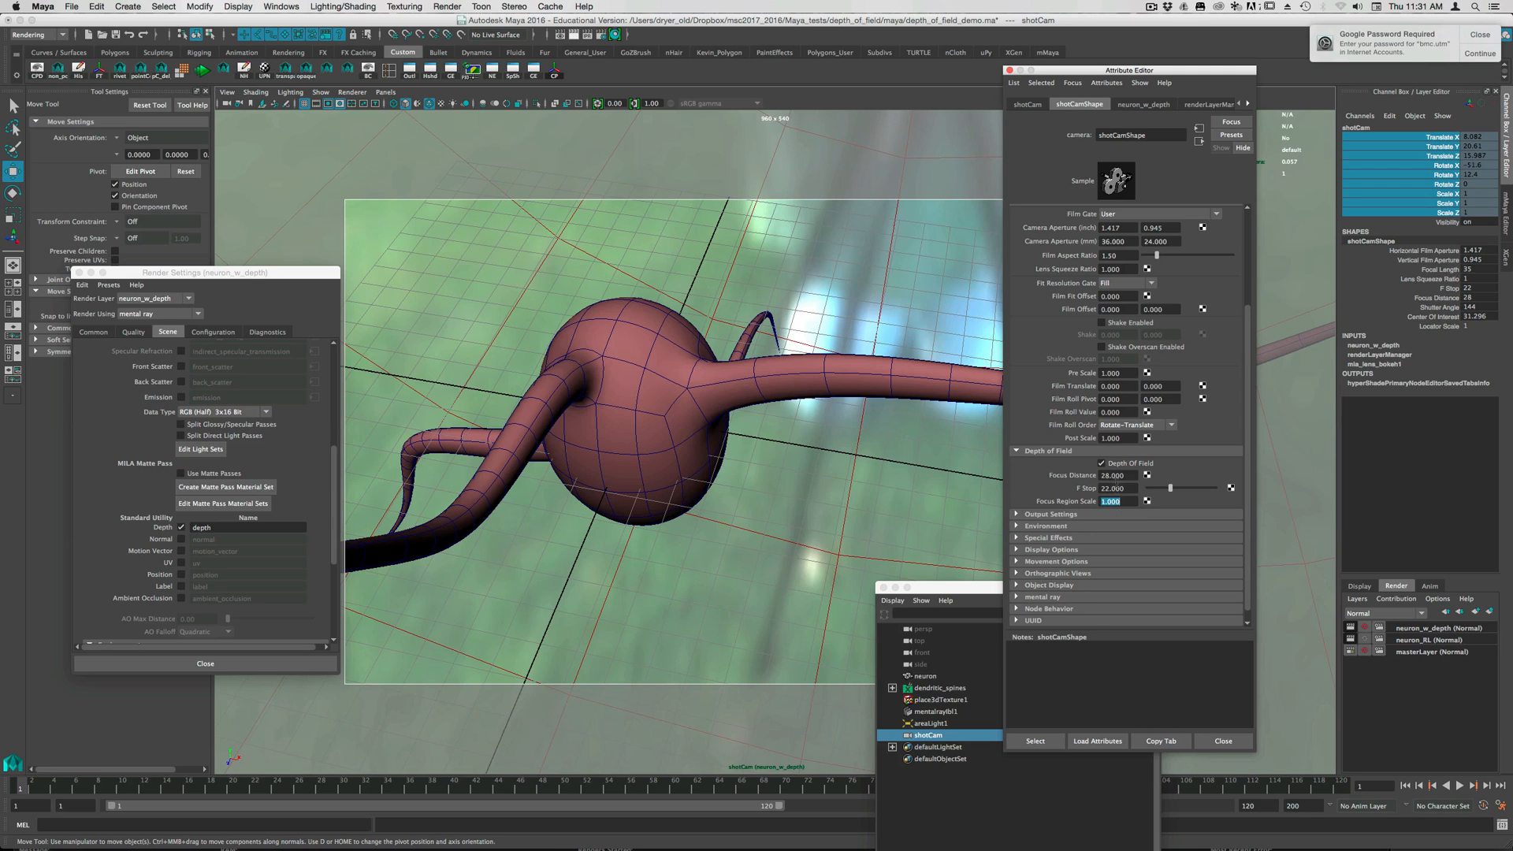
{"action": "mouse_move", "coordinate": [736, 283]}
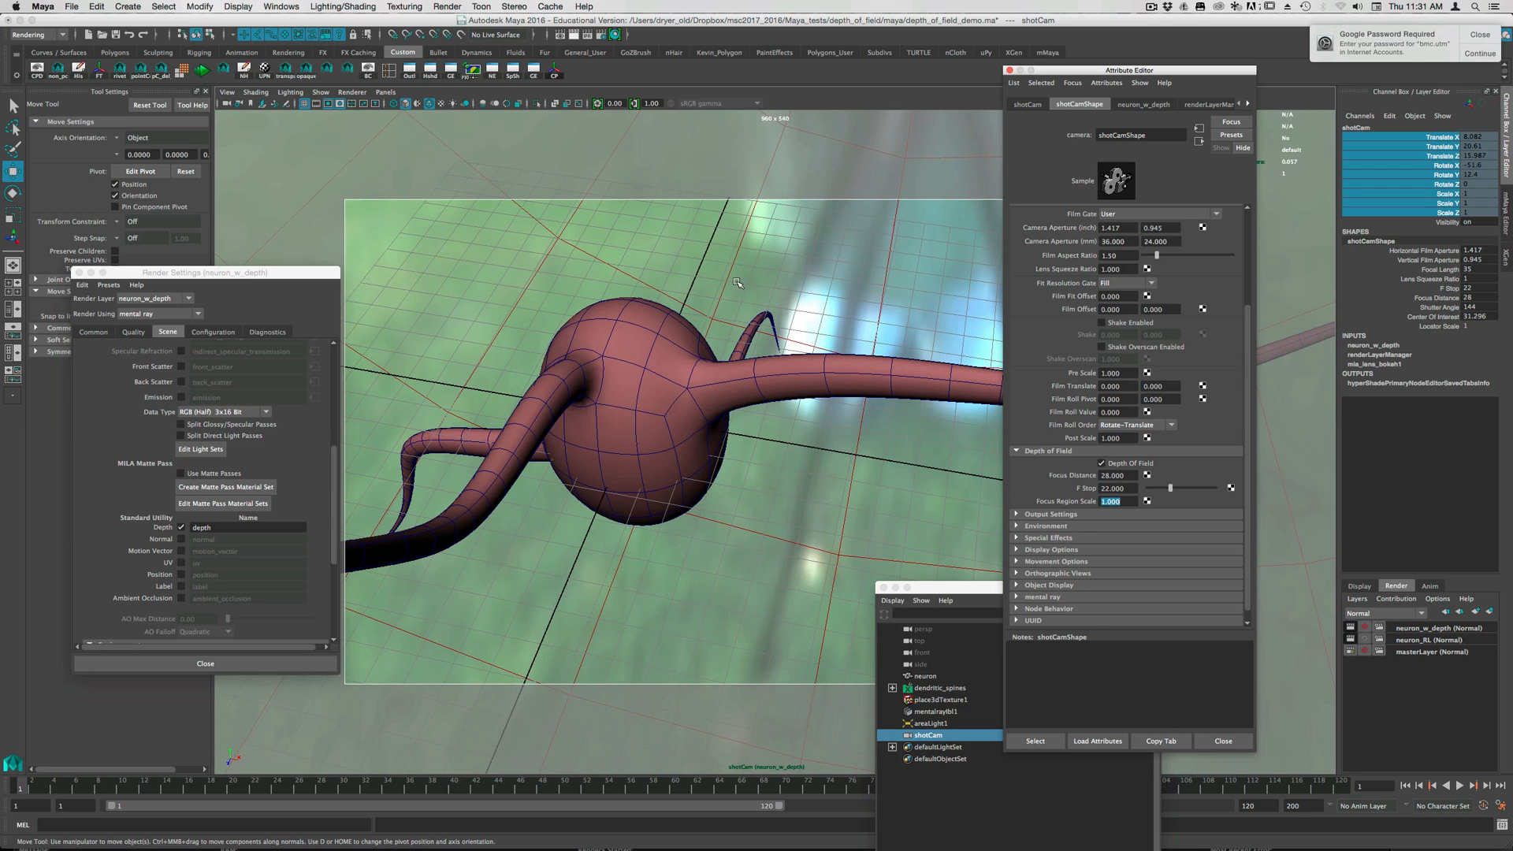
{"action": "mouse_move", "coordinate": [596, 69]}
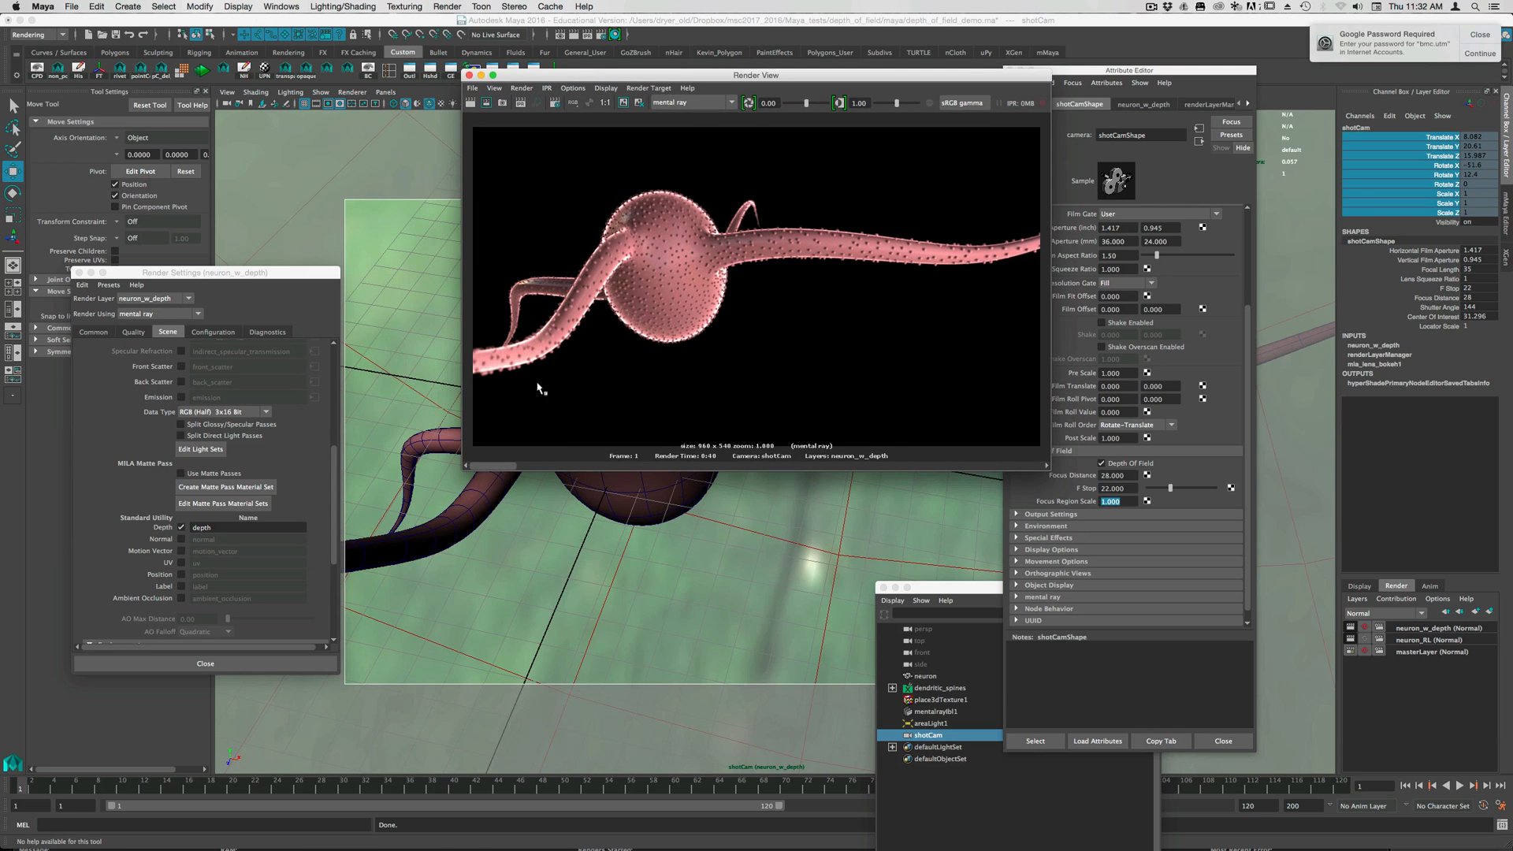
{"action": "mouse_move", "coordinate": [516, 338]}
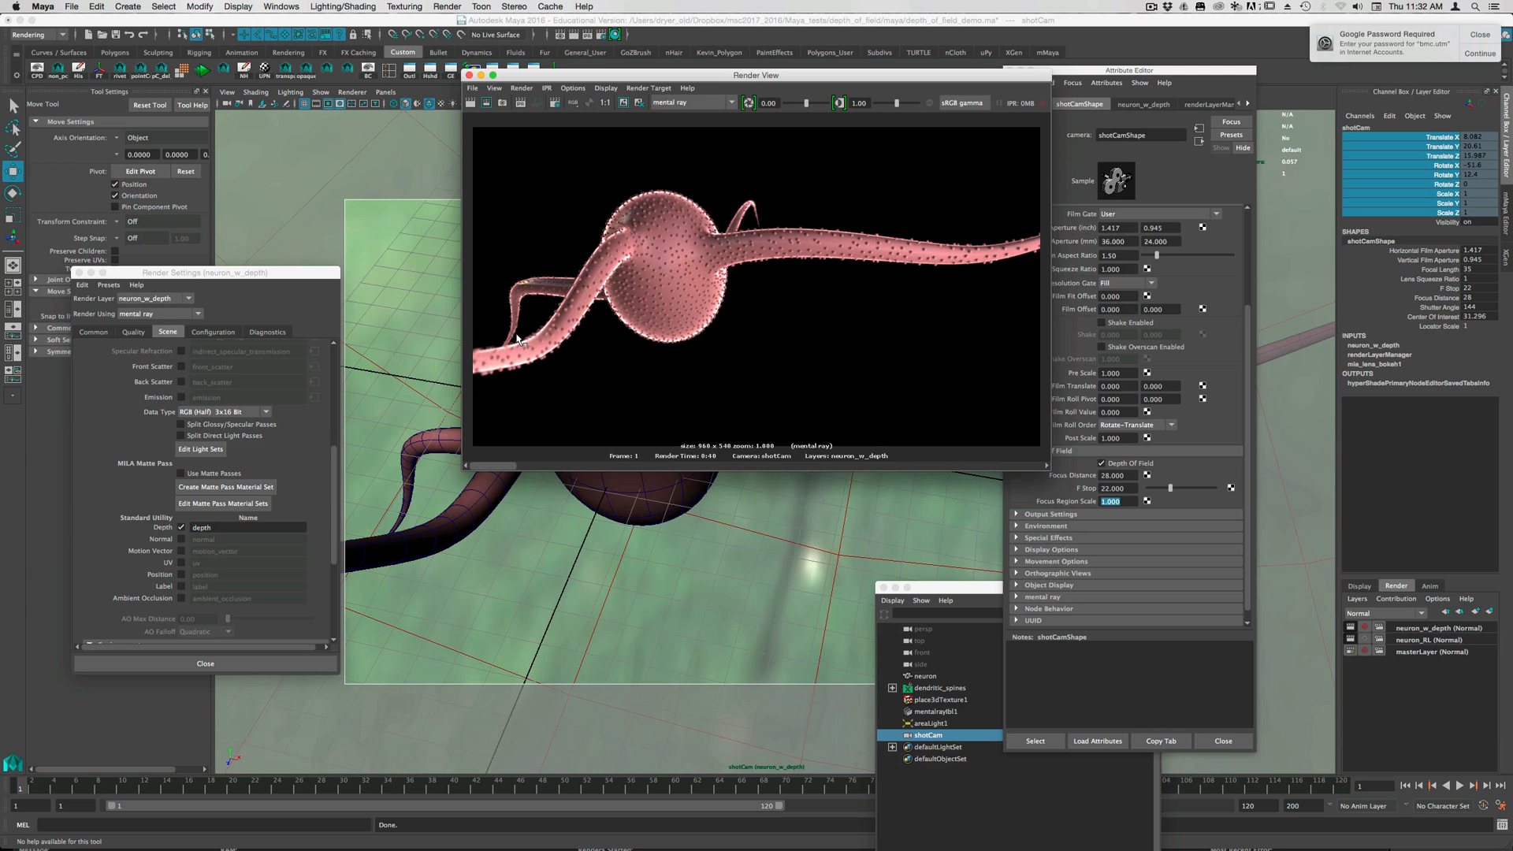
{"action": "mouse_move", "coordinate": [757, 212]}
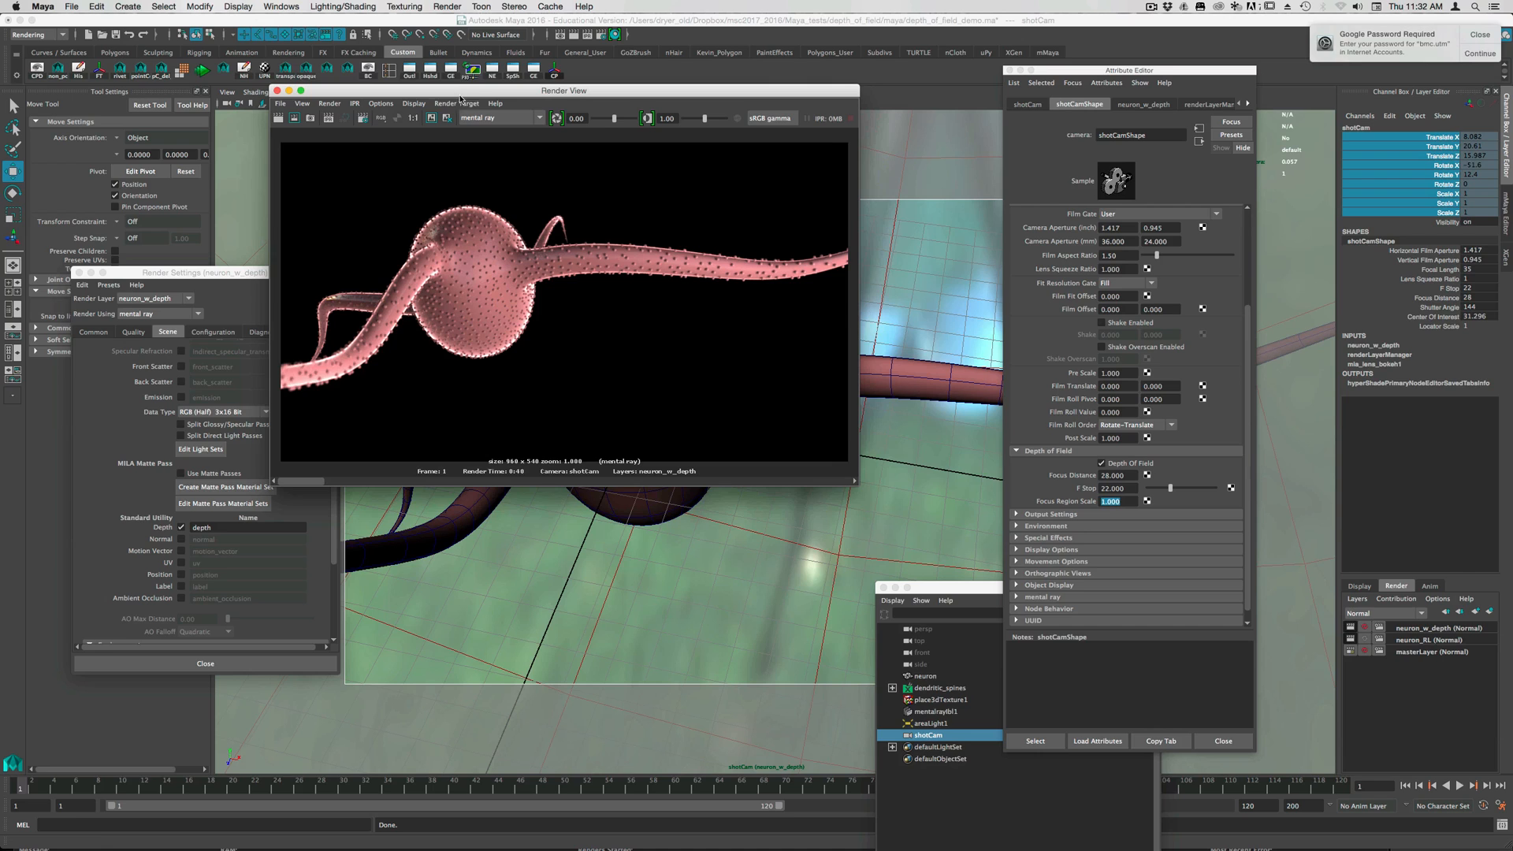
- Uncheck Depth Of Field on shotCamShape
{"action": "left_click", "coordinate": [1101, 463]}
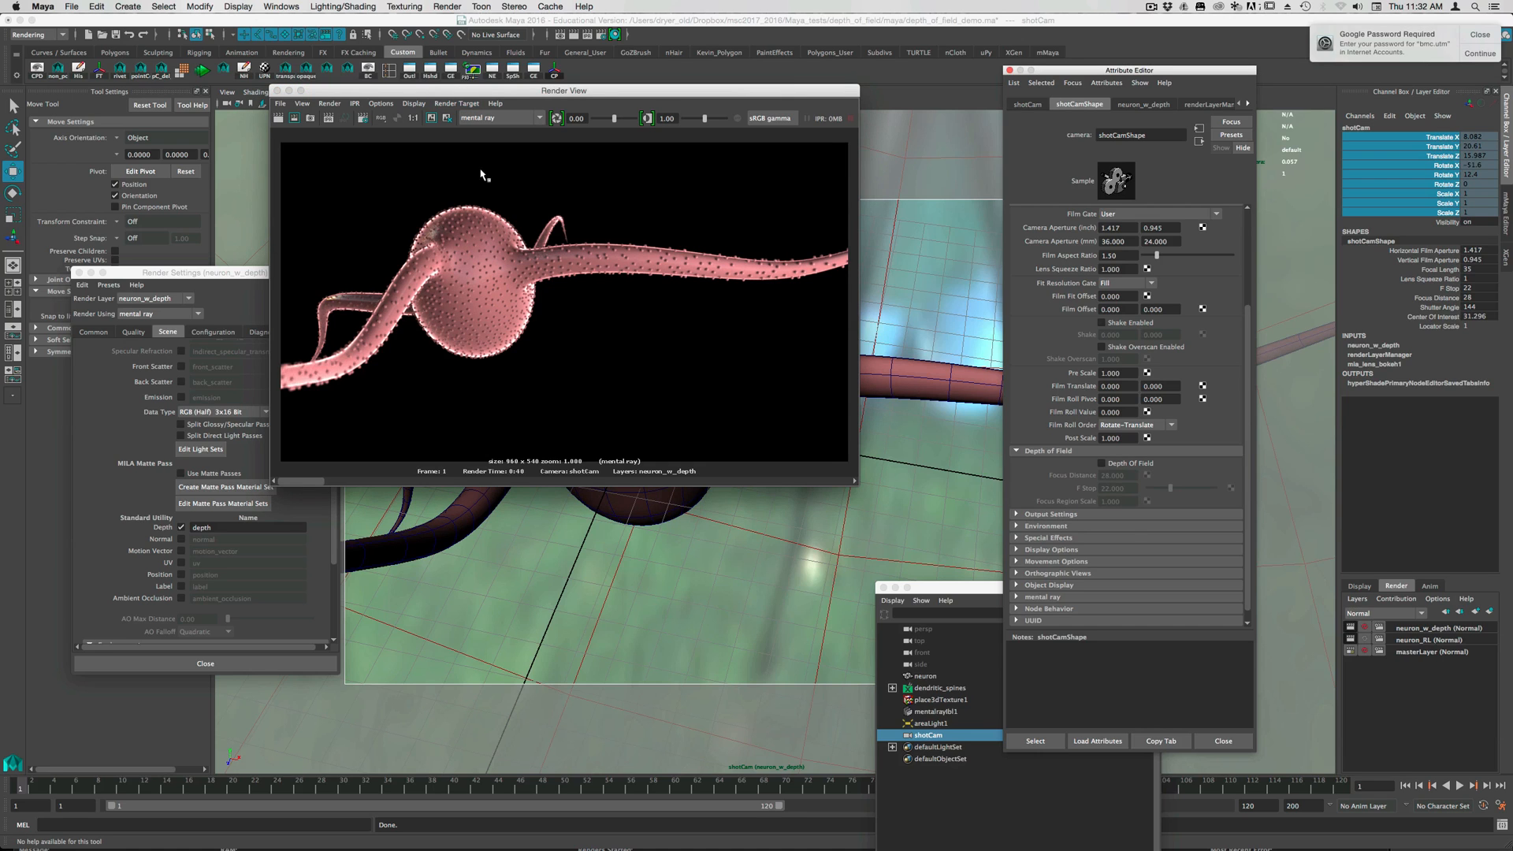
{"action": "mouse_move", "coordinate": [279, 130]}
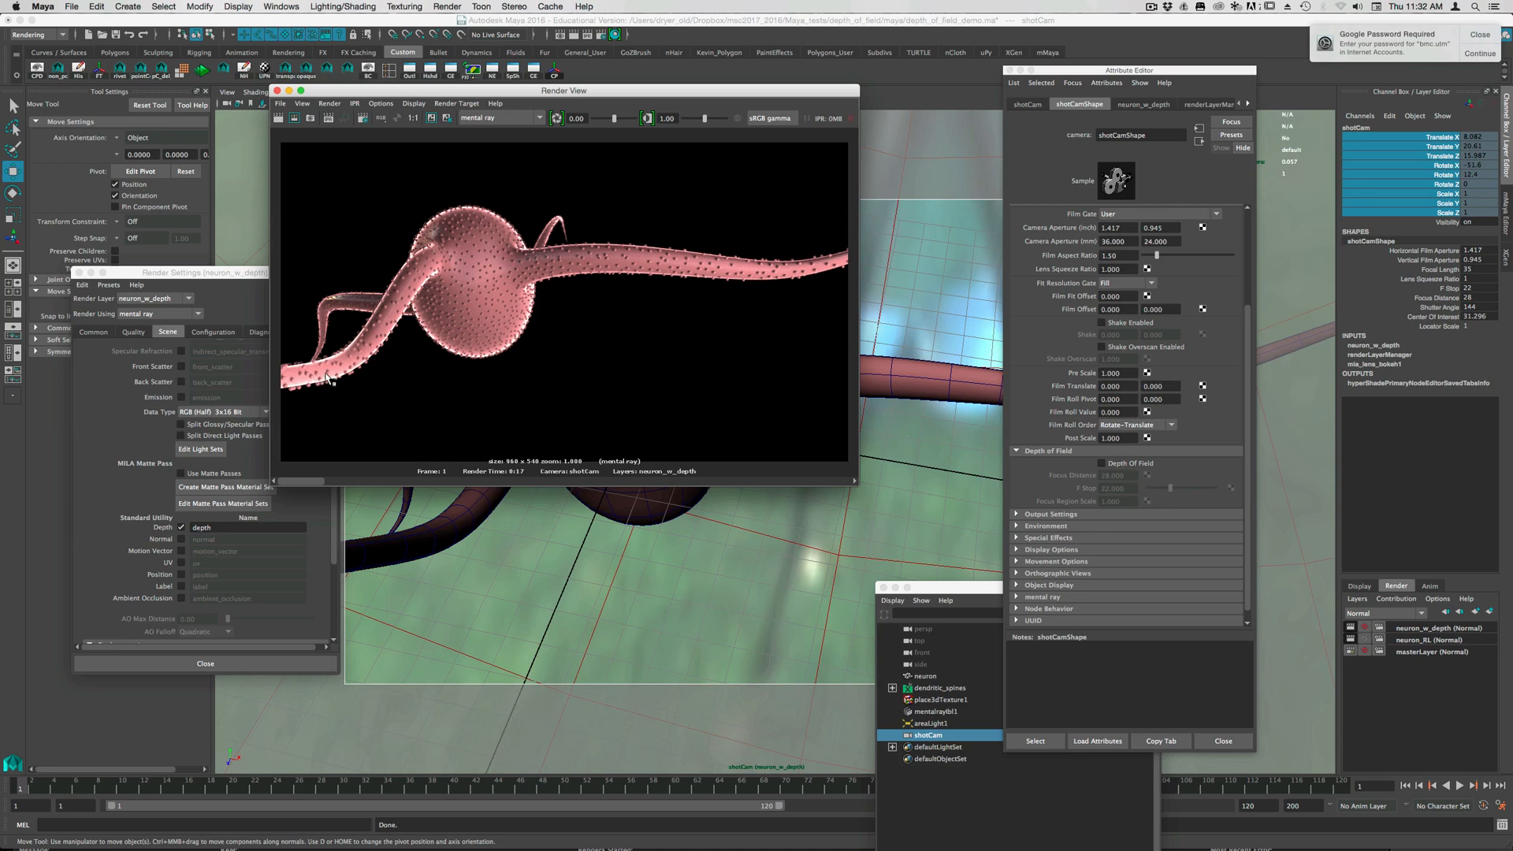
{"action": "mouse_move", "coordinate": [438, 240]}
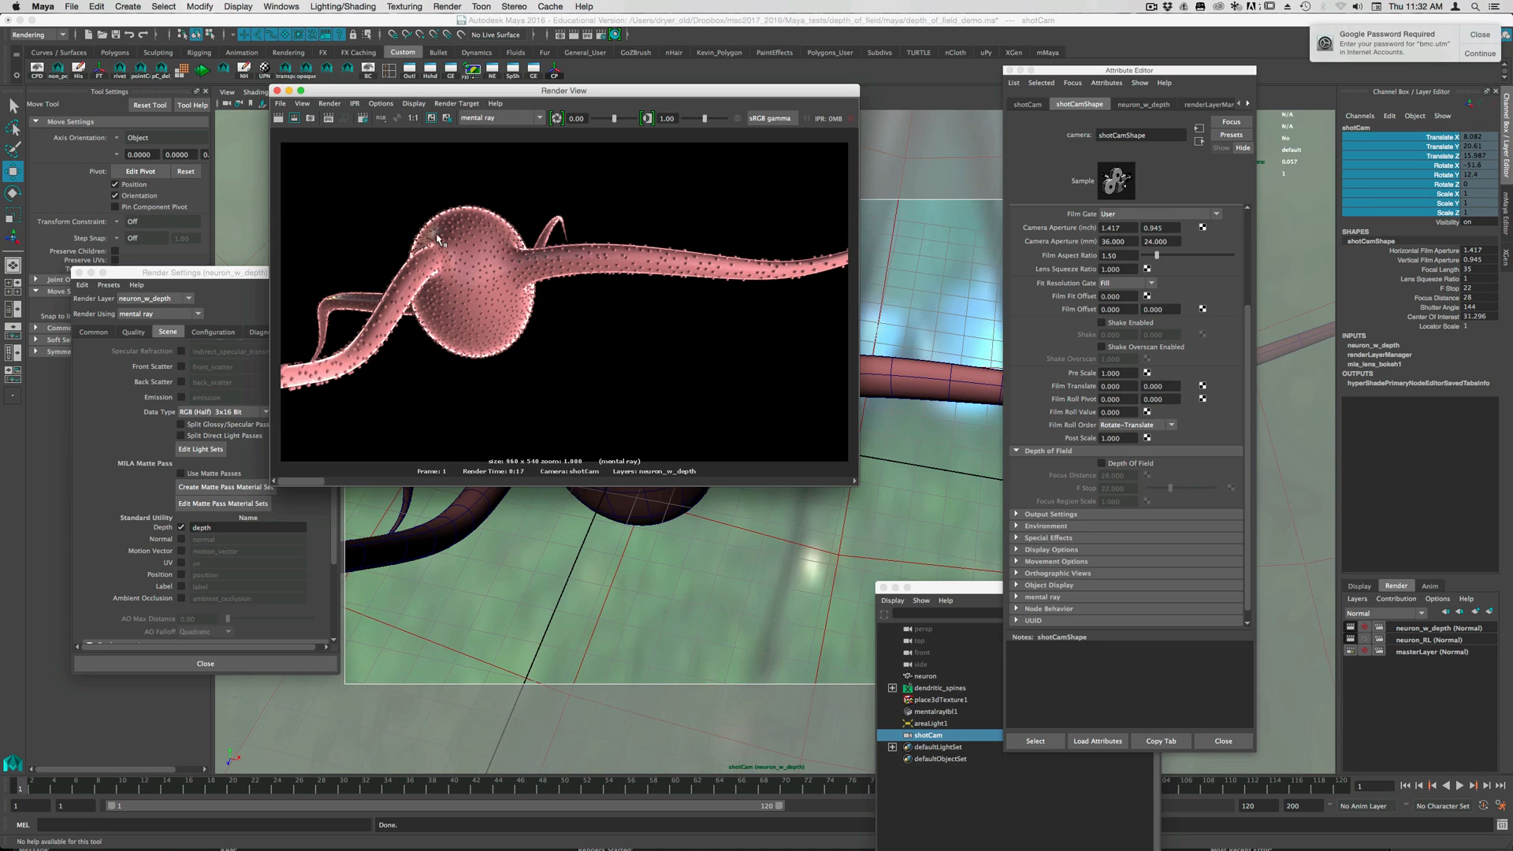
{"action": "mouse_move", "coordinate": [311, 479]}
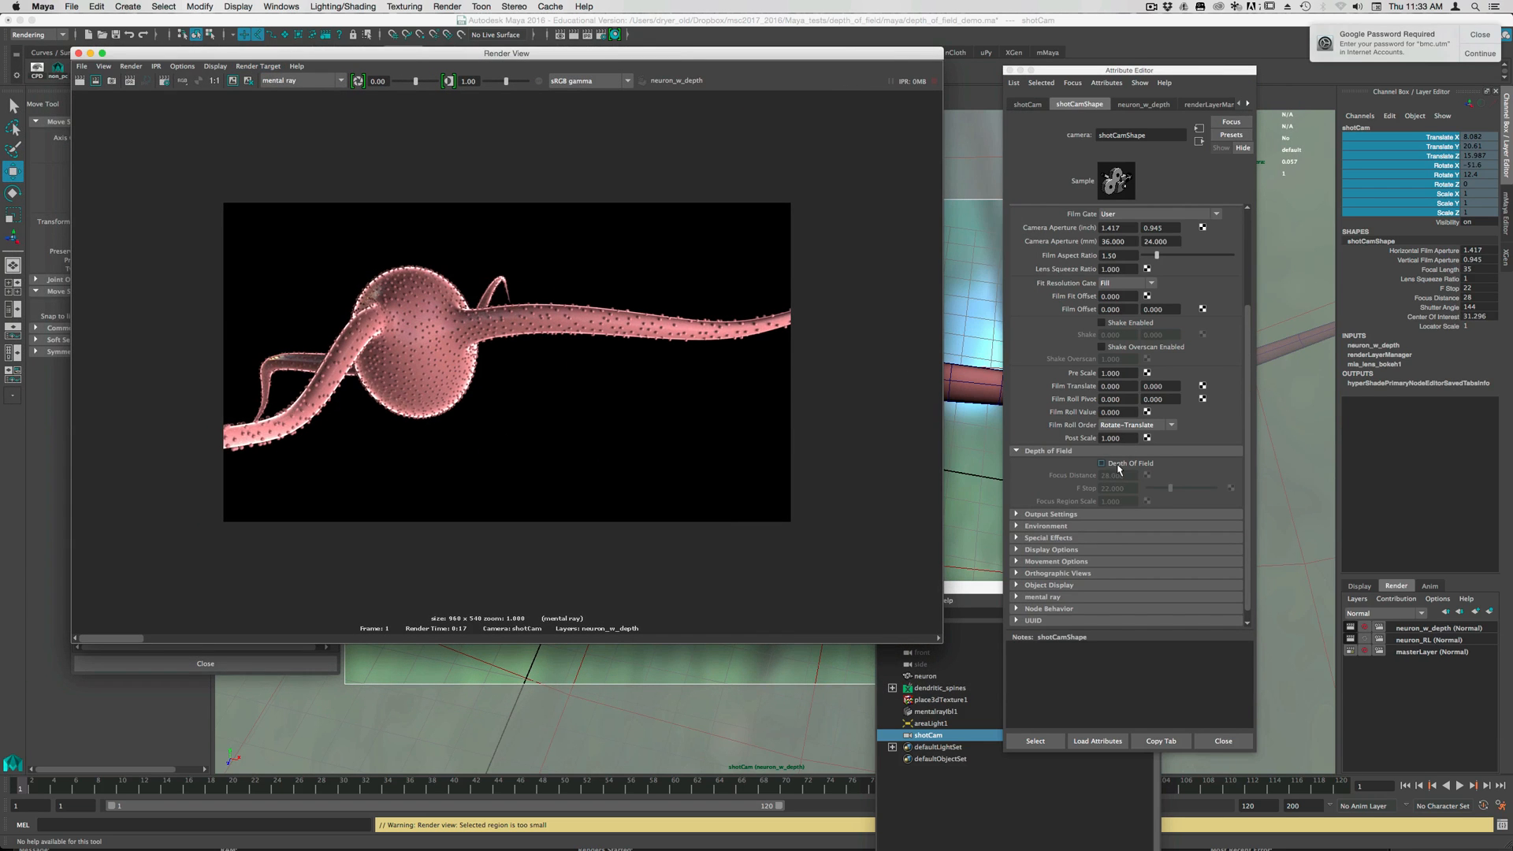
- Recheck Depth Of Field on shotCamShape, with F Stop 5.6 and focus distance 28
{"action": "left_click", "coordinate": [1100, 464]}
{"action": "type", "text": "5.600"}
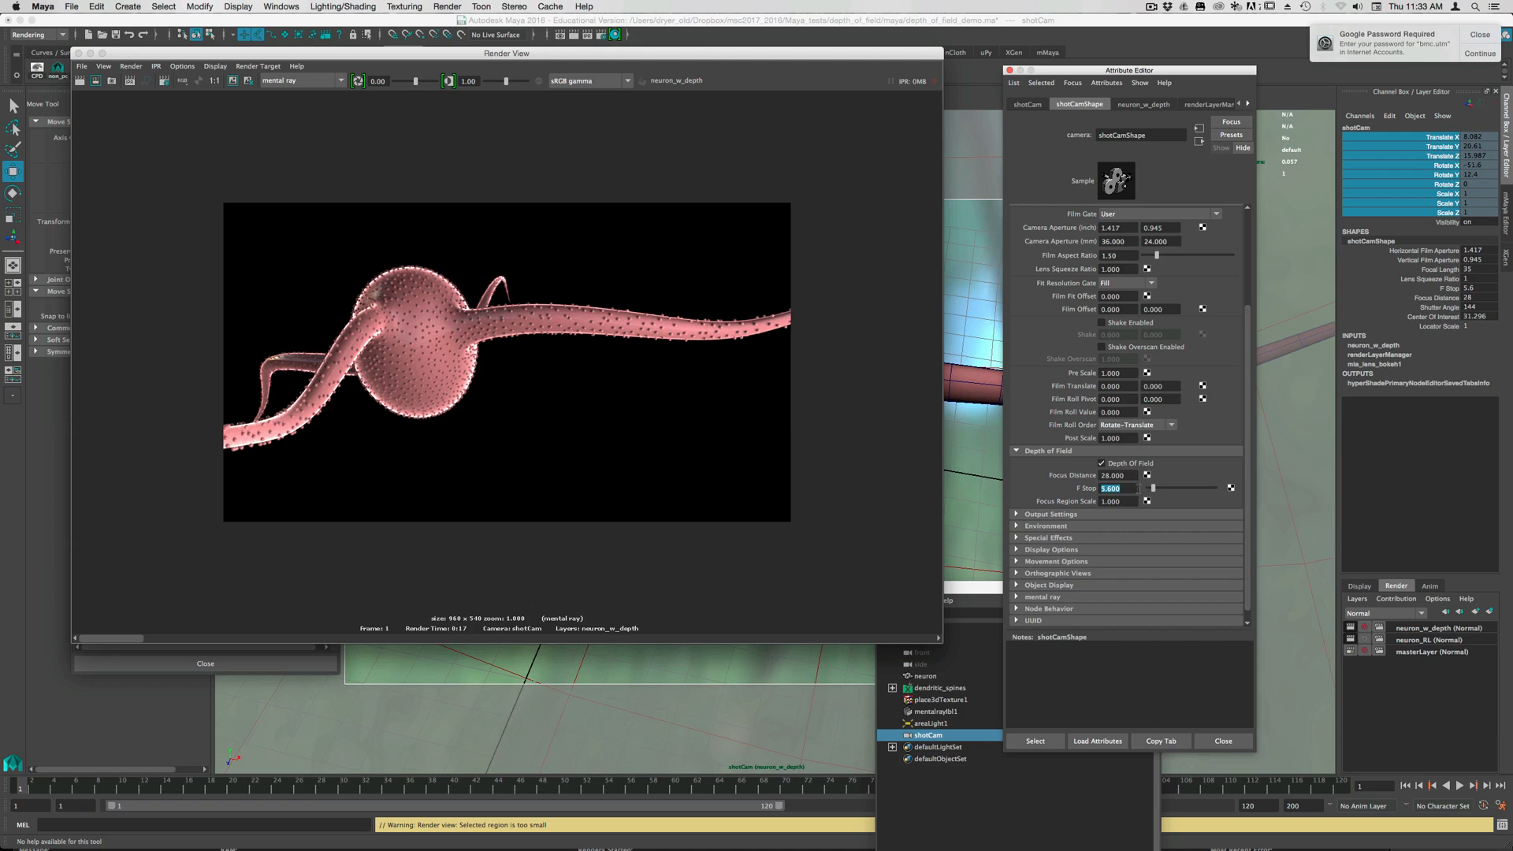
{"action": "mouse_move", "coordinate": [383, 249]}
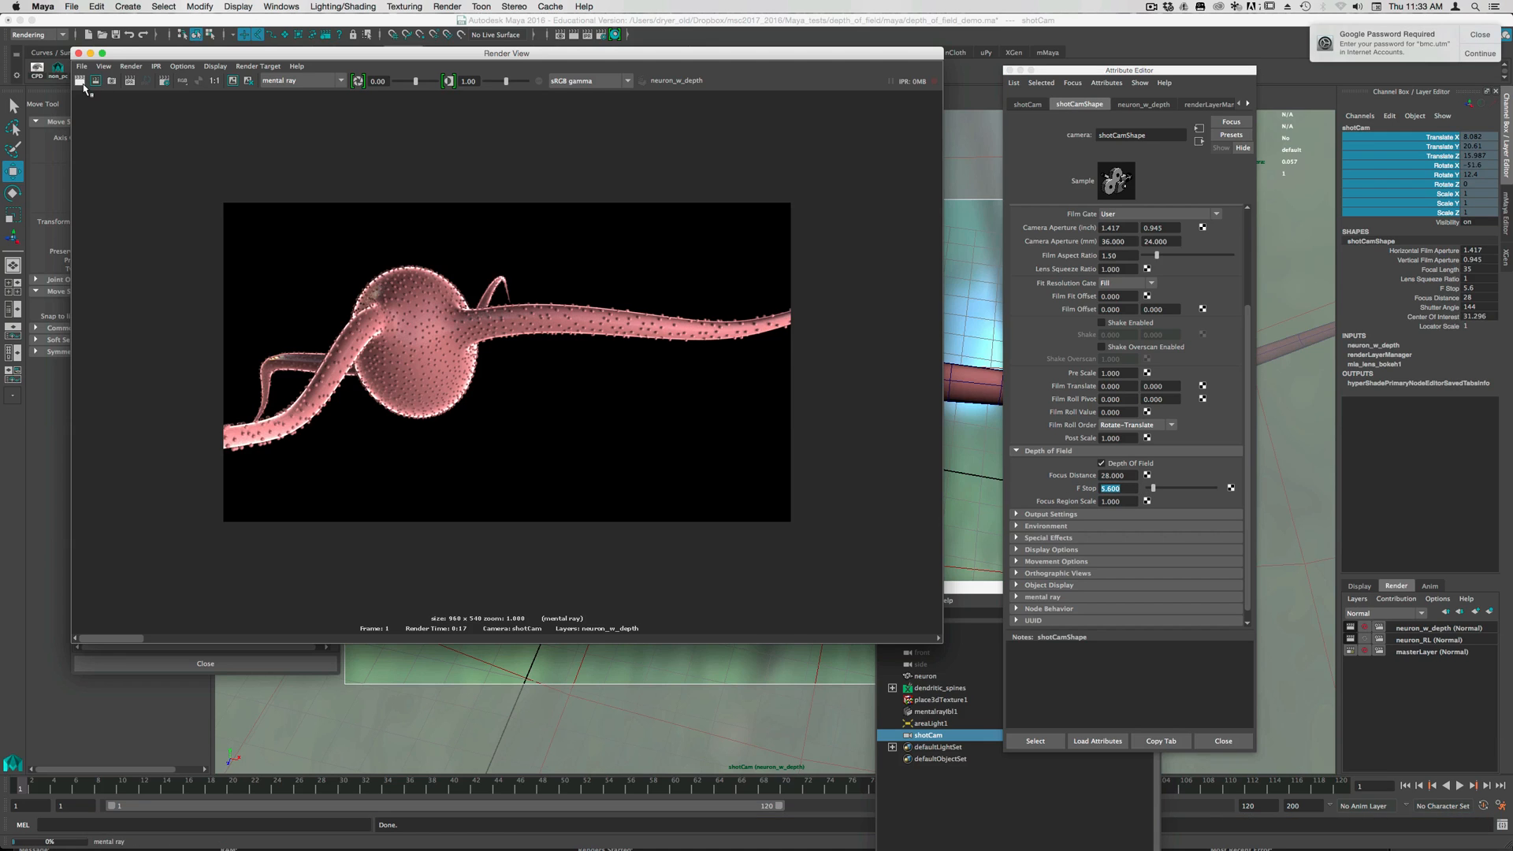
- Render the current frame in Render View with mental ray at f-stop 5.6
{"action": "left_click", "coordinate": [95, 81]}
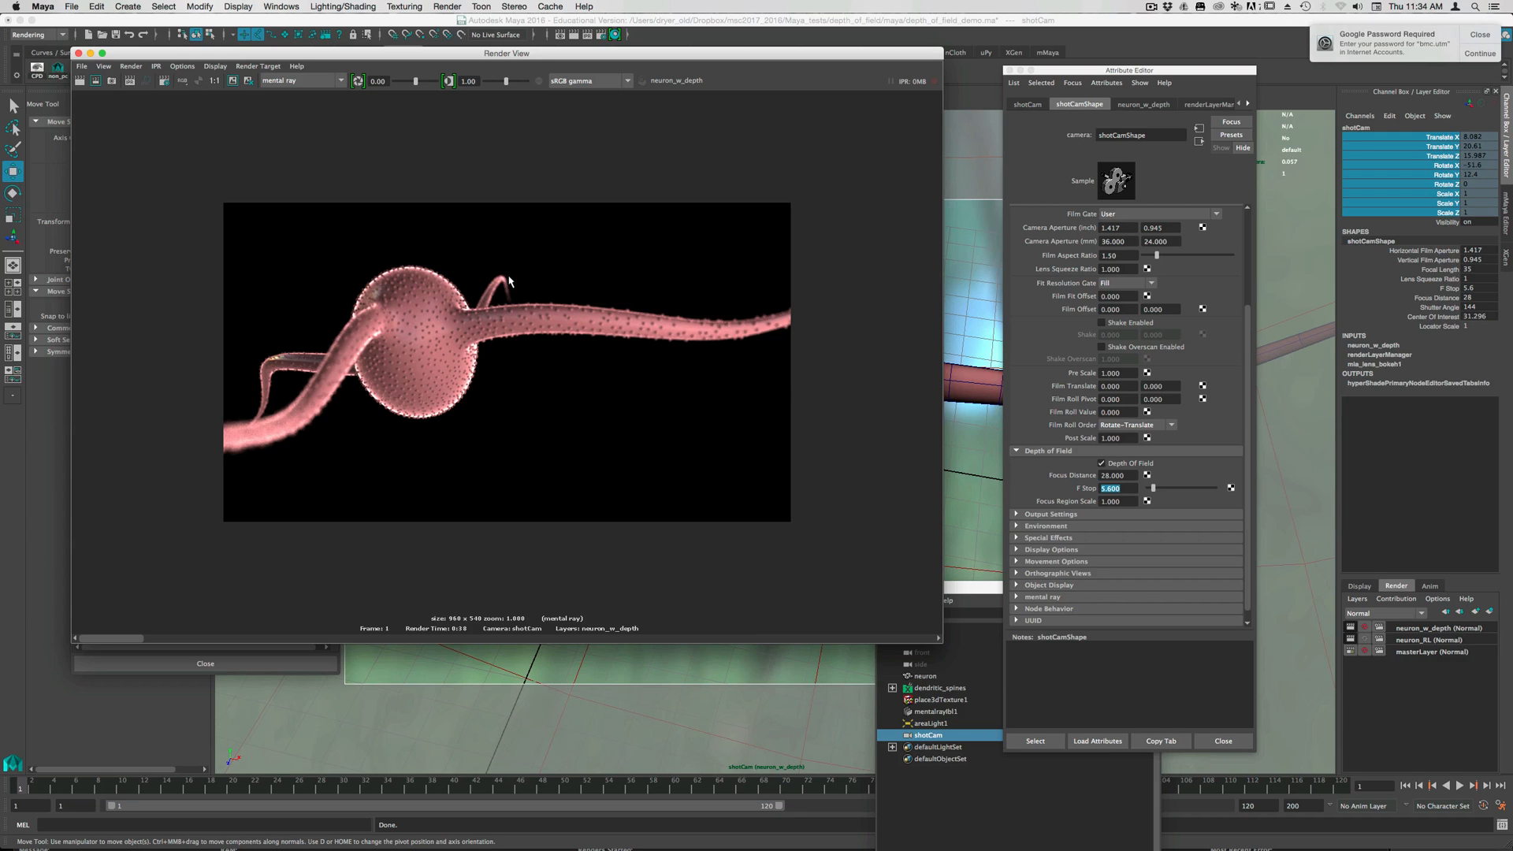
{"action": "mouse_move", "coordinate": [472, 638]}
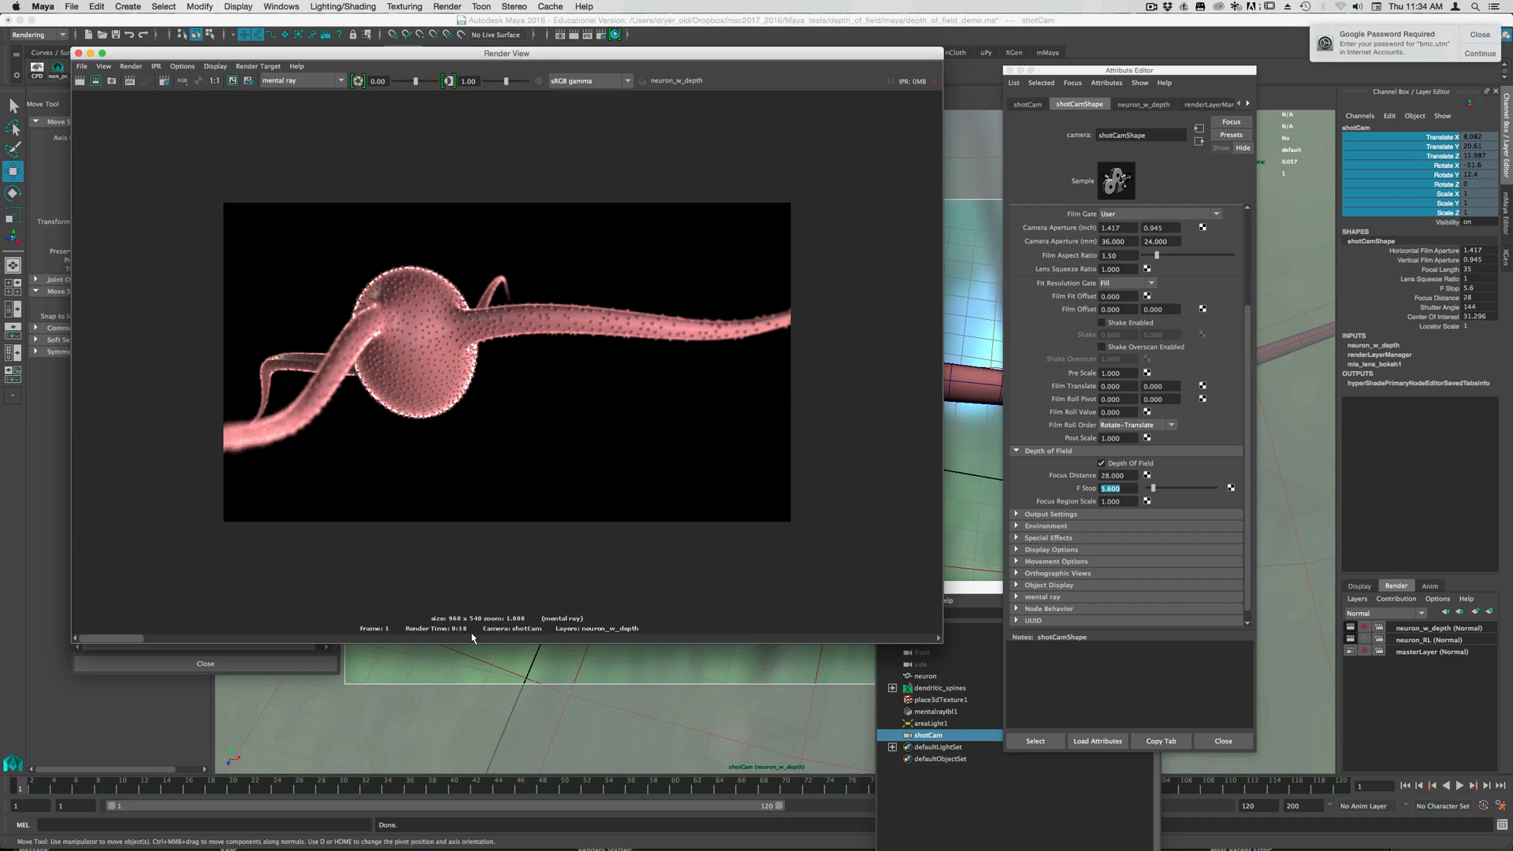
{"action": "mouse_move", "coordinate": [249, 388]}
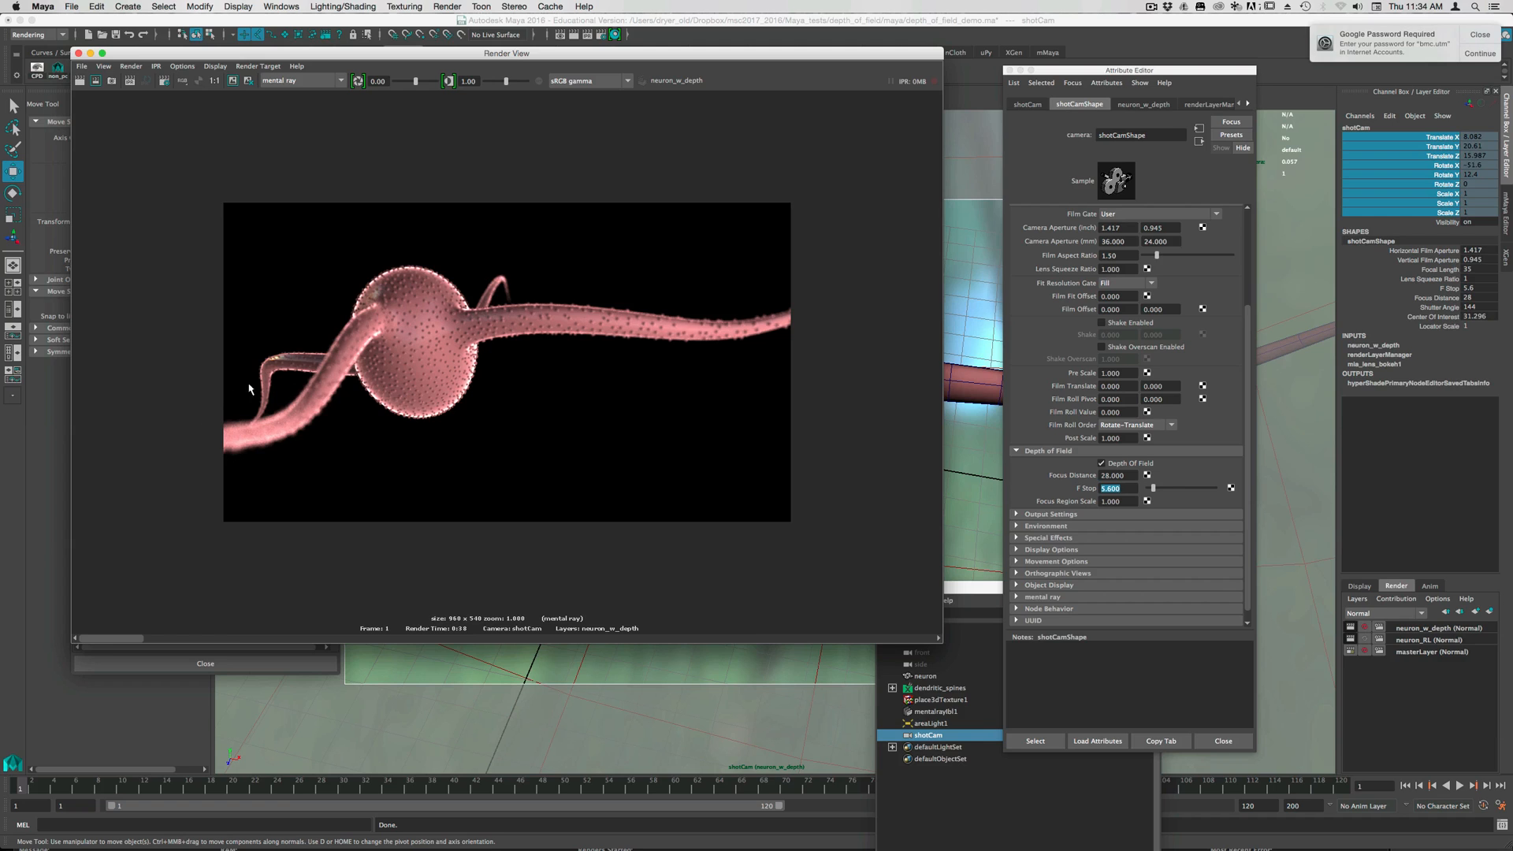
{"action": "mouse_move", "coordinate": [265, 442]}
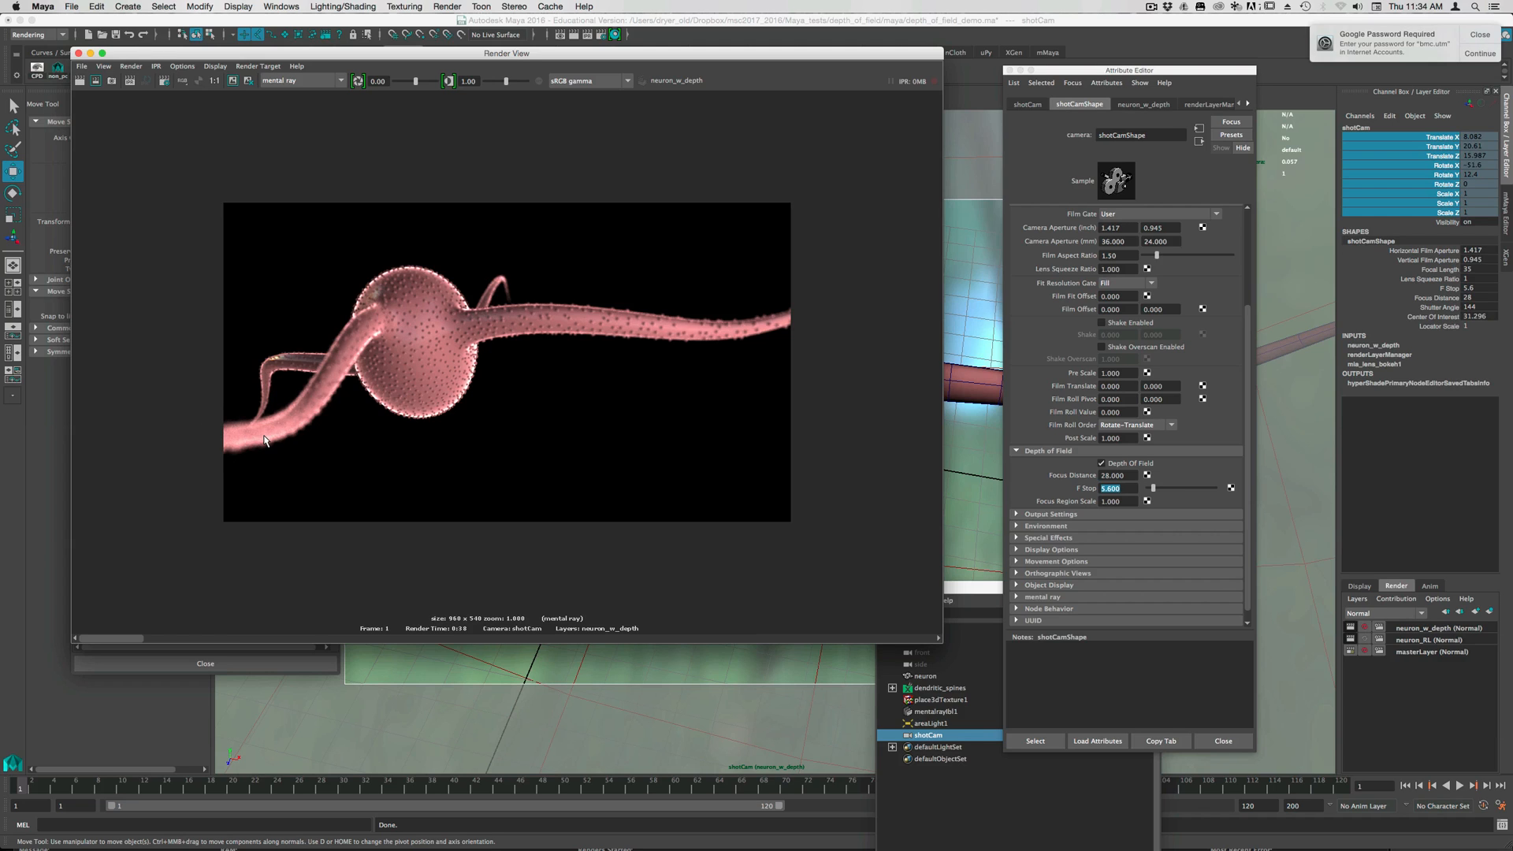
{"action": "mouse_move", "coordinate": [310, 507]}
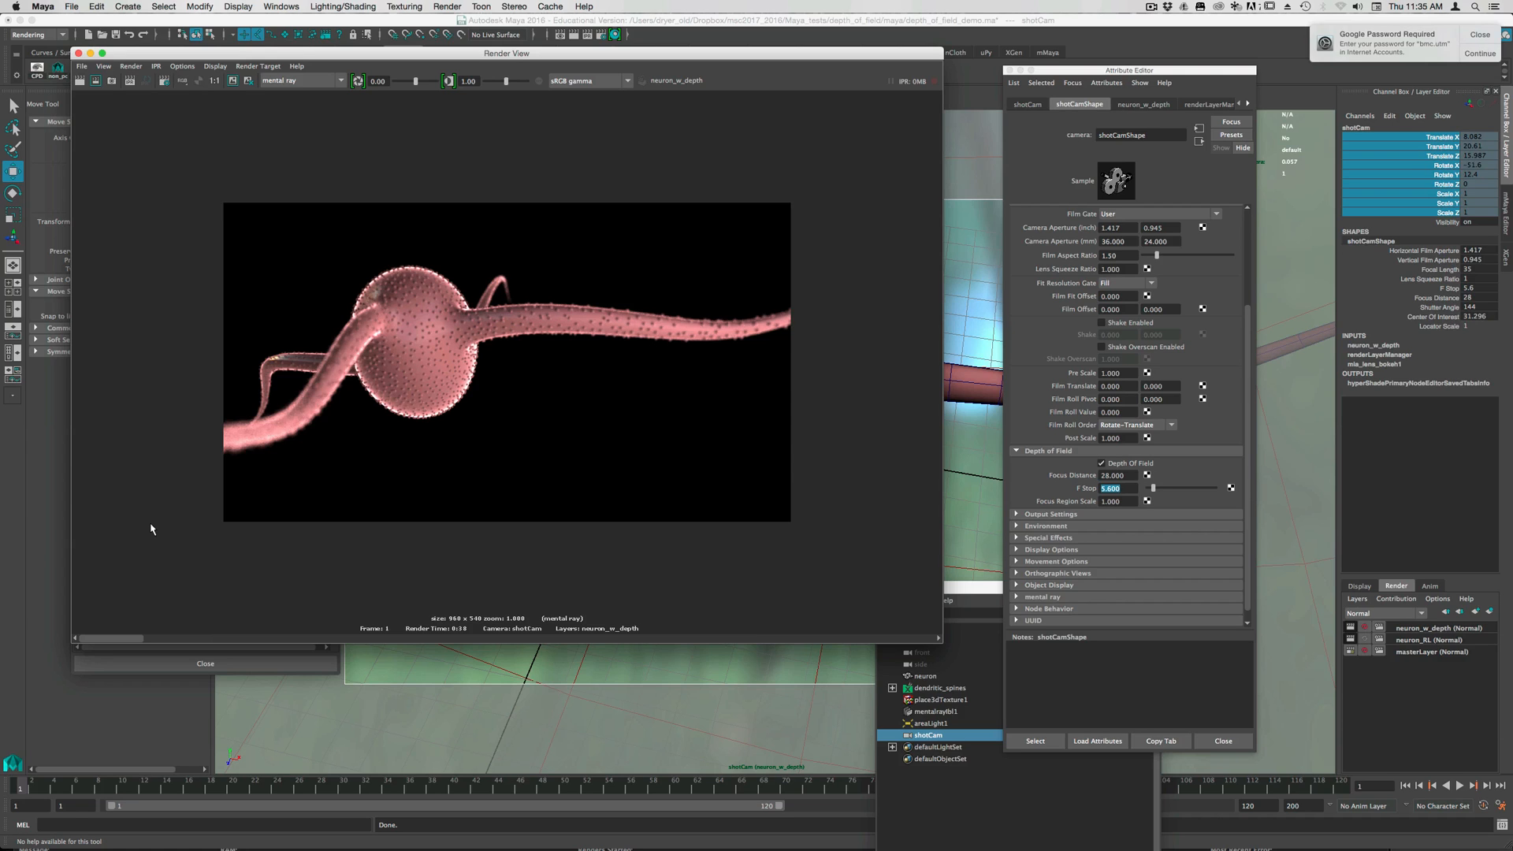
{"action": "mouse_move", "coordinate": [214, 459]}
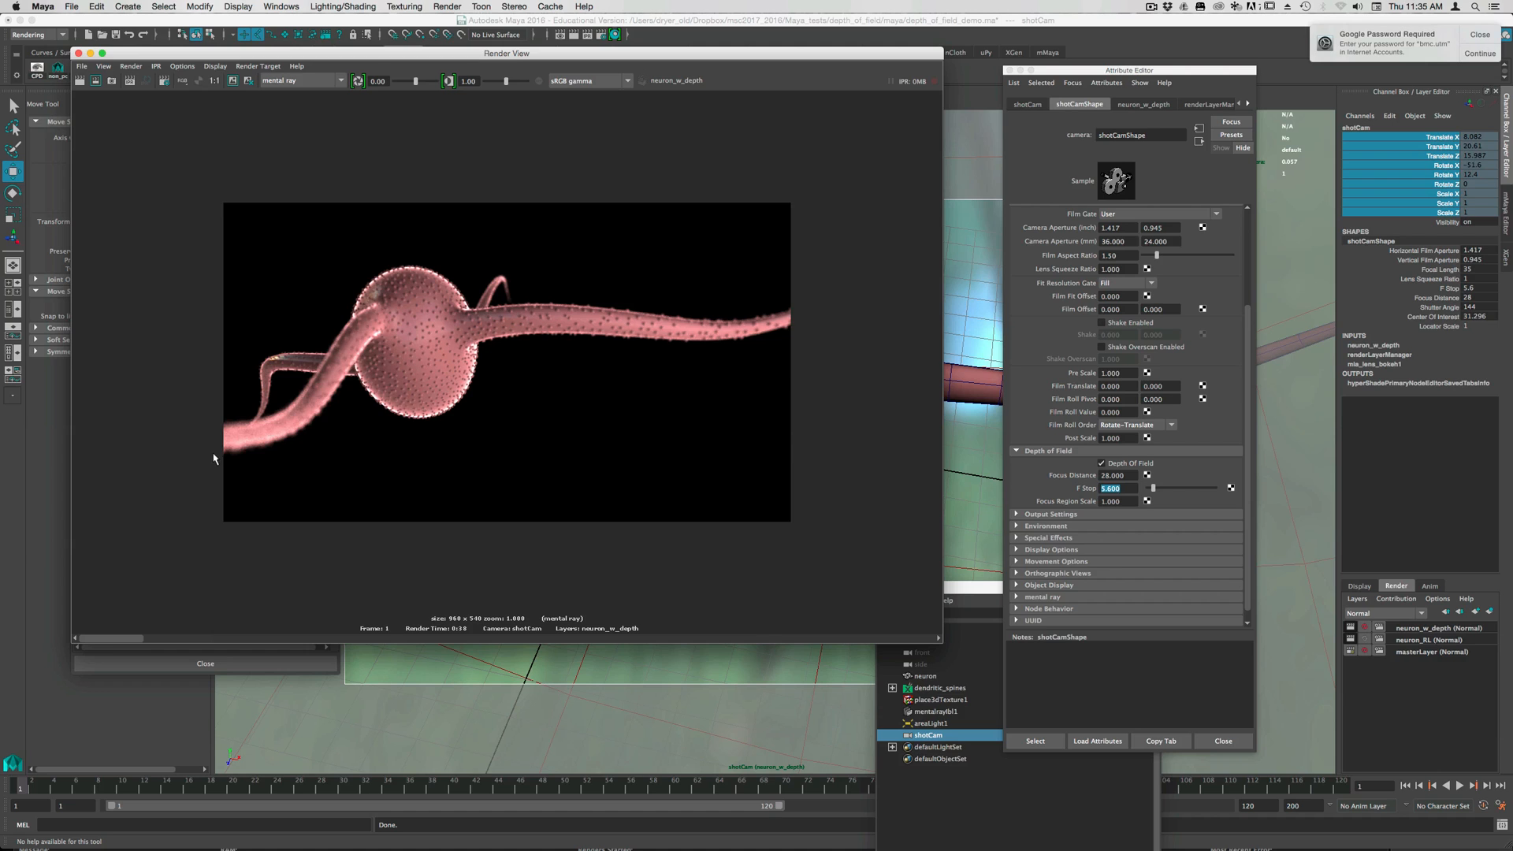
{"action": "mouse_move", "coordinate": [249, 420]}
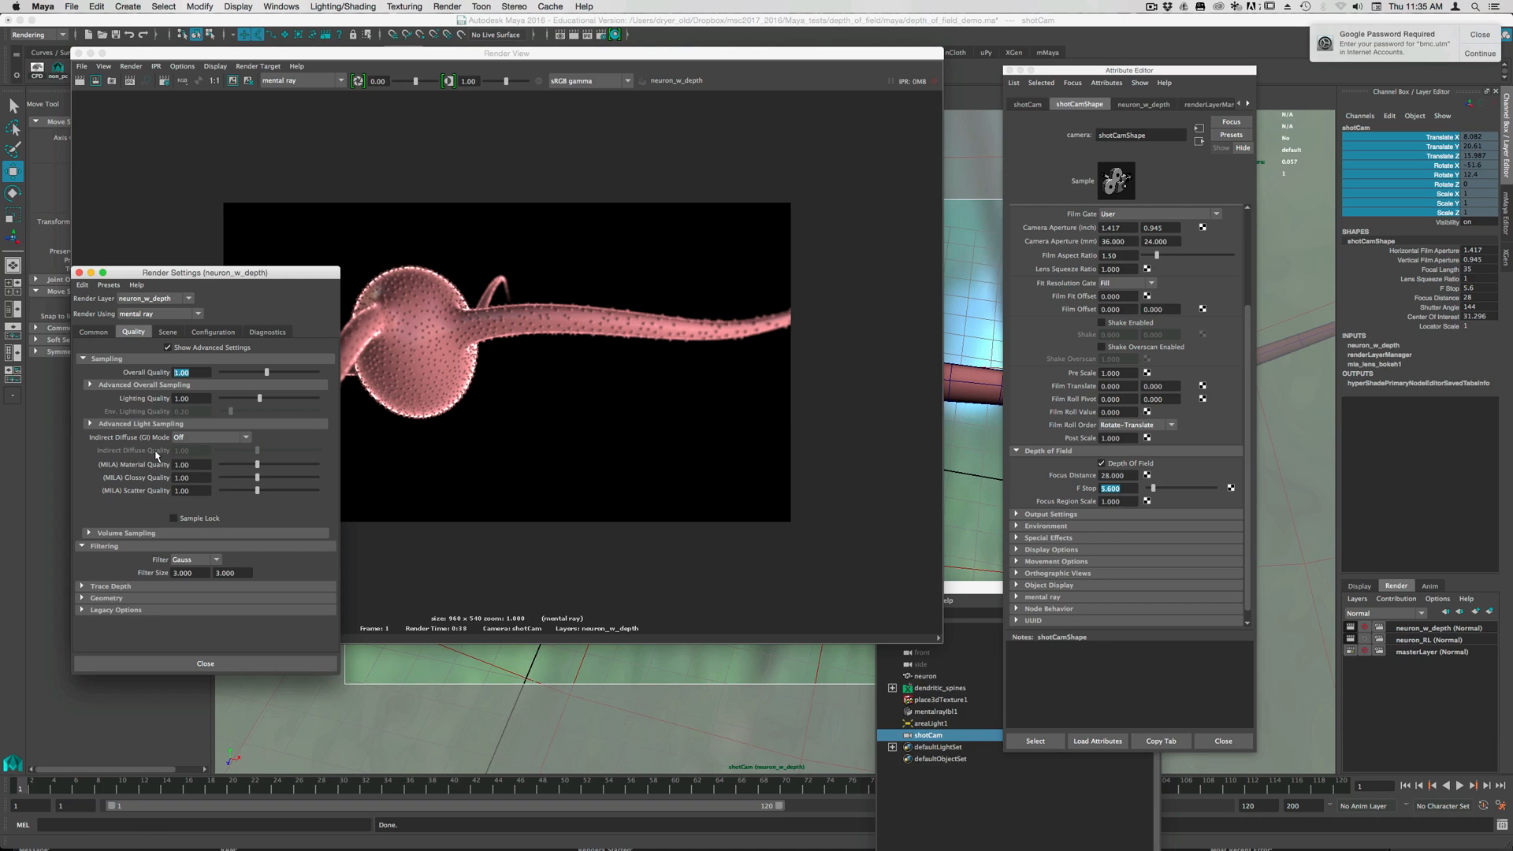
{"action": "mouse_move", "coordinate": [249, 511]}
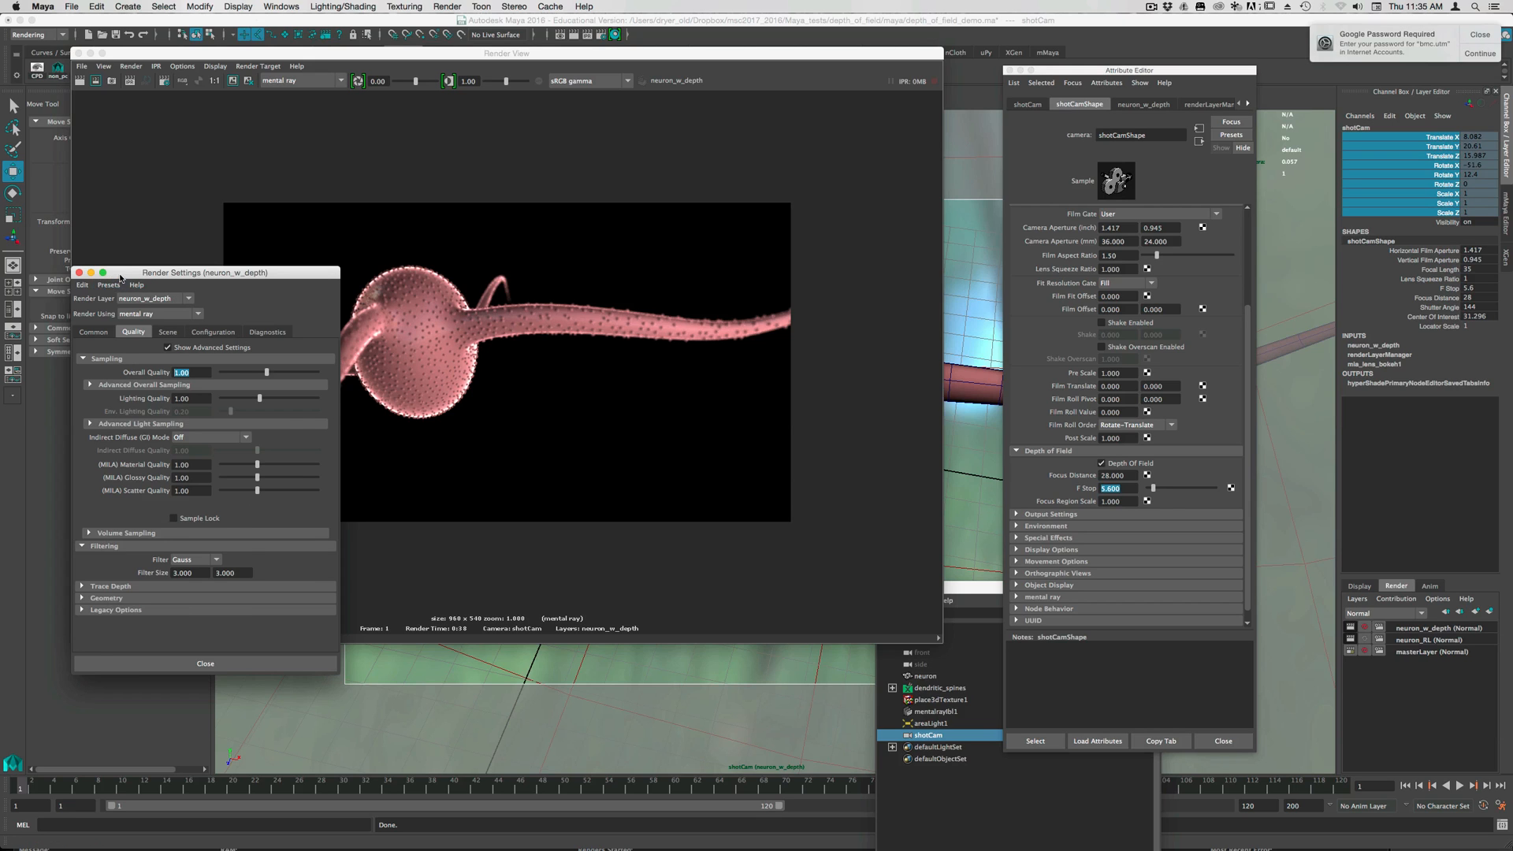
{"action": "left_click_drag", "start_coordinate": [203, 272], "coordinate": [260, 275]}
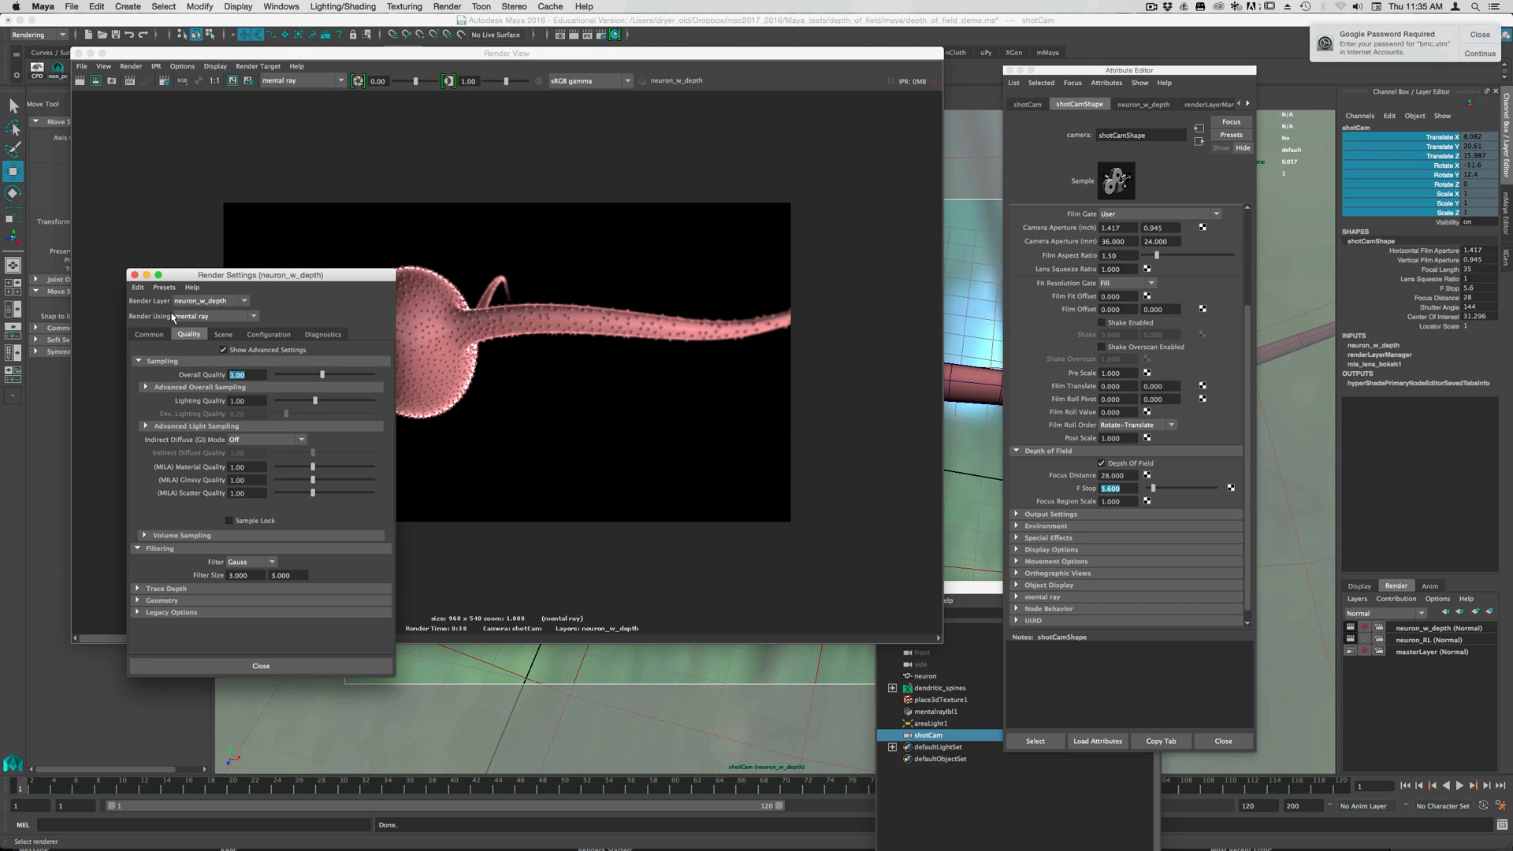
{"action": "left_click", "coordinate": [261, 665]}
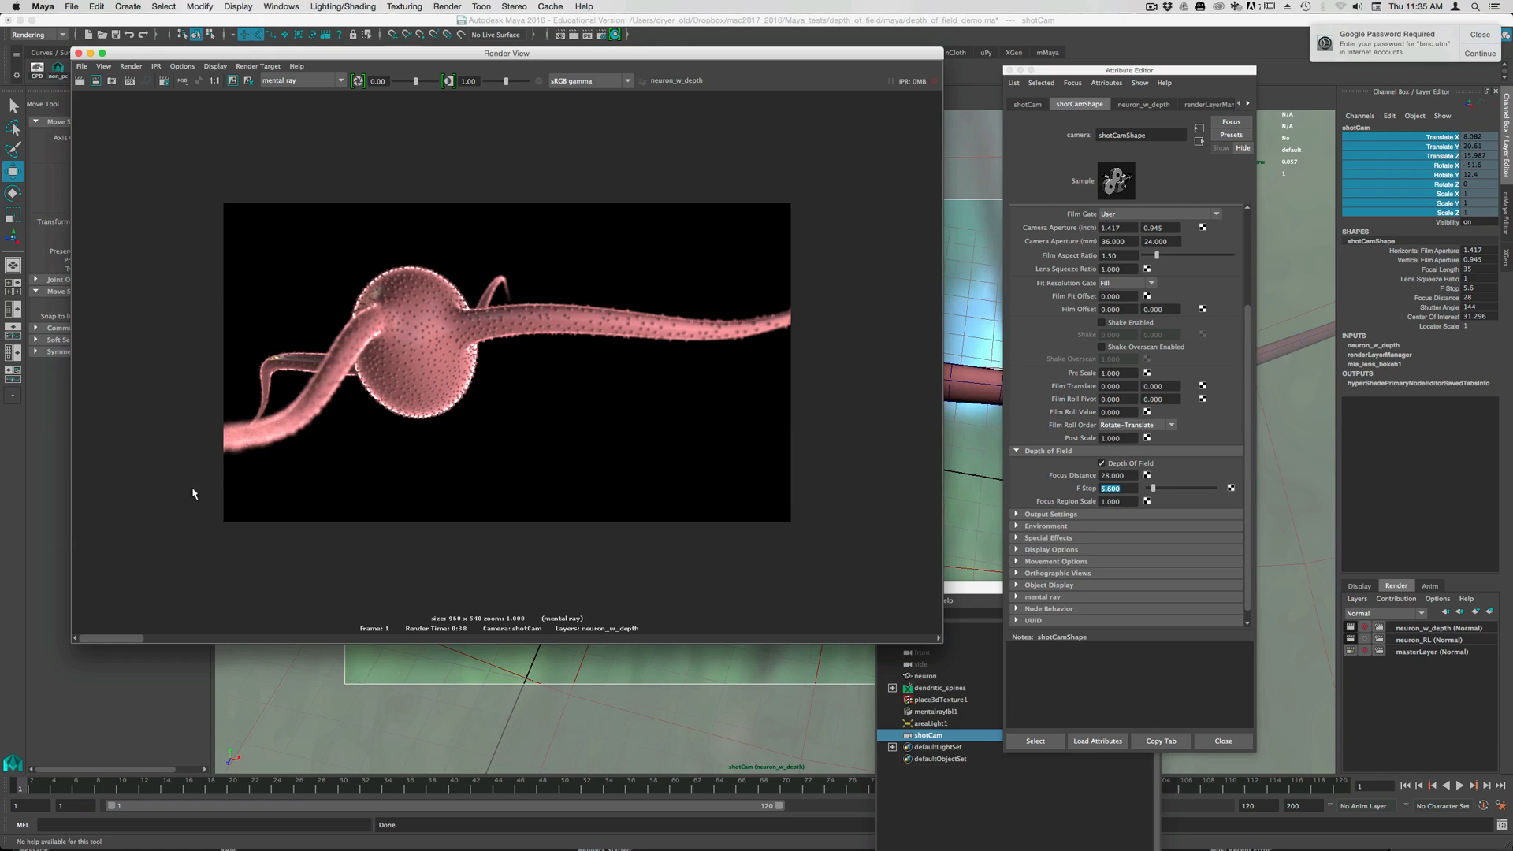
{"action": "mouse_move", "coordinate": [386, 532]}
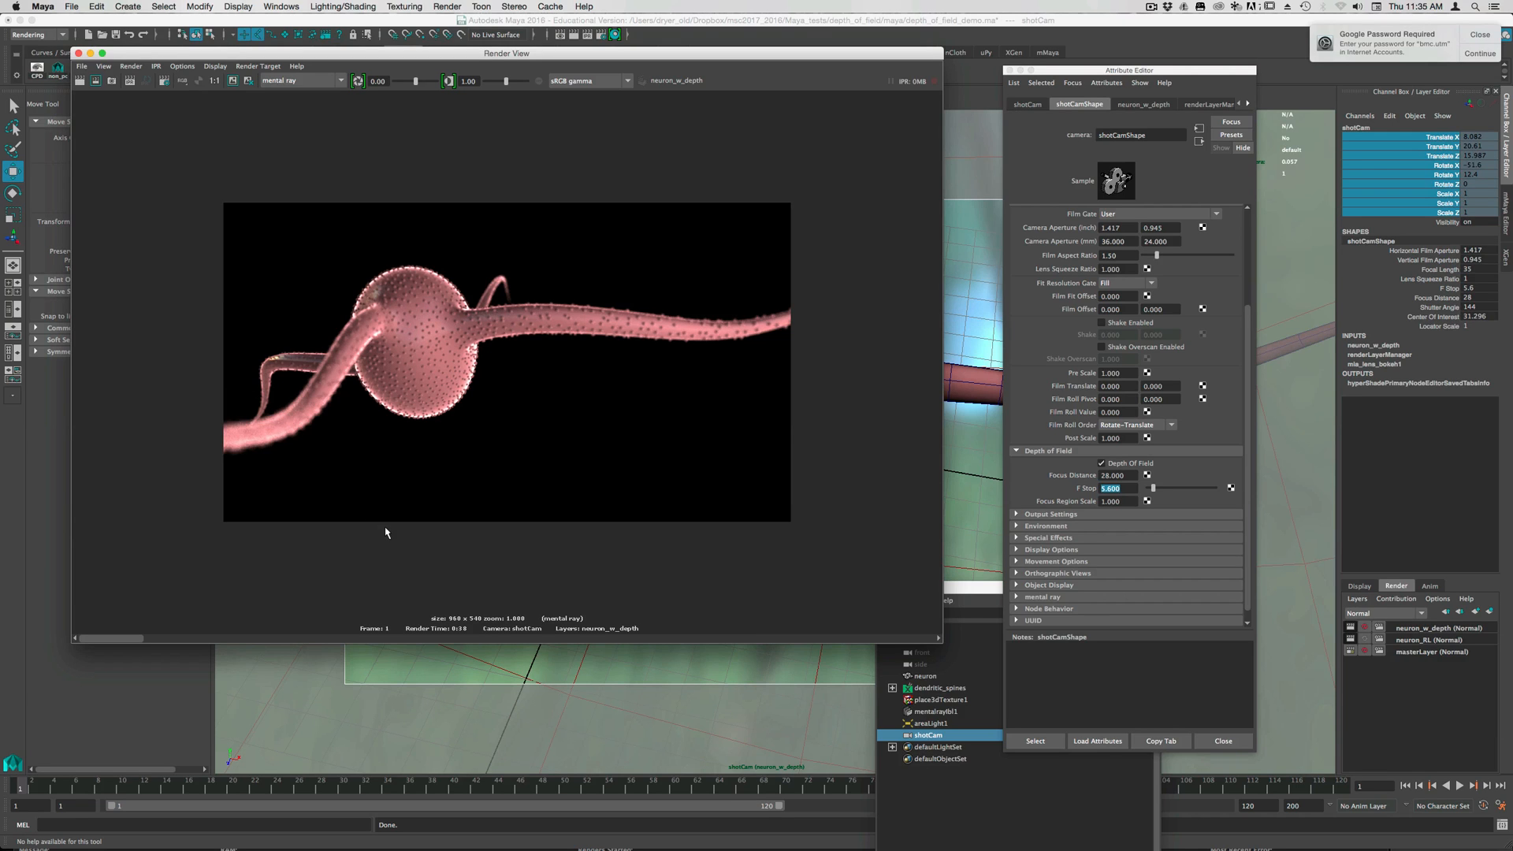